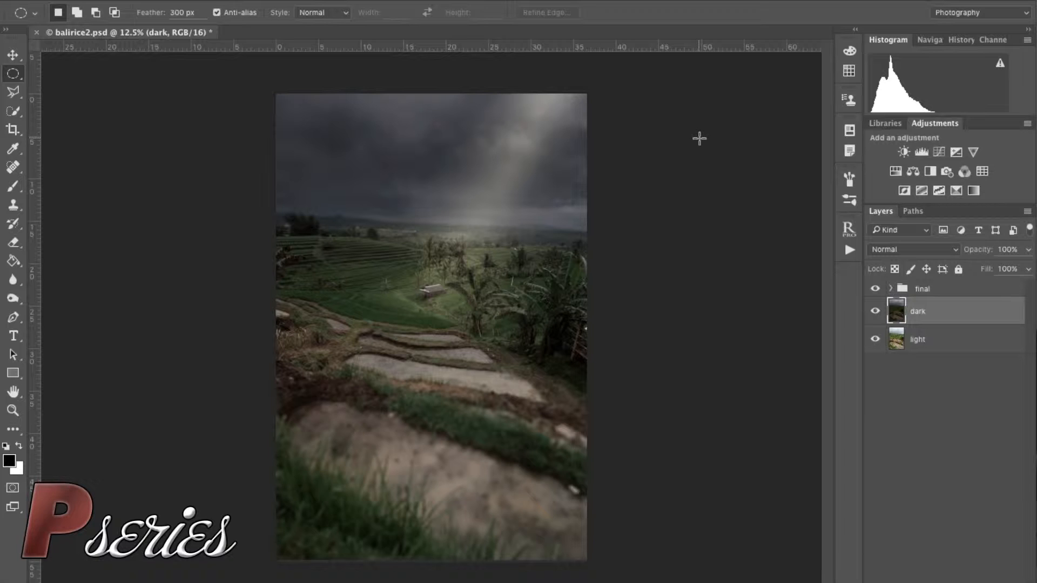
mouse_move(558, 81)
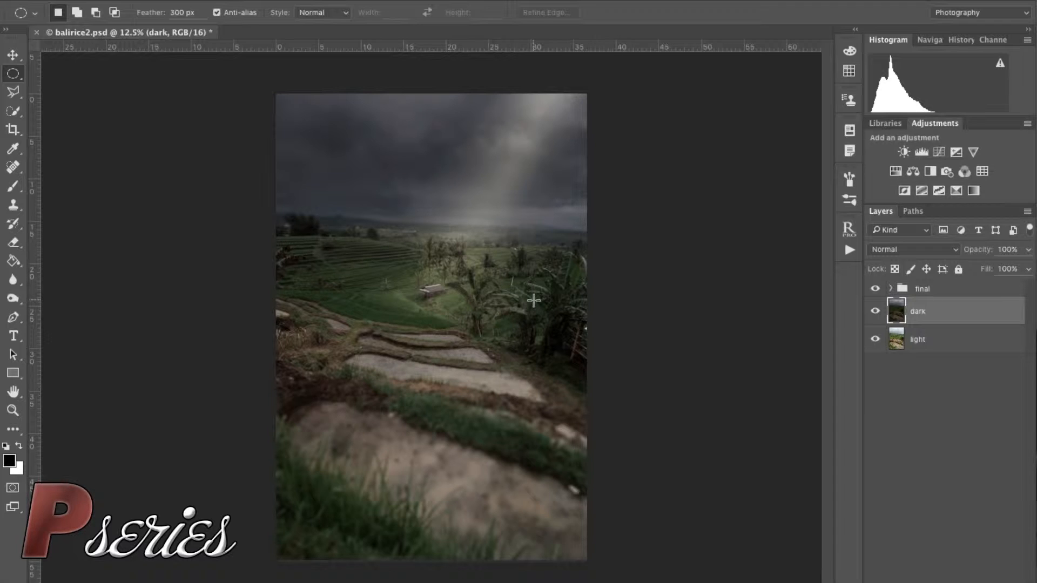
mouse_move(483, 289)
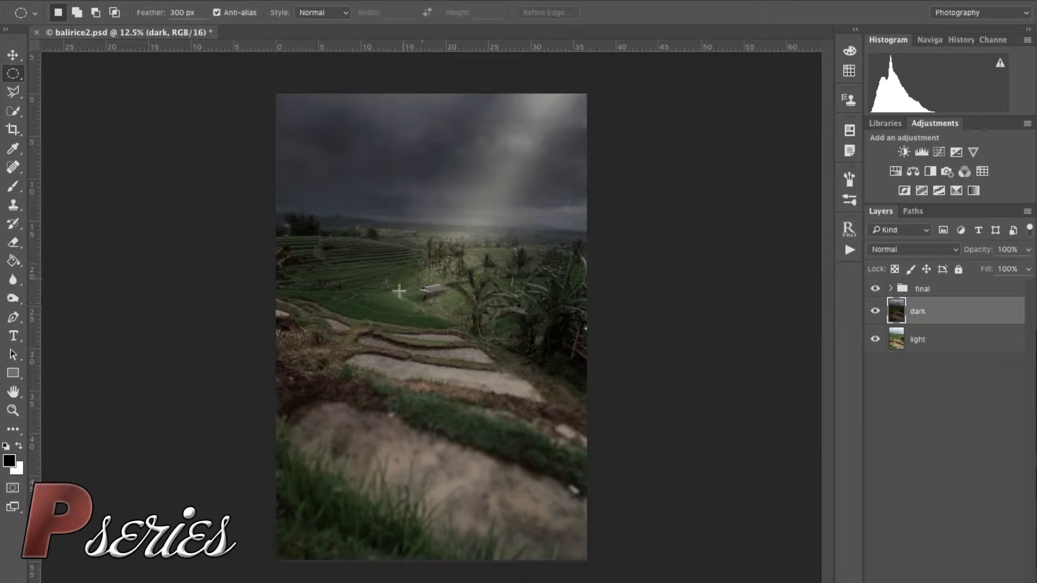
mouse_move(461, 276)
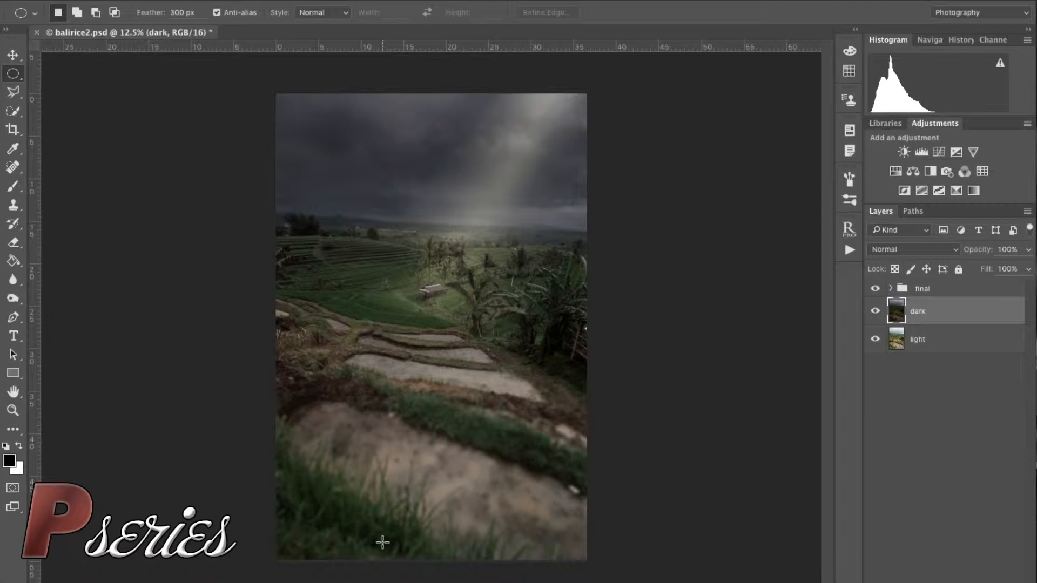
mouse_move(904, 255)
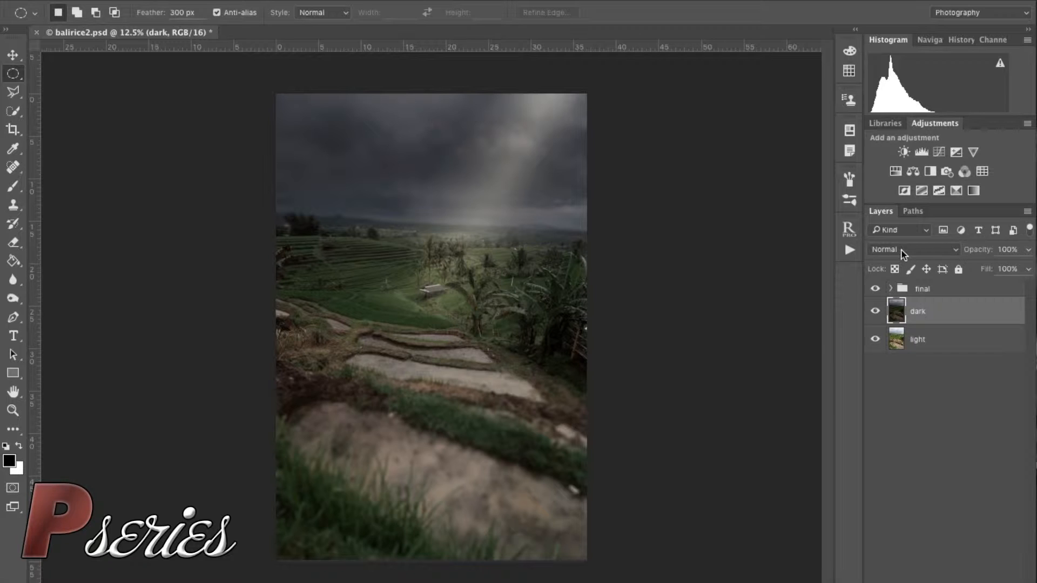
Hide the final light-beam group and compare the dark exposure against the light layer
click(875, 289)
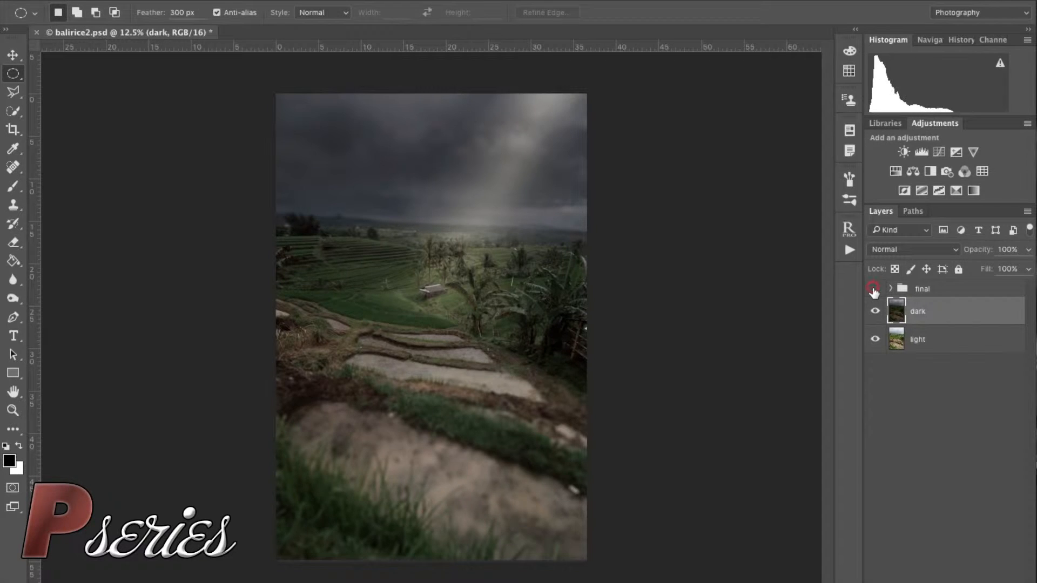
click(875, 289)
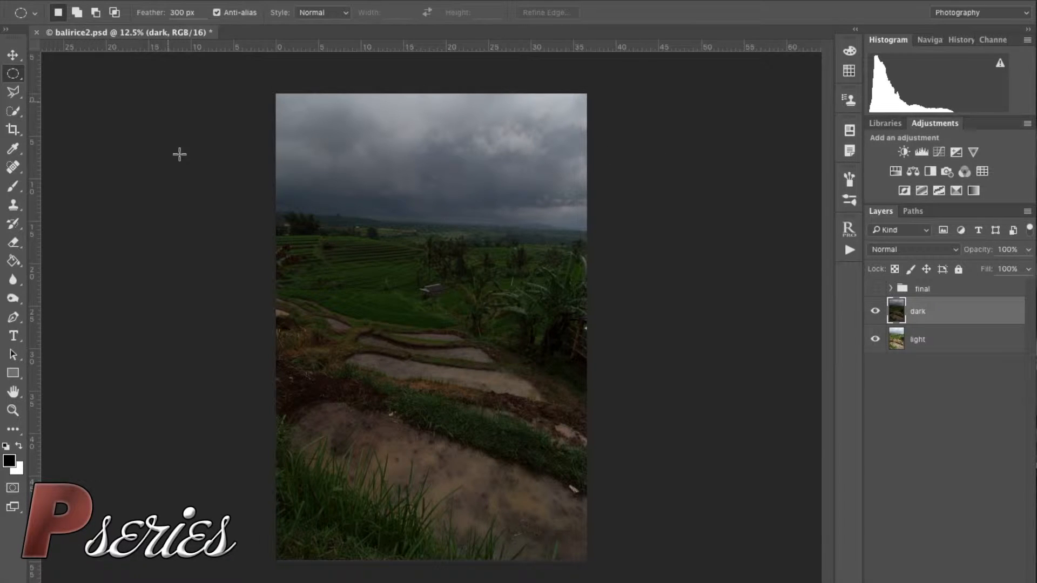
mouse_move(620, 338)
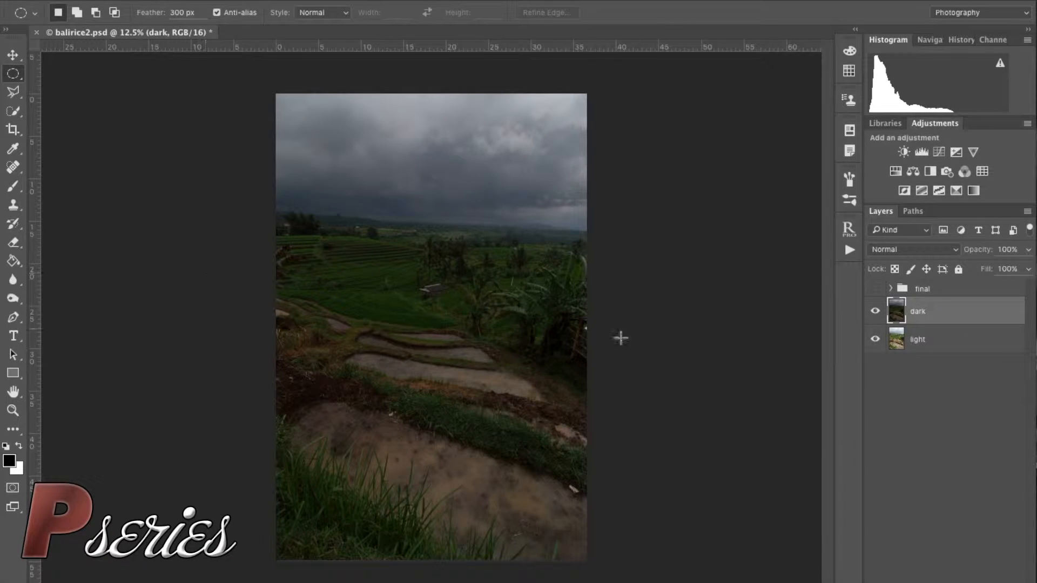
mouse_move(274, 355)
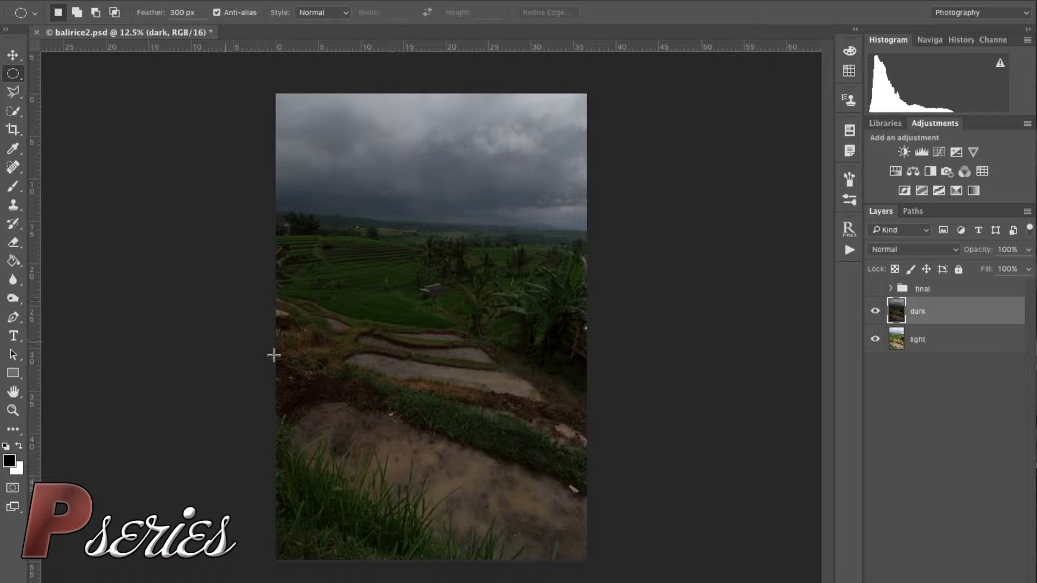
mouse_move(411, 91)
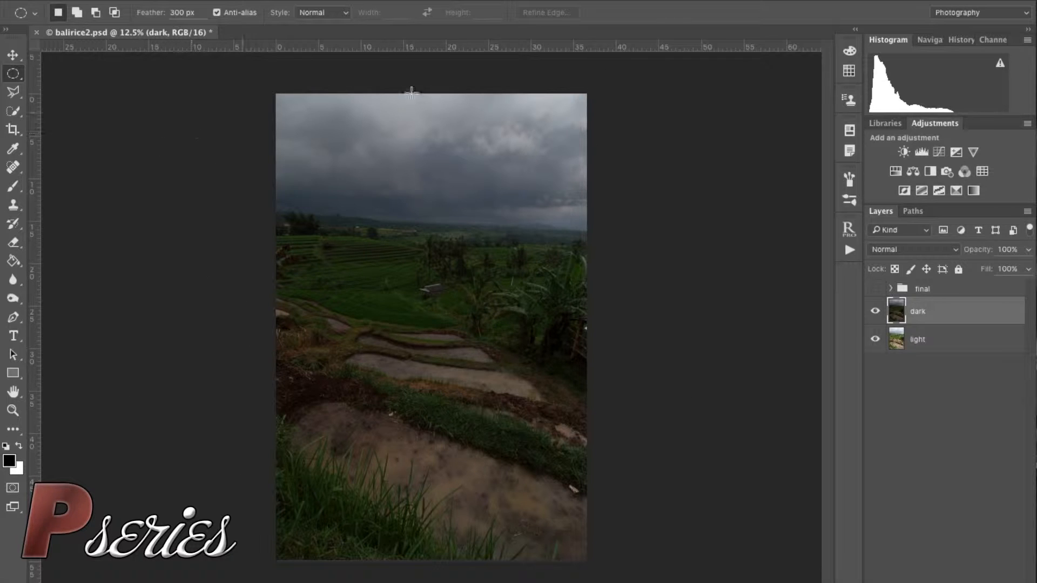
click(875, 311)
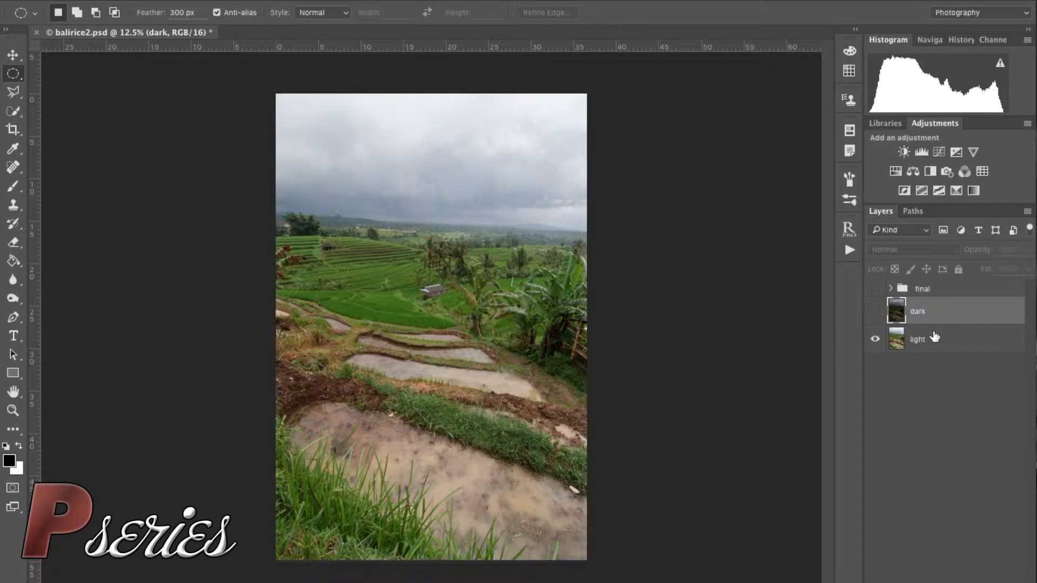
click(939, 338)
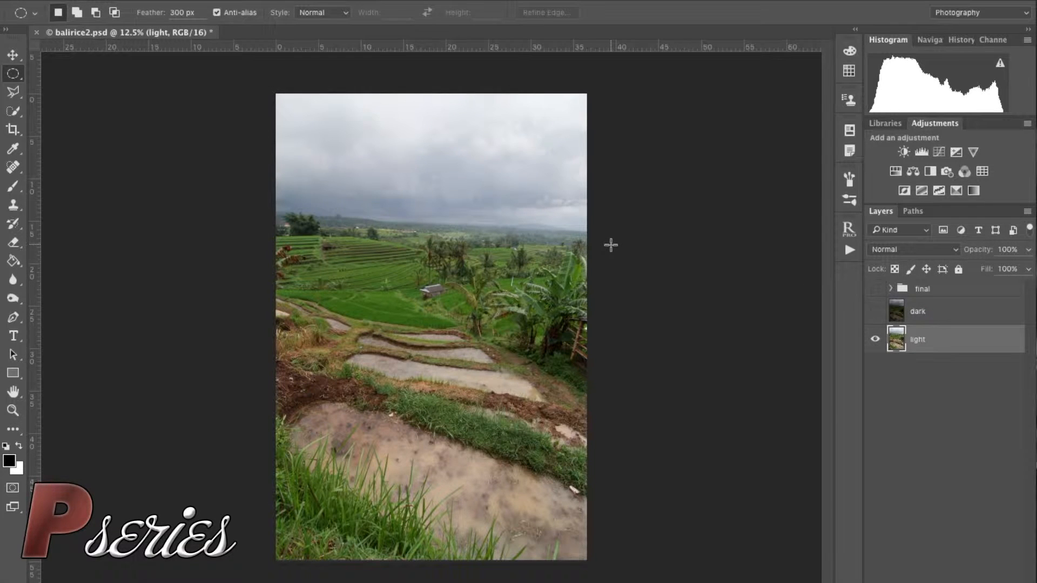
mouse_move(317, 288)
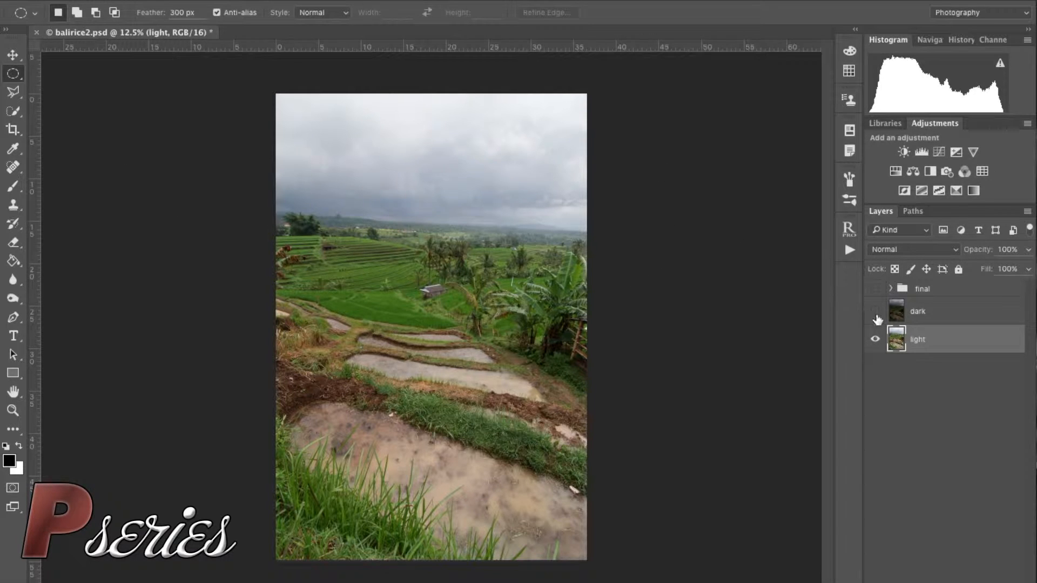
click(875, 312)
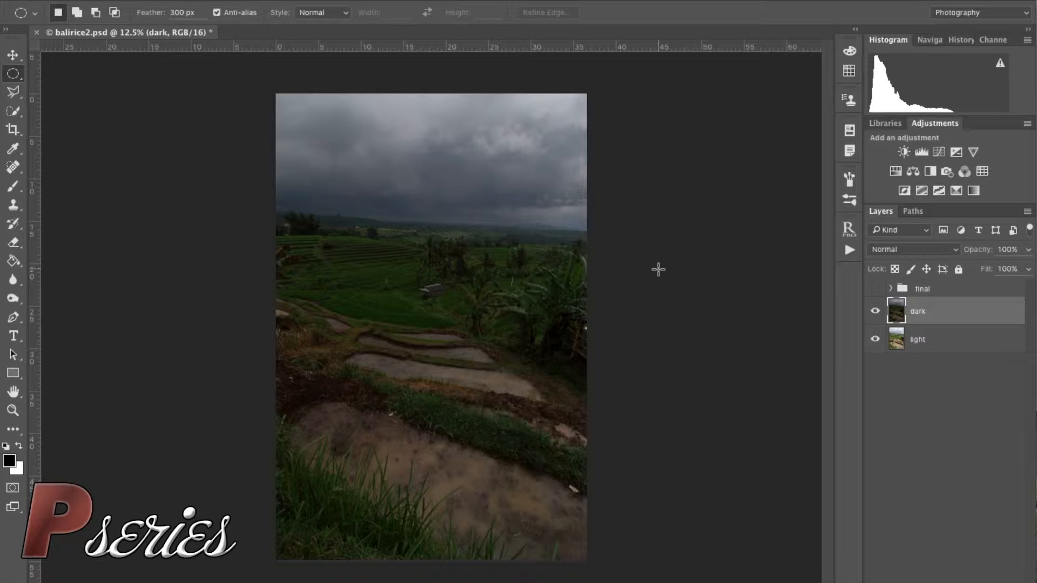
mouse_move(140, 182)
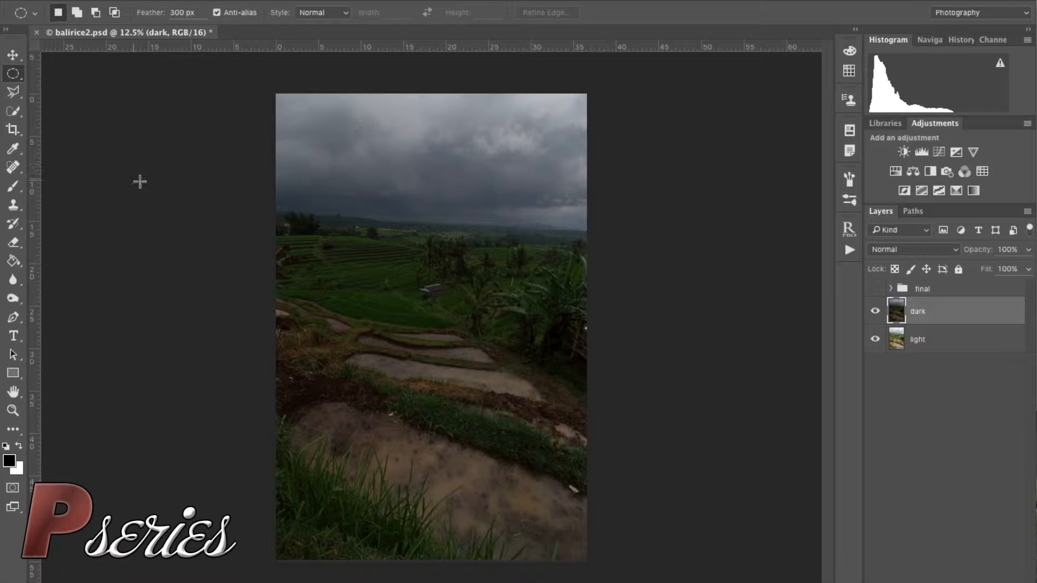
mouse_move(234, 205)
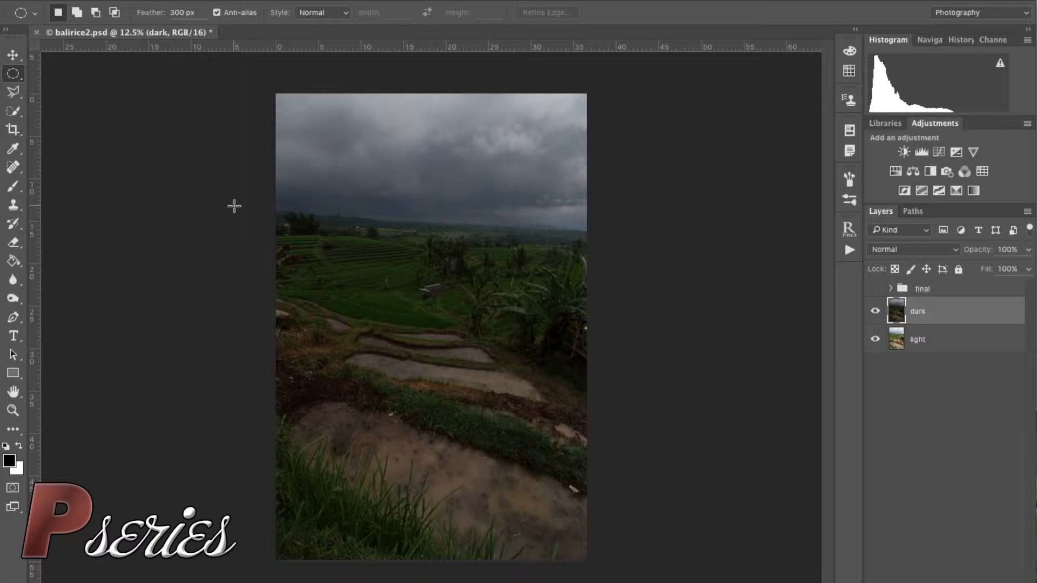
mouse_move(277, 216)
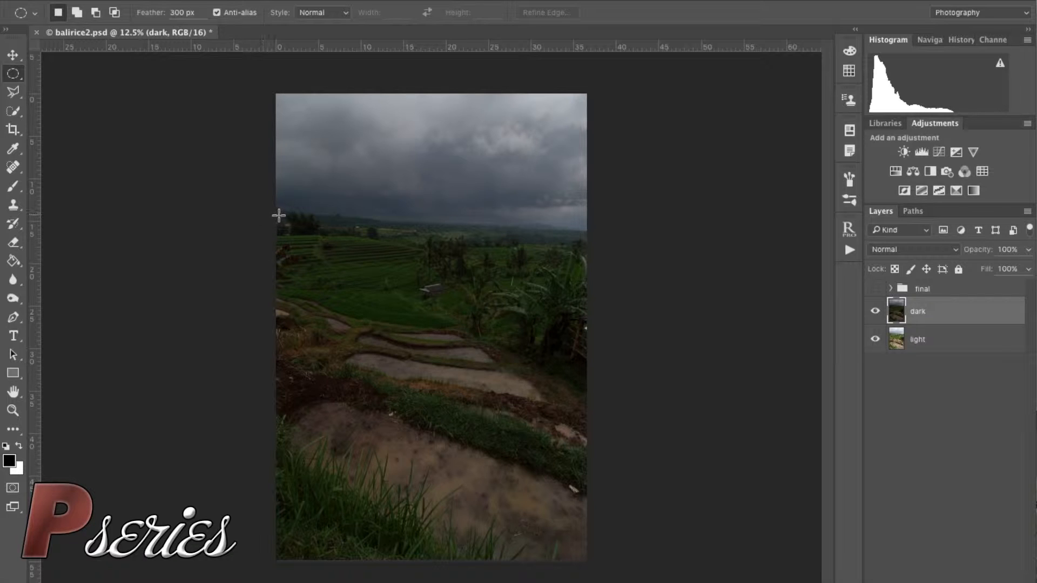
mouse_move(246, 215)
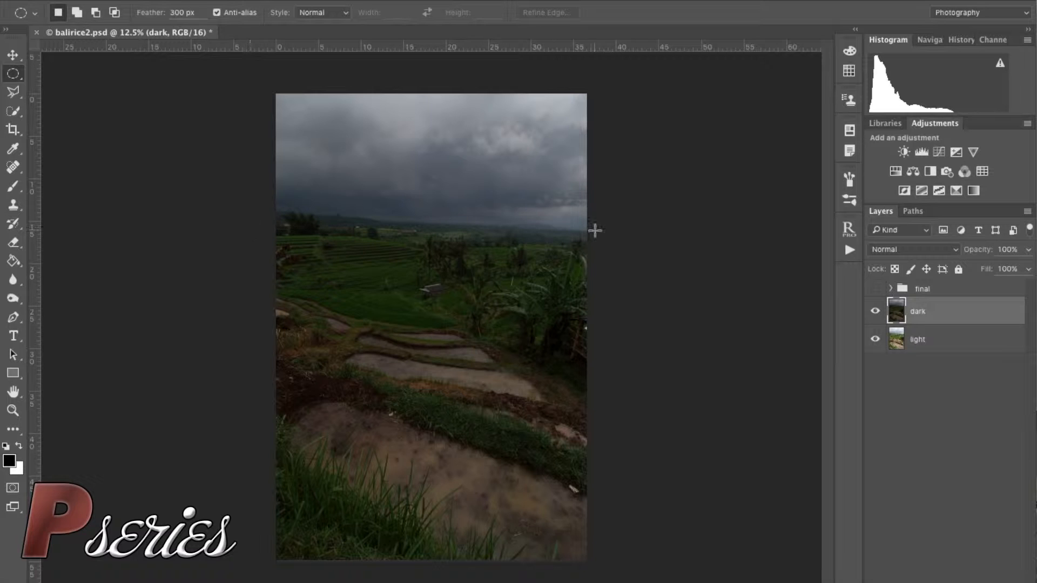
mouse_move(415, 148)
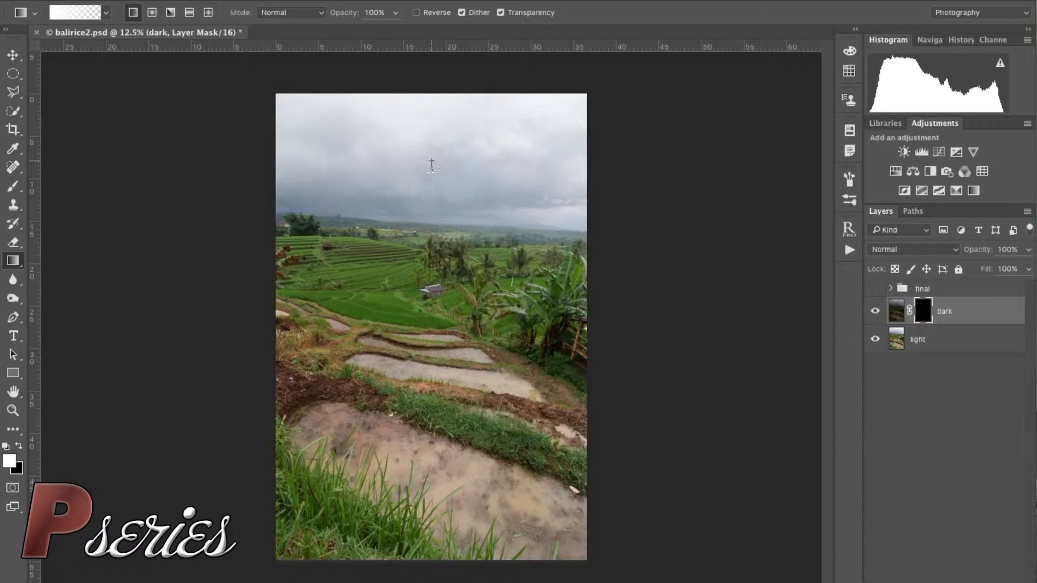
Fade the dark layer in over the sky with a vertical gradient mask and compare the result
drag(431, 161, 431, 270)
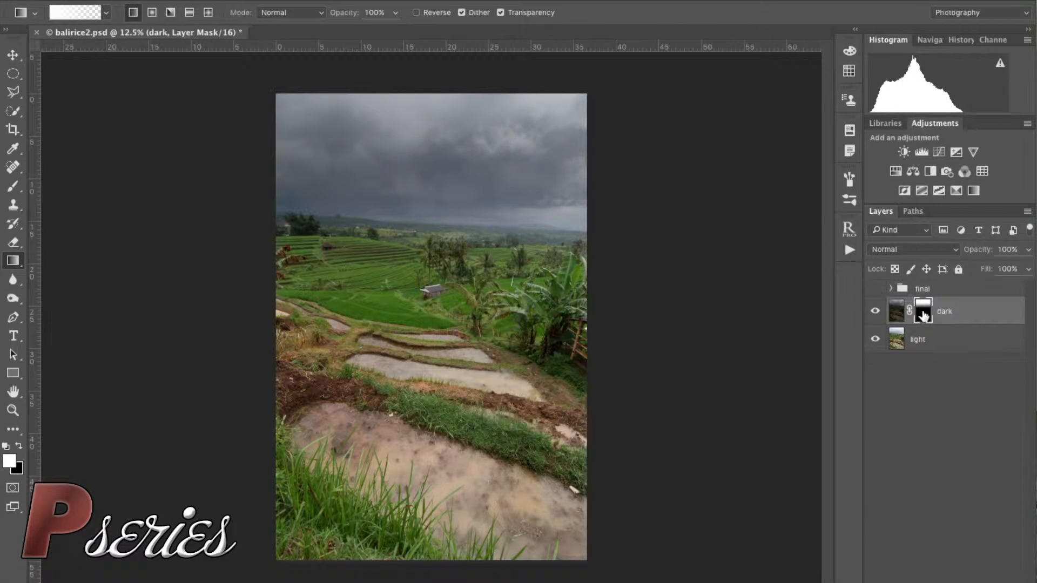
click(875, 311)
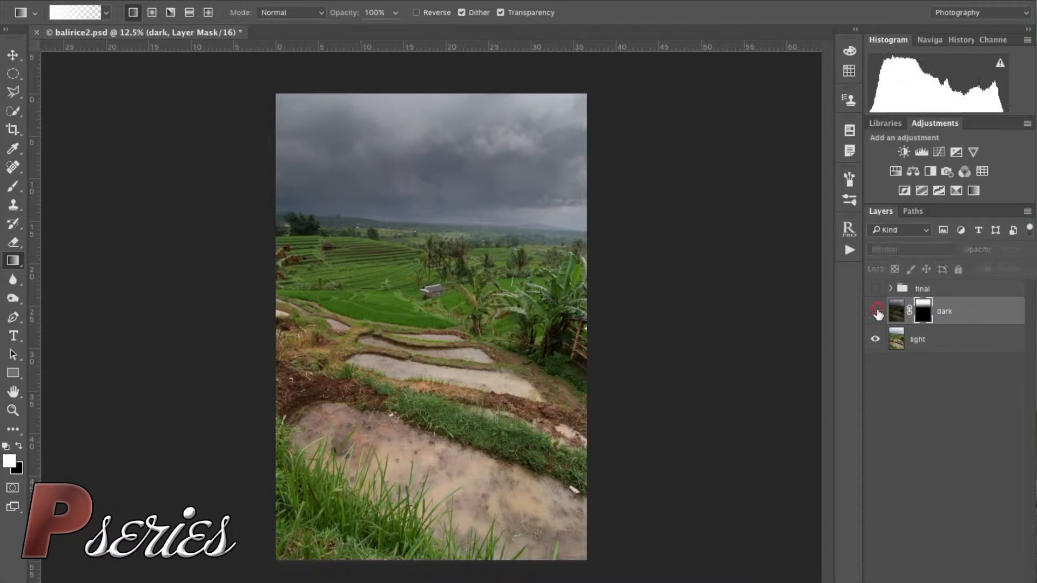
click(877, 308)
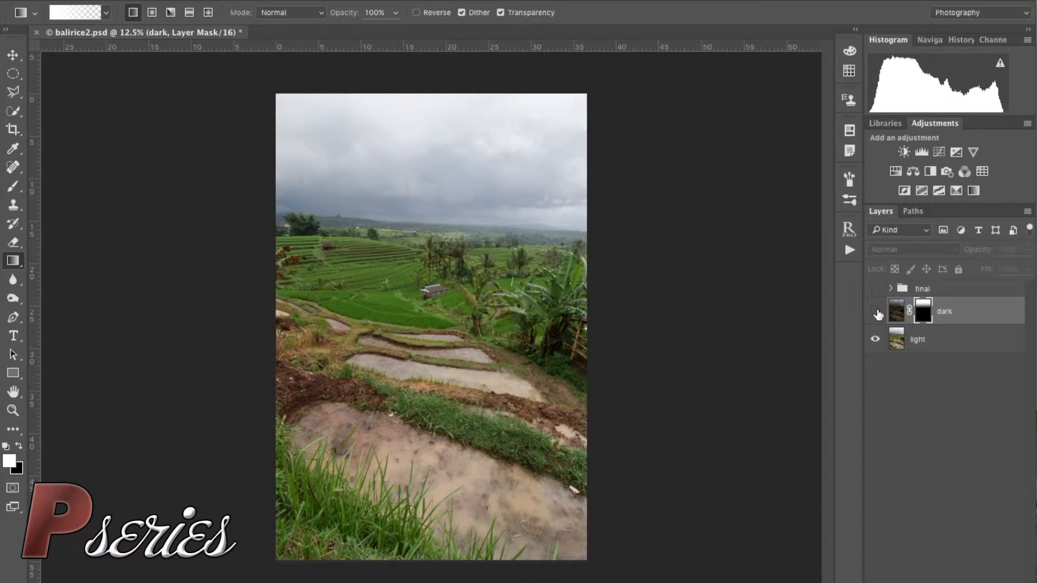
click(876, 311)
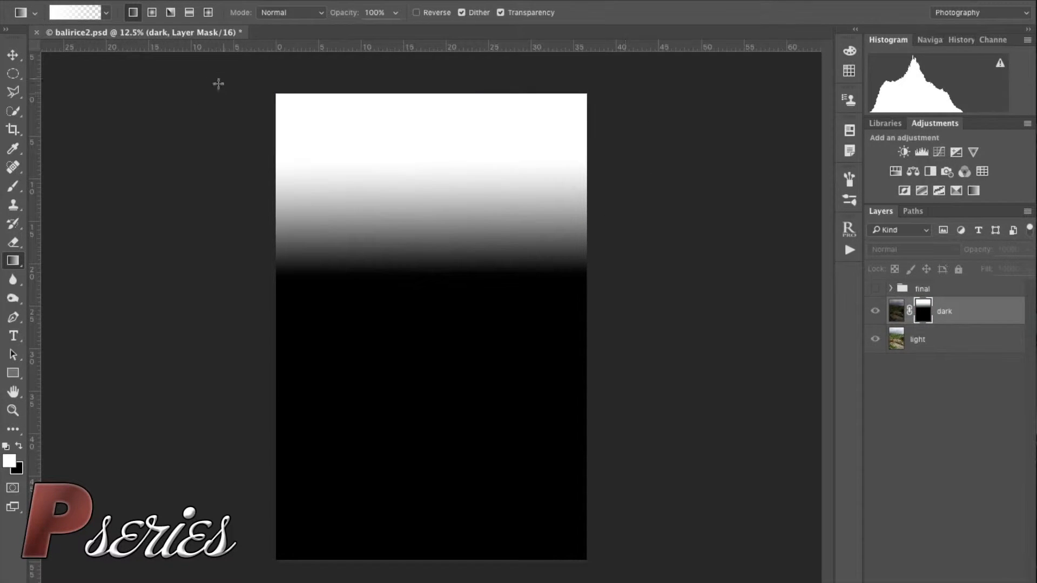
mouse_move(647, 72)
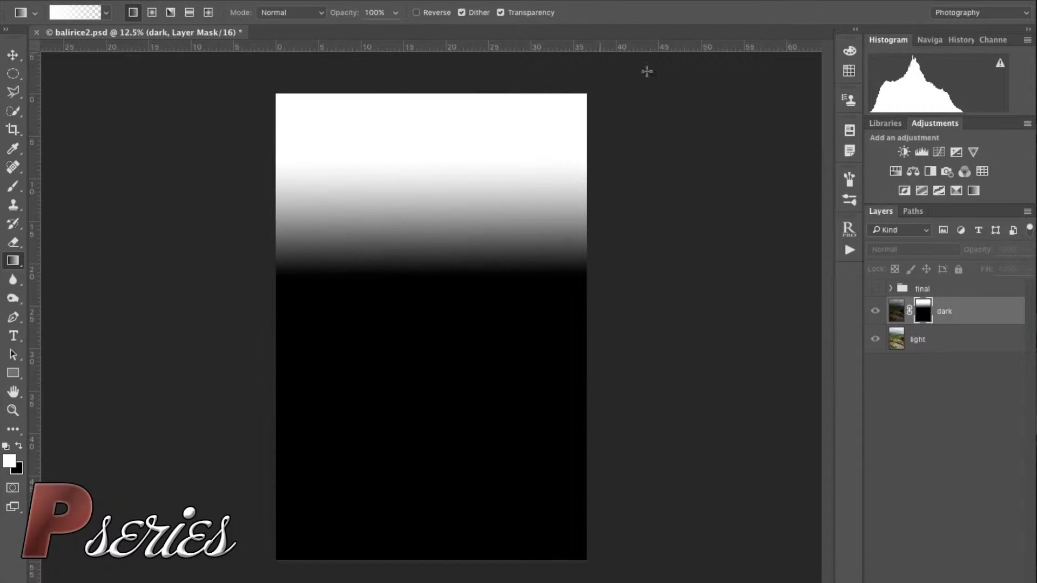
mouse_move(187, 132)
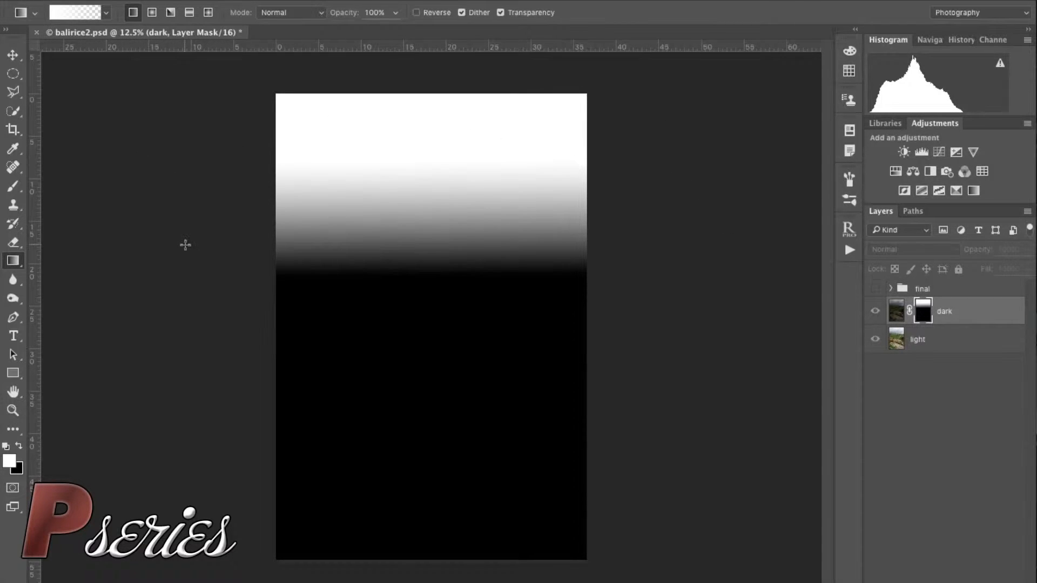
mouse_move(526, 336)
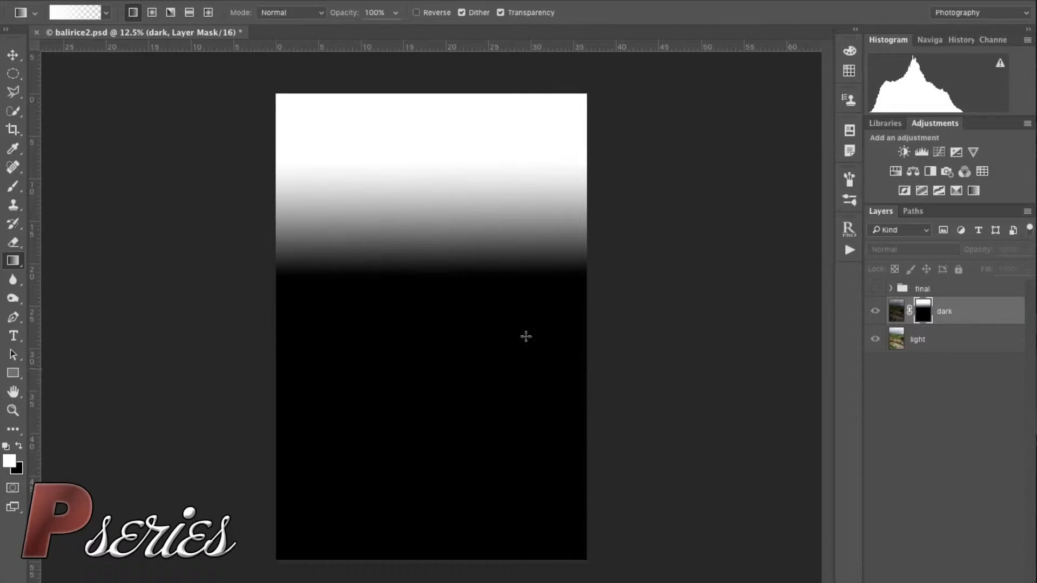
mouse_move(436, 250)
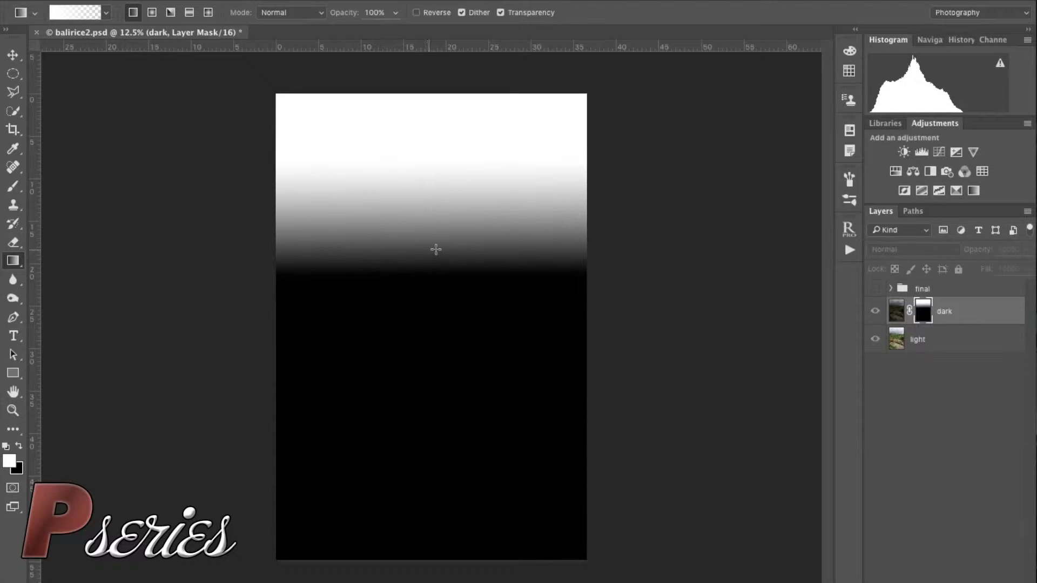
mouse_move(645, 257)
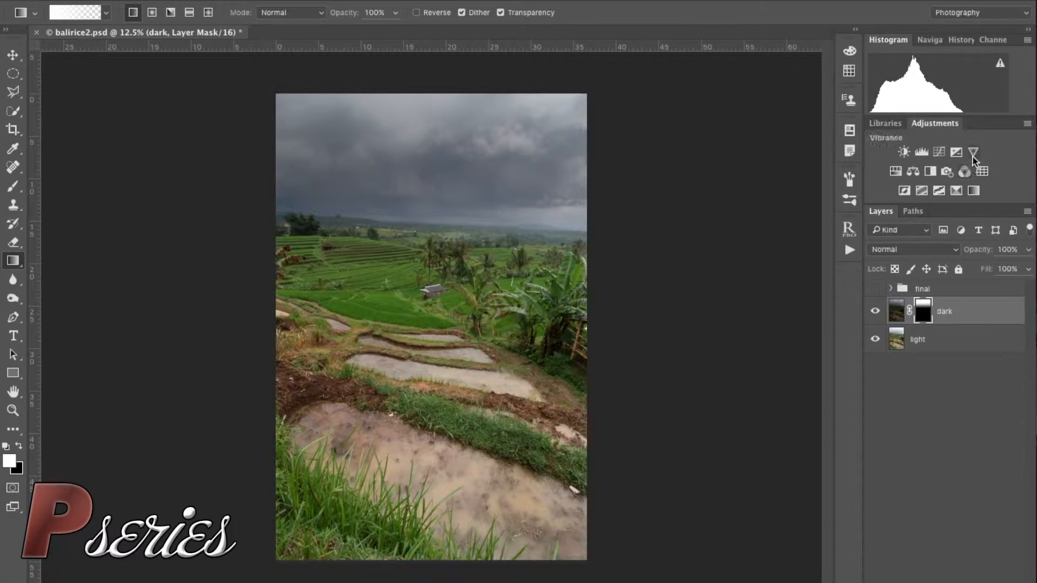
Add a Vibrance adjustment with vibrance -20 and saturation -10 to mute the colours
click(973, 152)
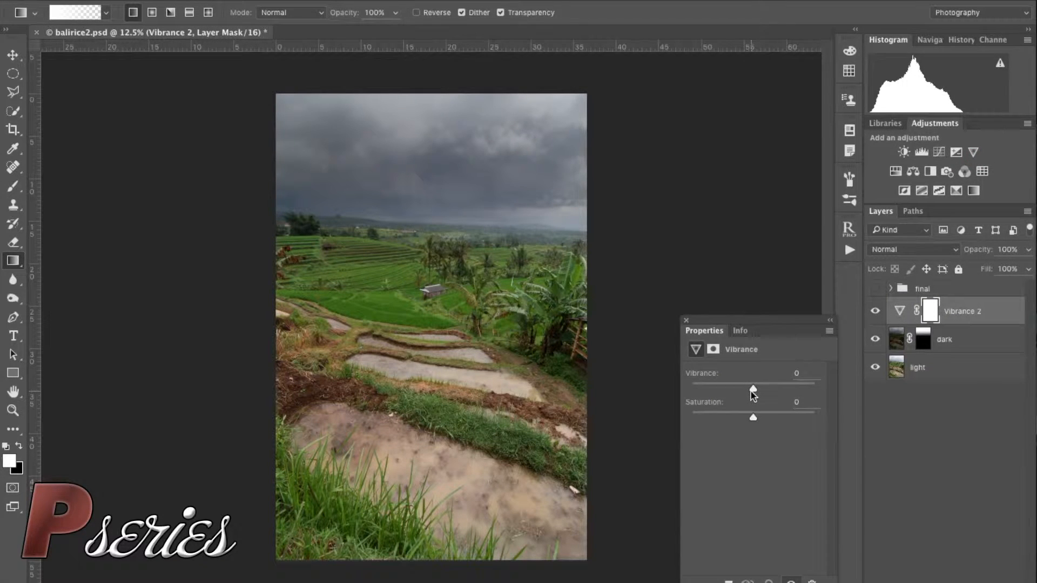
drag(753, 389, 740, 389)
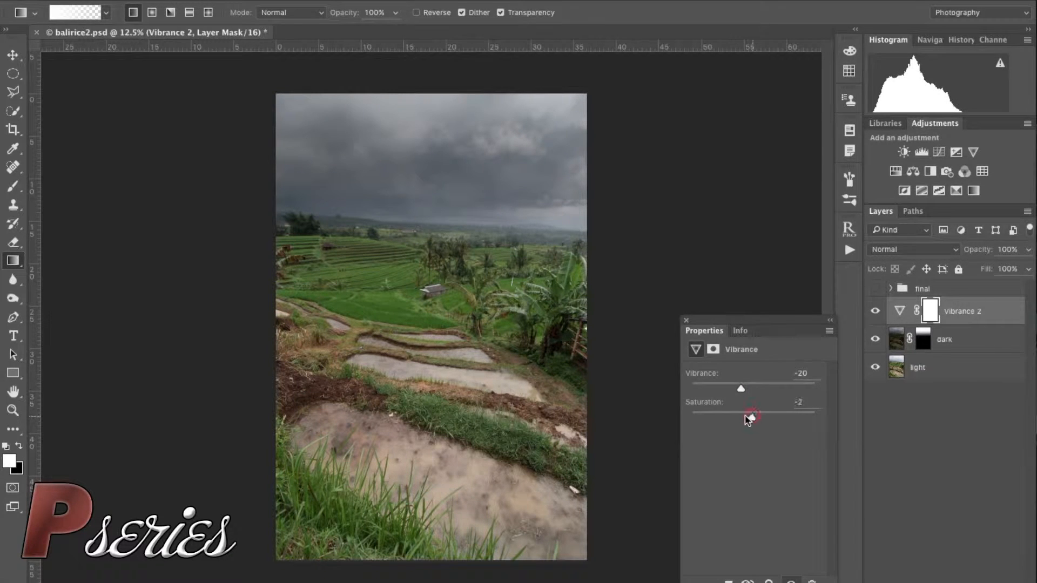
drag(751, 413, 746, 413)
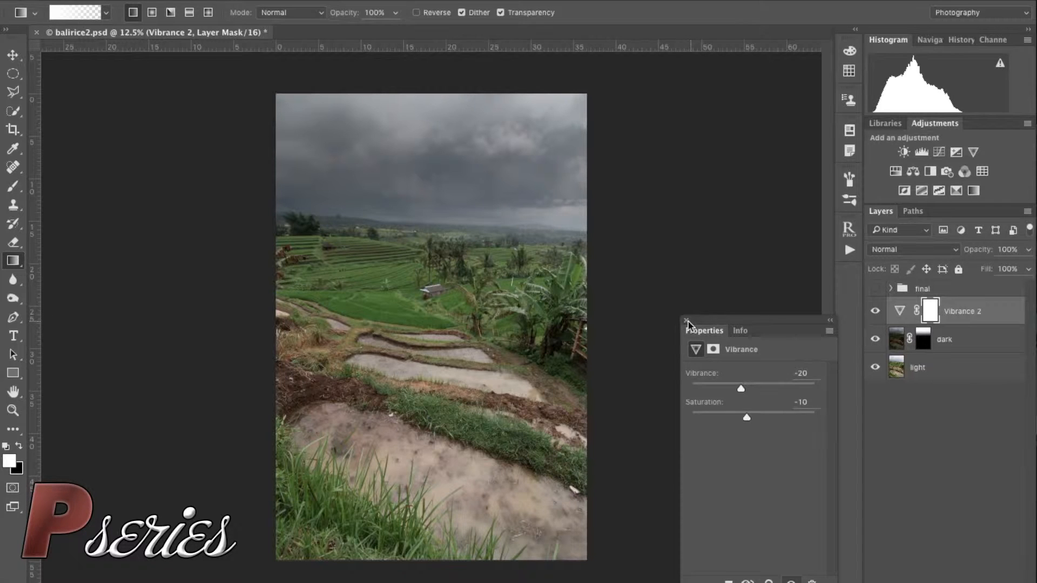
click(687, 321)
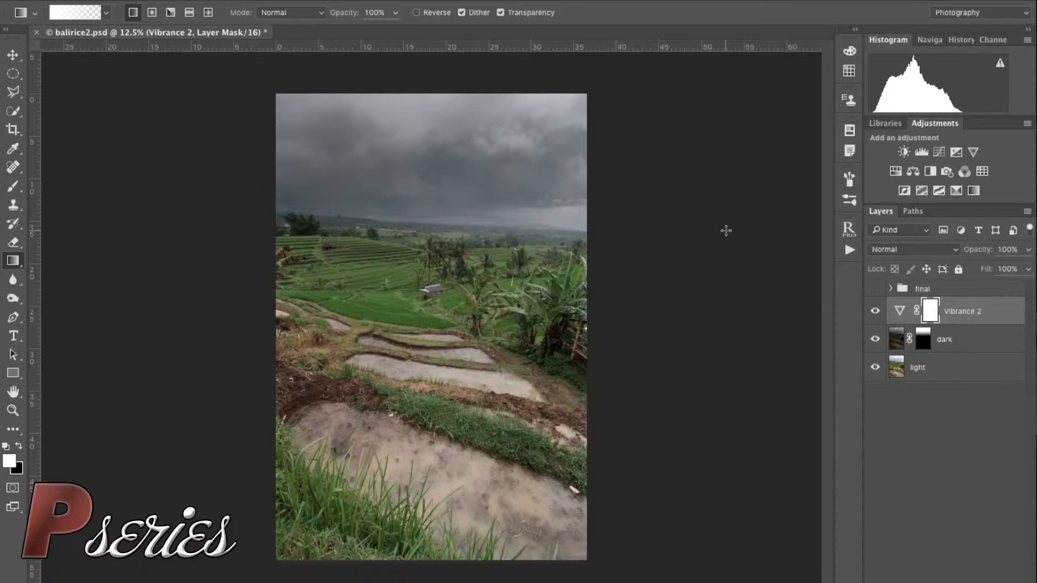
click(897, 311)
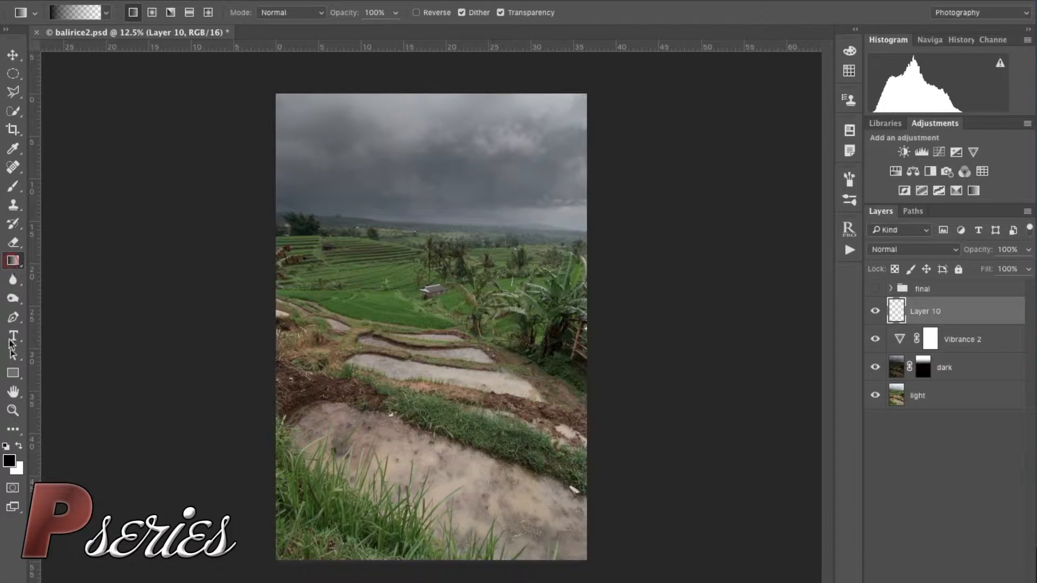
Draw a black top-down gradient over the sky and blend it in Soft Light at 83% opacity
click(10, 462)
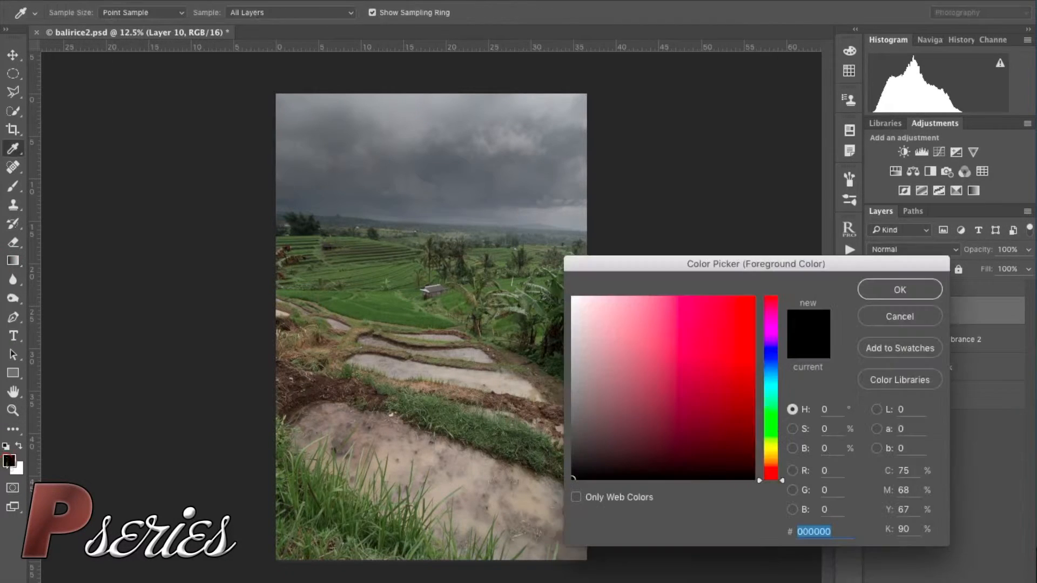
click(898, 289)
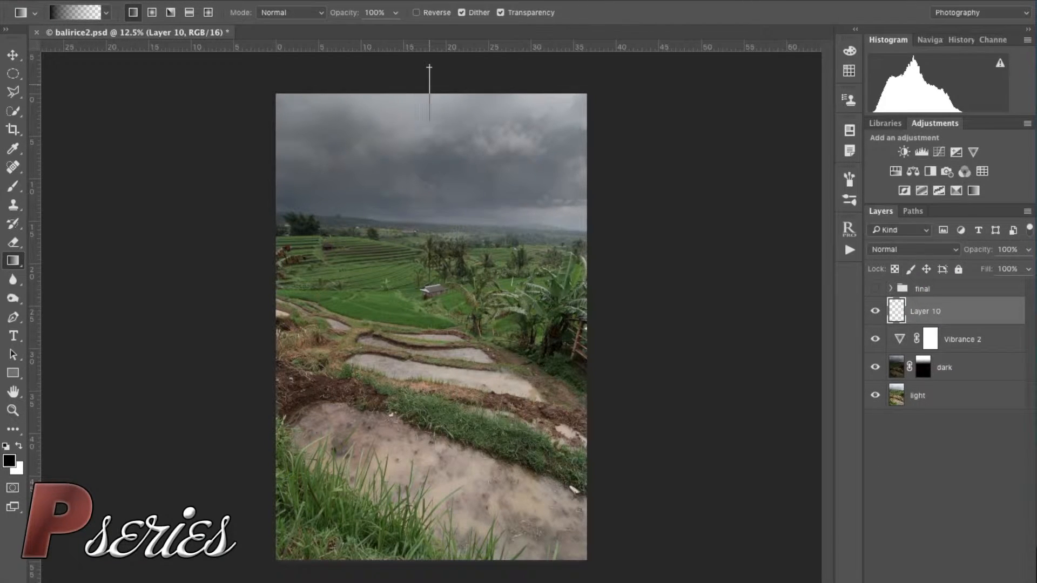
drag(429, 69, 433, 281)
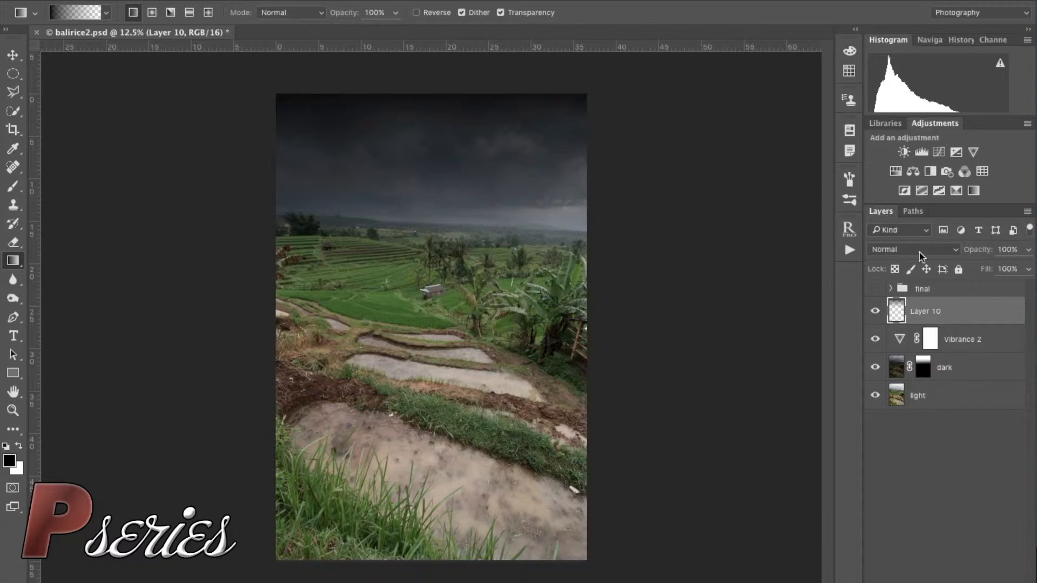
click(913, 250)
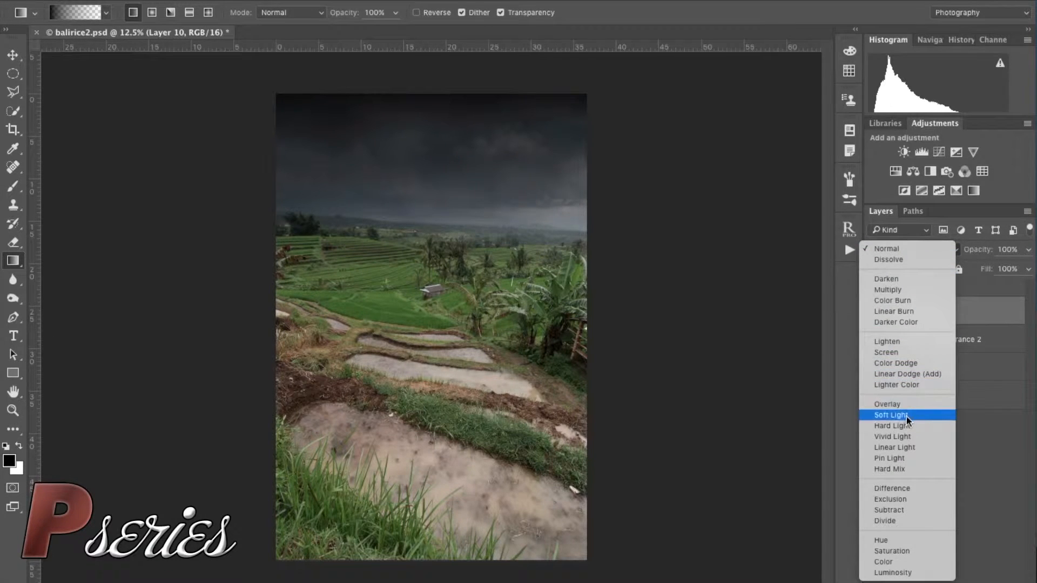
click(891, 415)
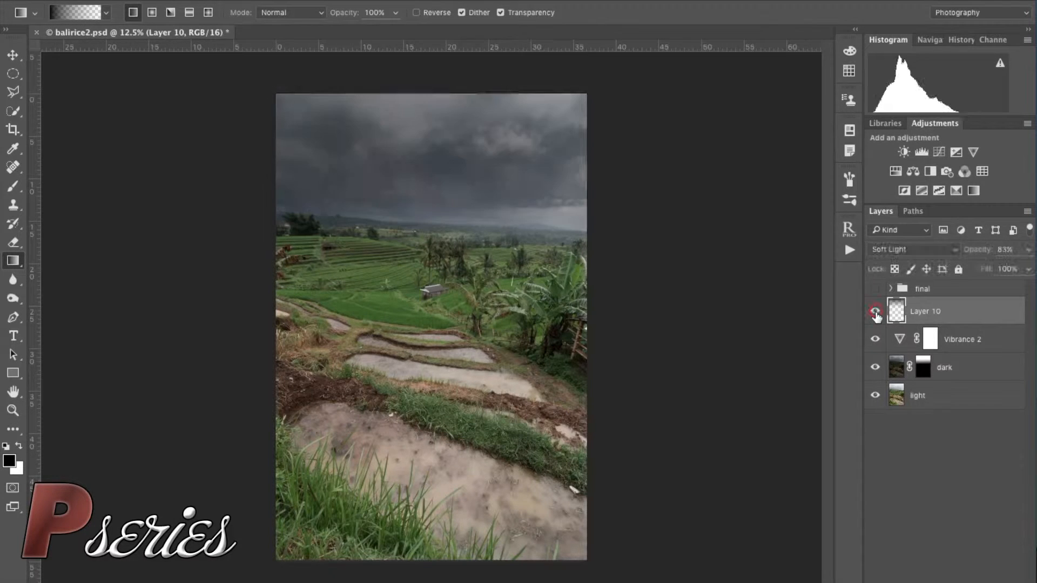
click(875, 311)
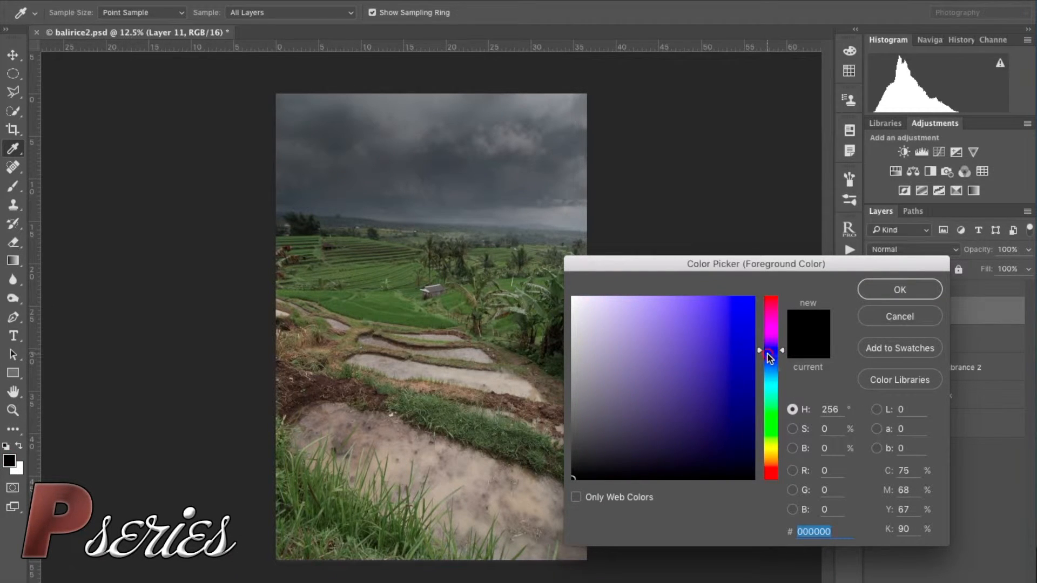
Choose dark navy blue #161432 as the foreground fill colour
click(678, 444)
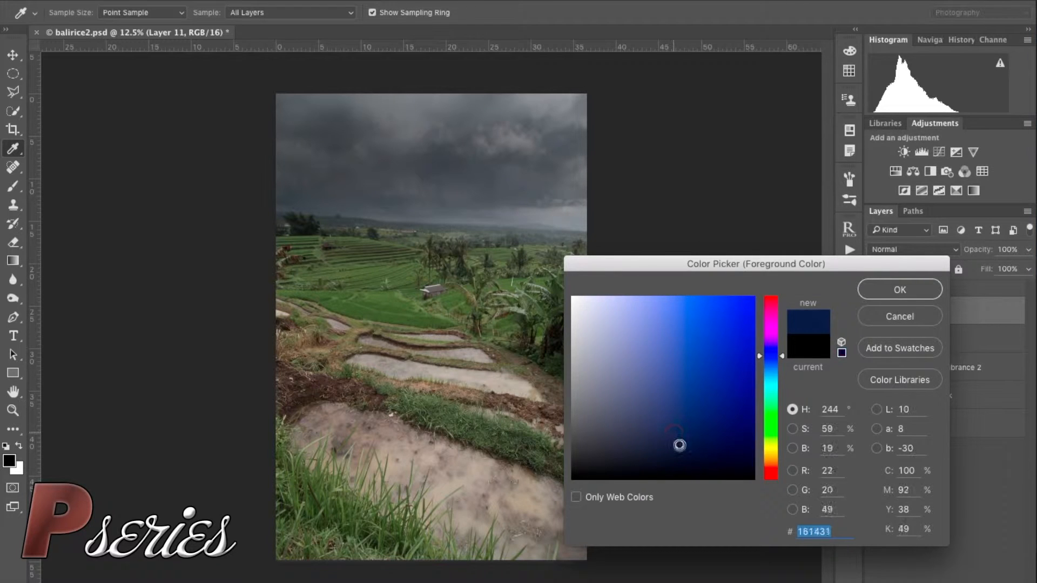
click(683, 444)
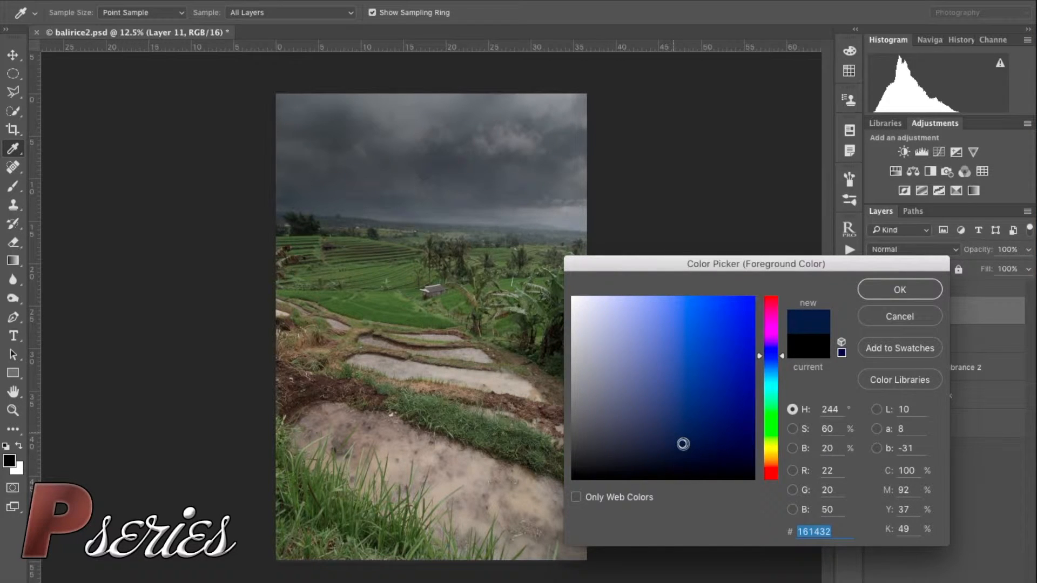
mouse_move(912, 299)
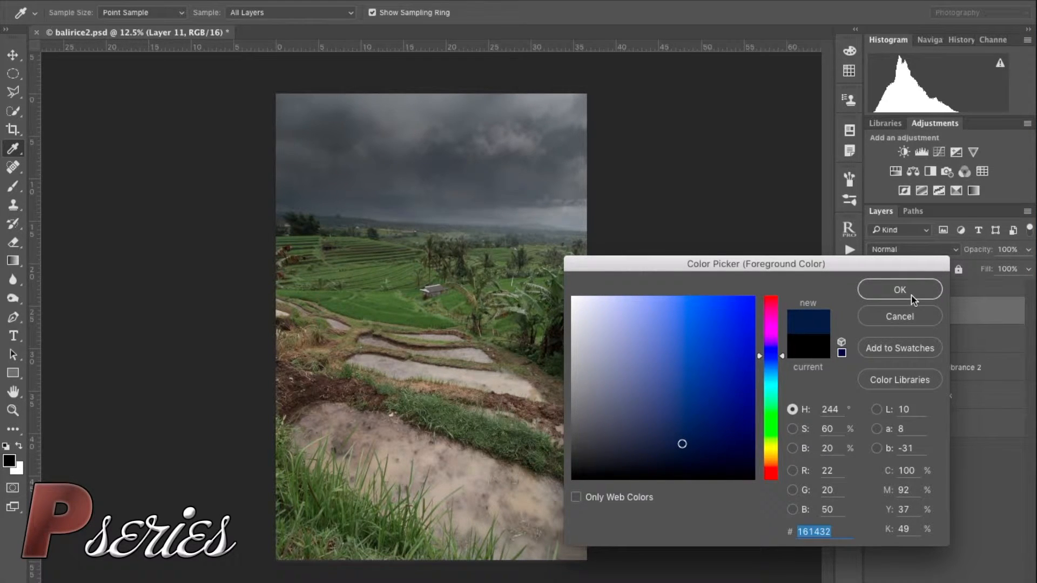
click(898, 290)
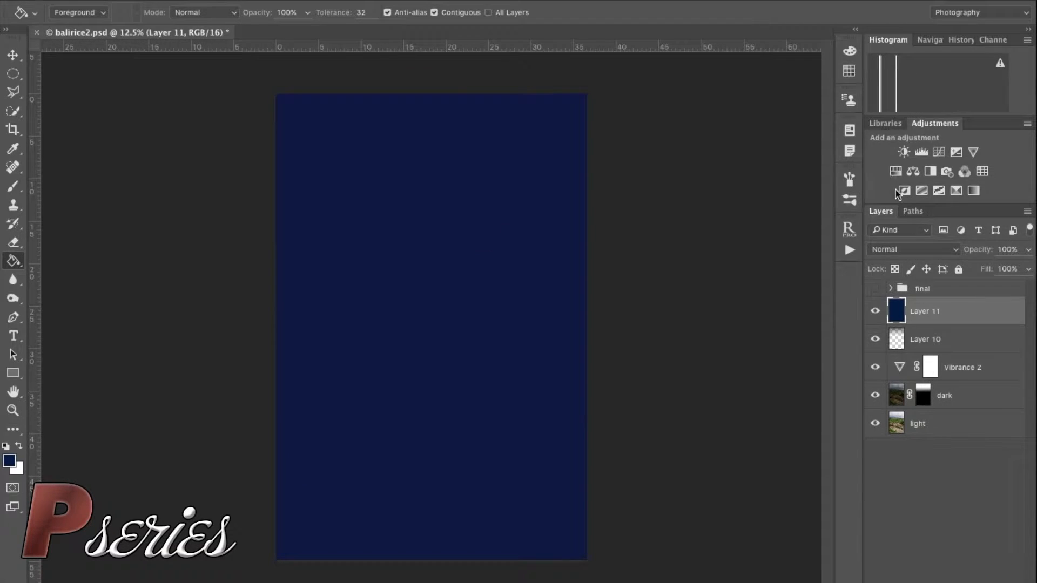
Blend the navy blue fill layer in Soft Light at about 48% opacity
click(913, 249)
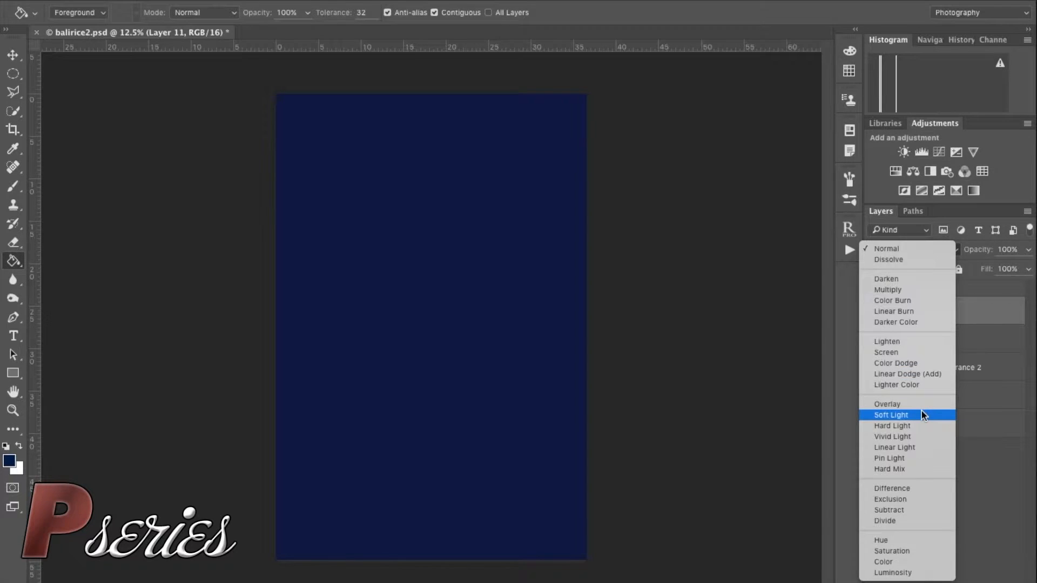
mouse_move(924, 426)
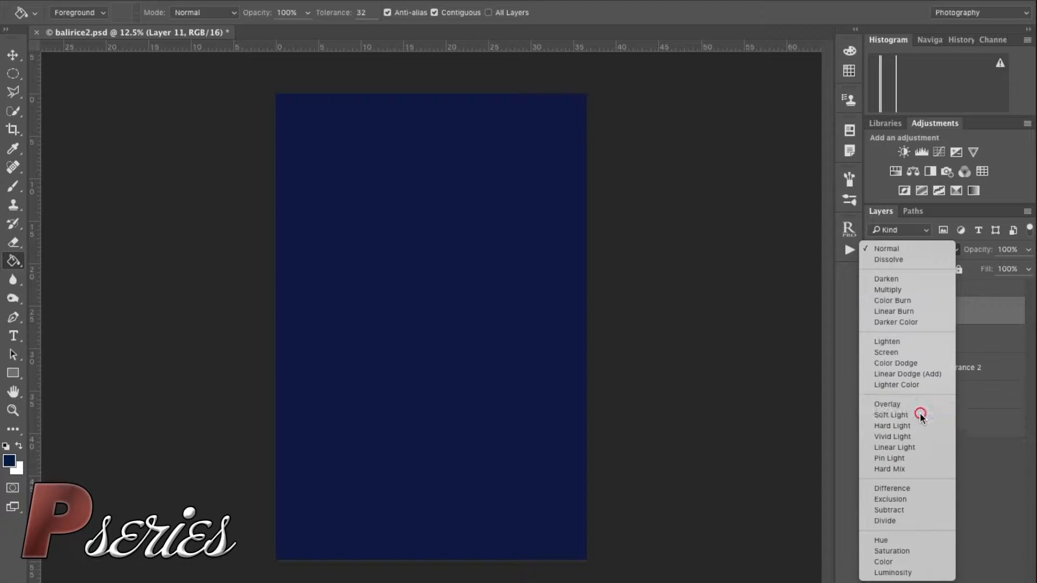
click(891, 415)
text(25)
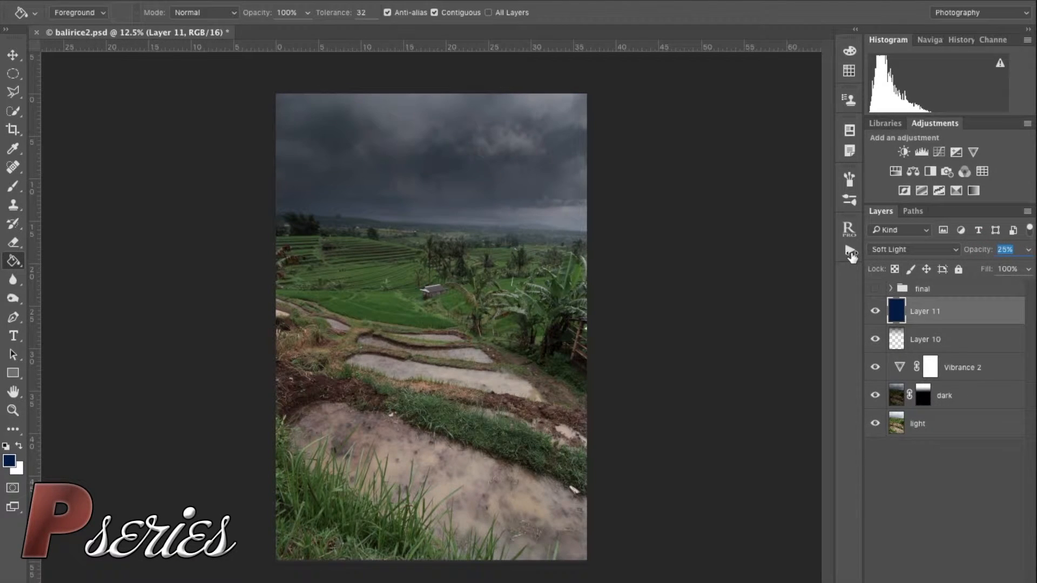
drag(1005, 250, 1016, 250)
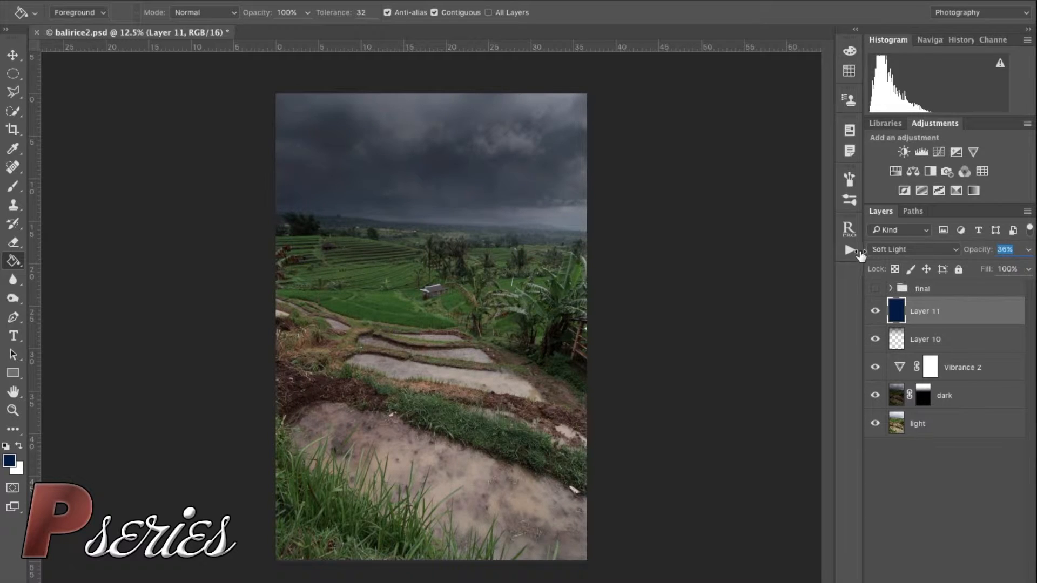
drag(1005, 249, 1011, 250)
text(48)
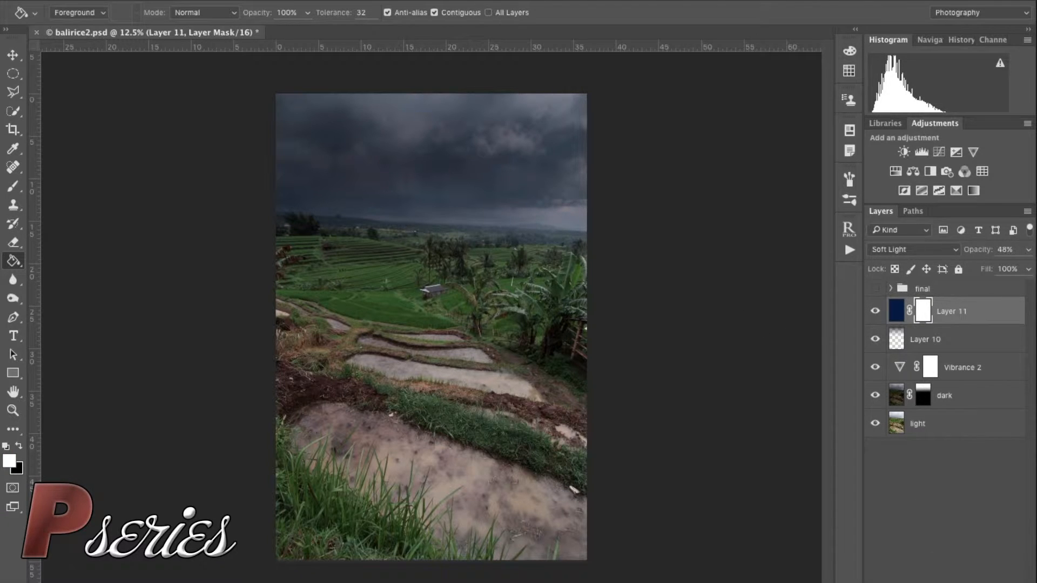
mouse_move(78, 451)
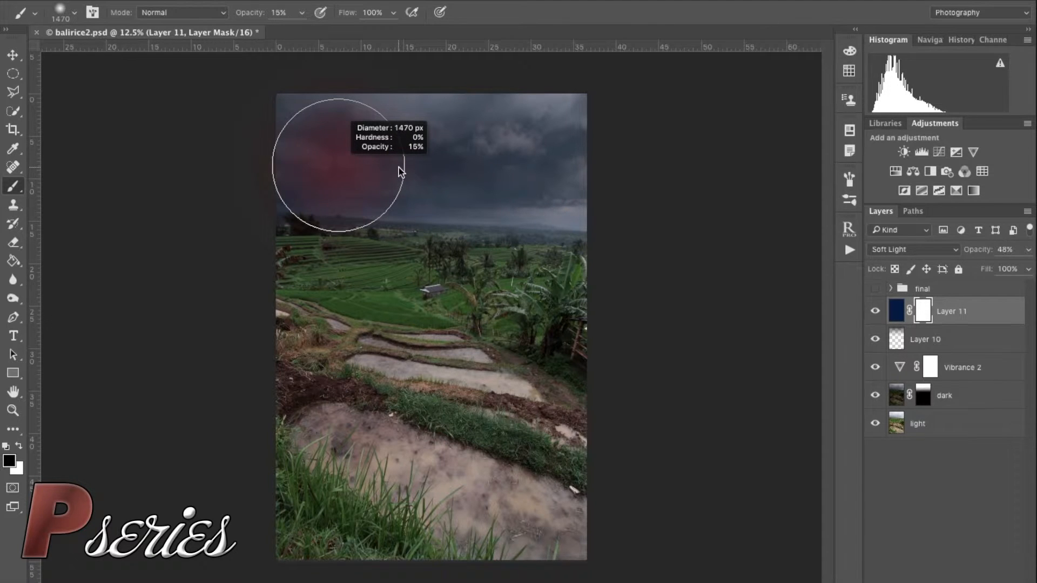
Paint out the blue tint along the sky edges with a large soft brush at 51% opacity
drag(400, 172, 384, 190)
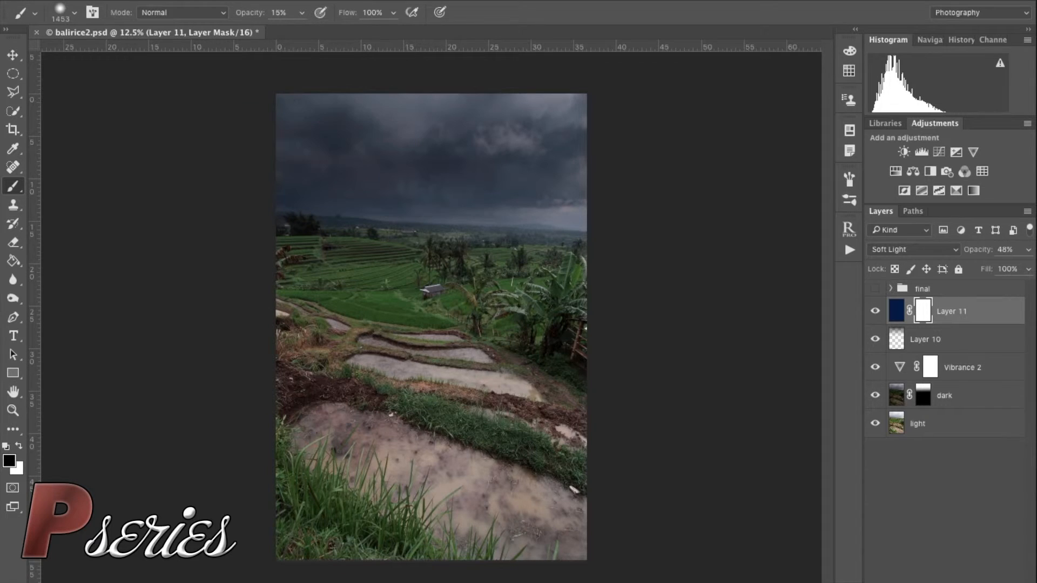
click(278, 12)
text(51)
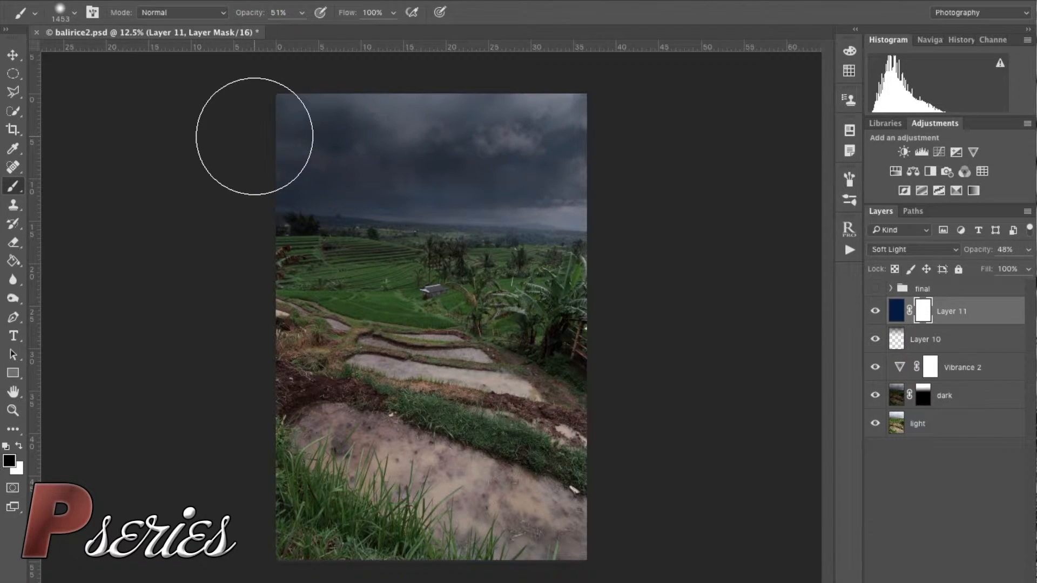
drag(253, 138, 576, 182)
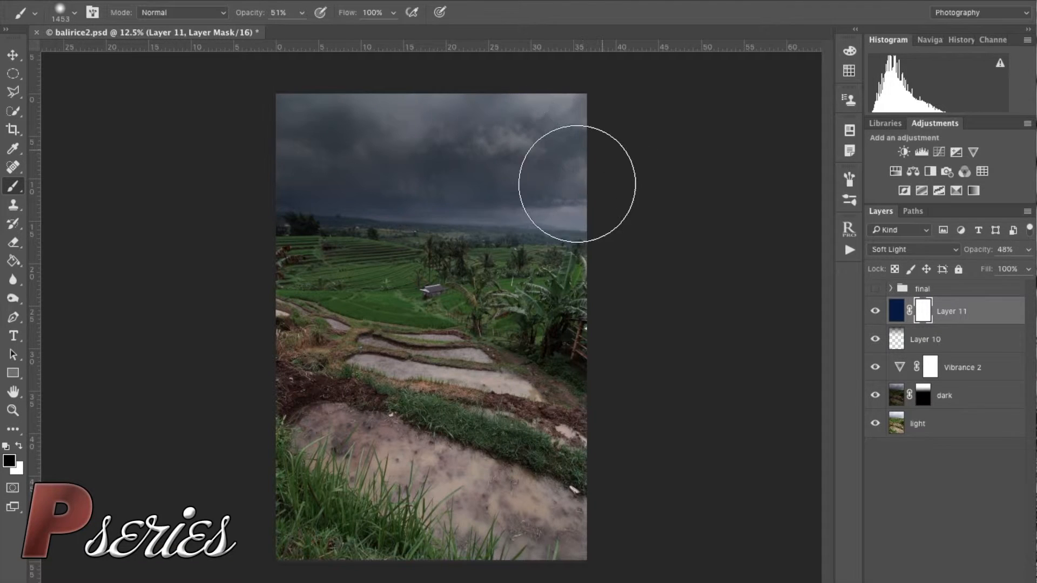
mouse_move(210, 161)
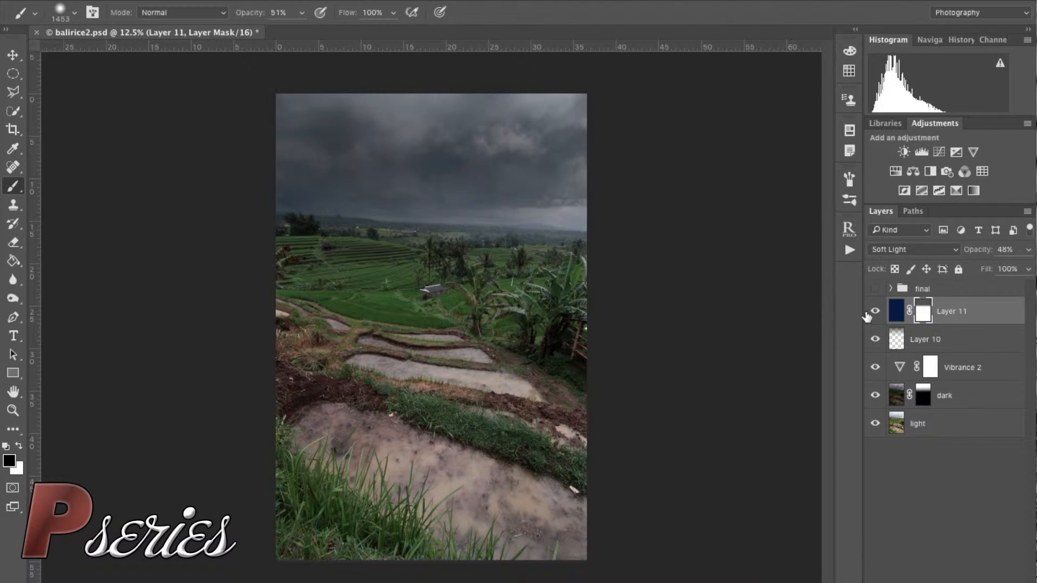
Toggle the blue tint layer's visibility repeatedly to compare the effect
click(874, 311)
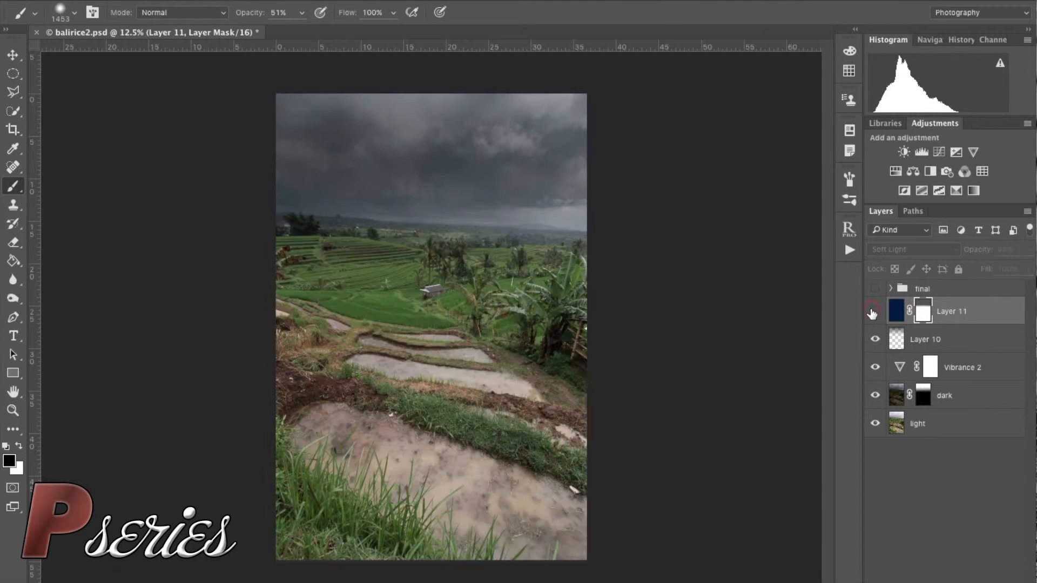
click(874, 311)
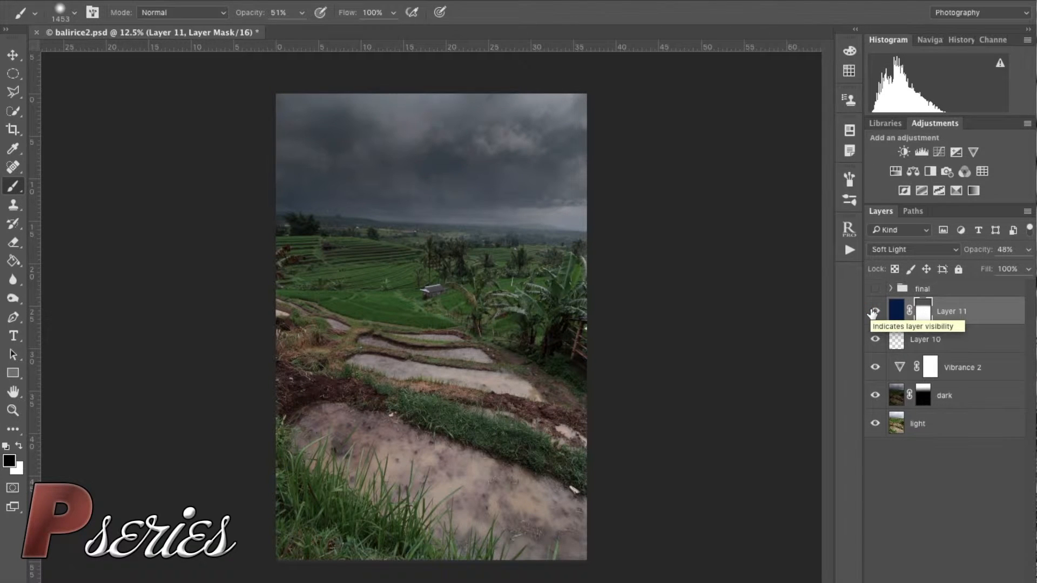
click(875, 311)
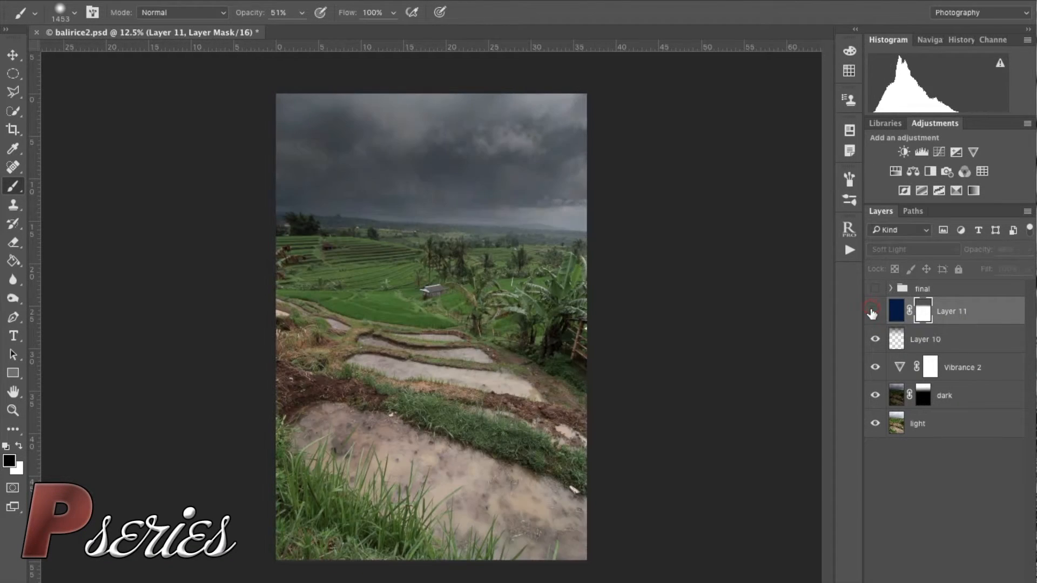
click(874, 311)
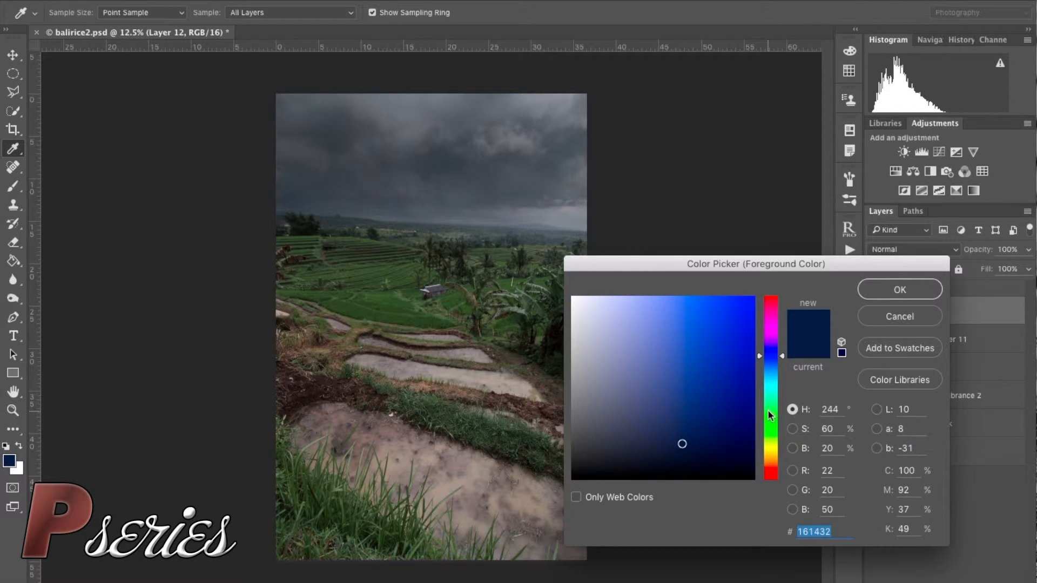
Pick a dark green colour and fill Layer 12 with it in Overlay at 17%
drag(771, 356, 772, 437)
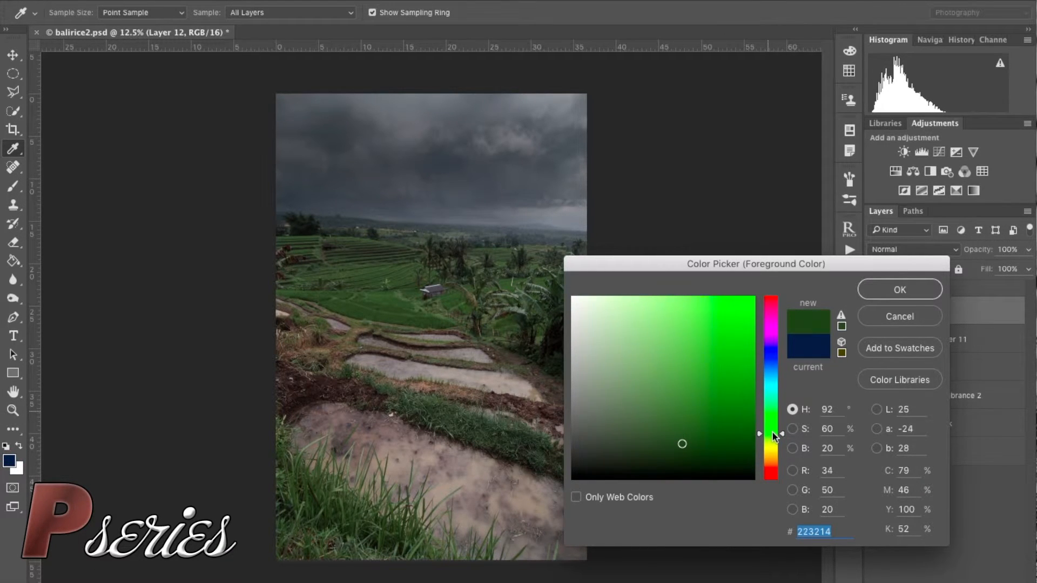
click(771, 433)
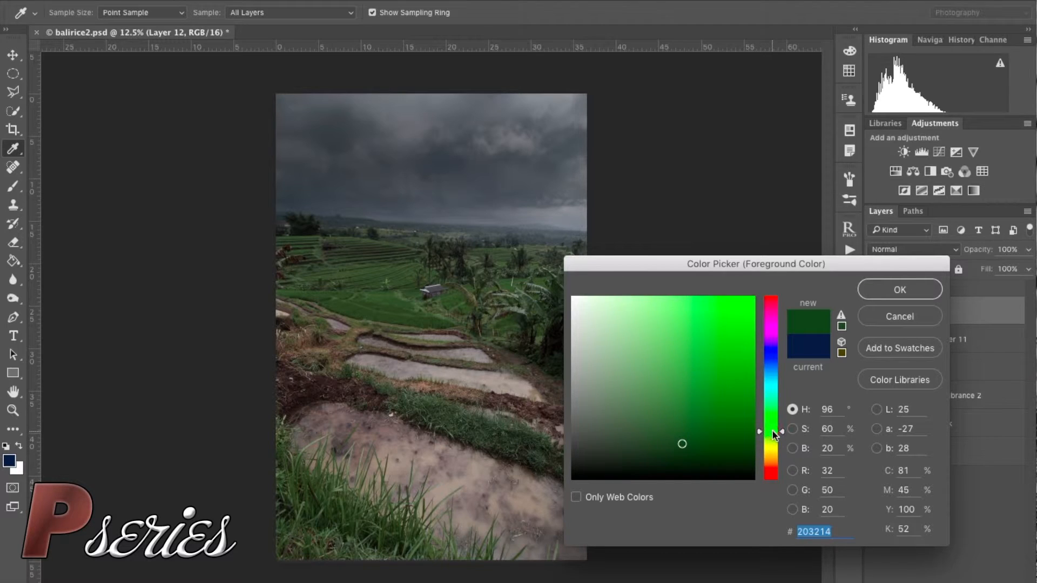
drag(682, 444, 688, 456)
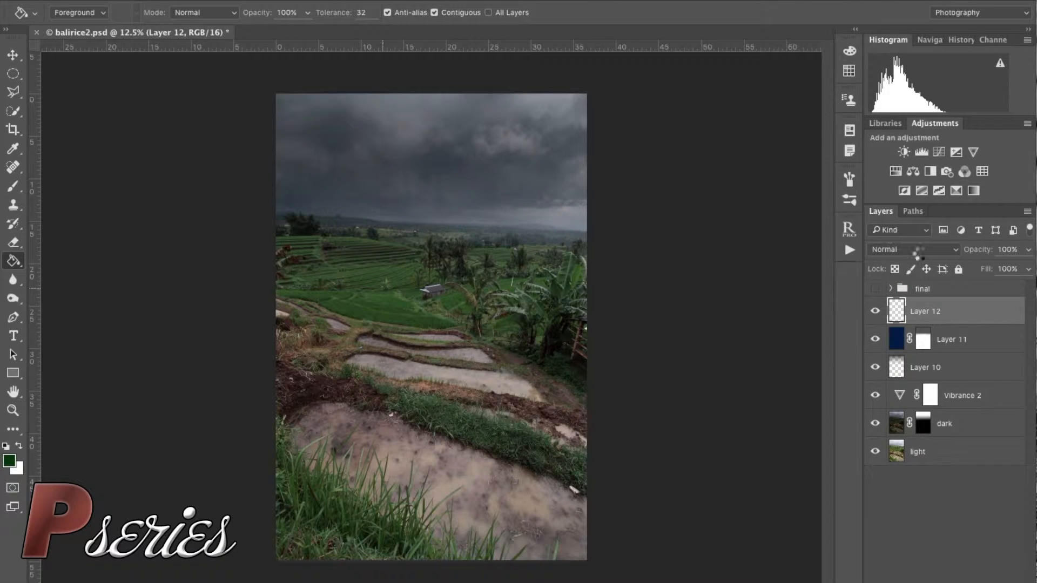
click(912, 250)
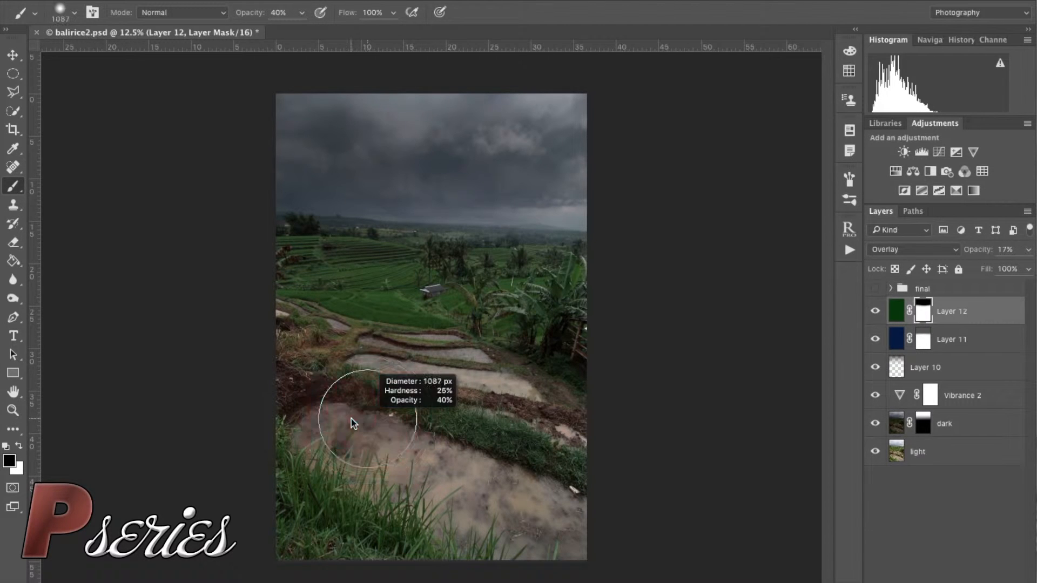
mouse_move(305, 346)
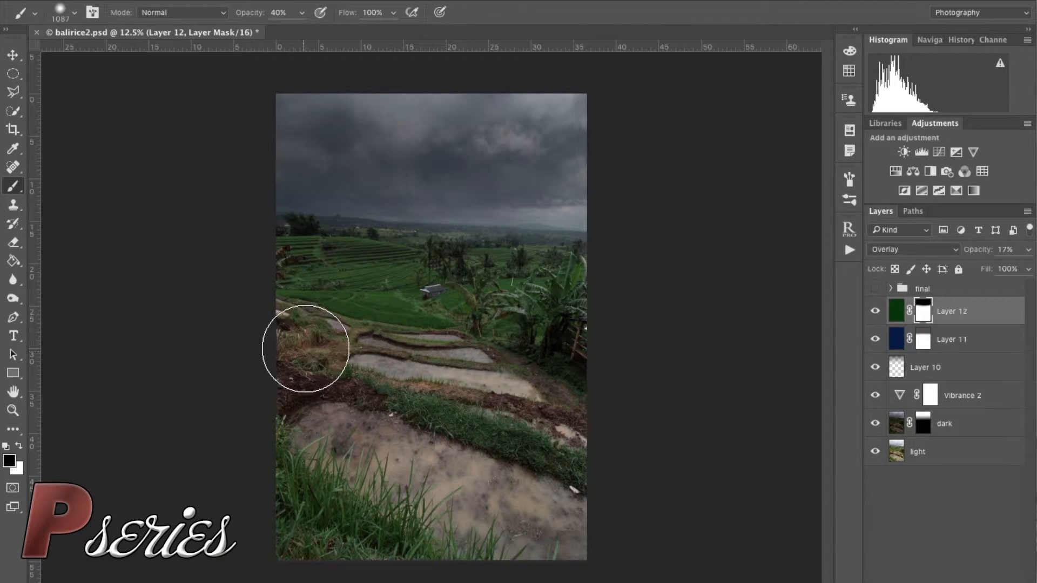
Mask out the green tint over the terraces and the right side of the scene
drag(306, 349, 548, 397)
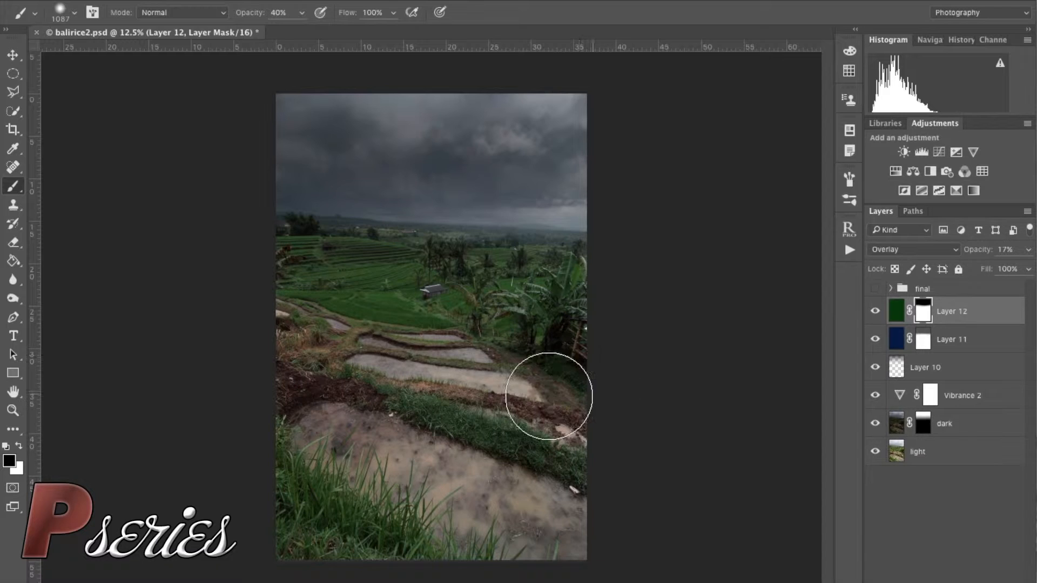
drag(548, 396, 408, 479)
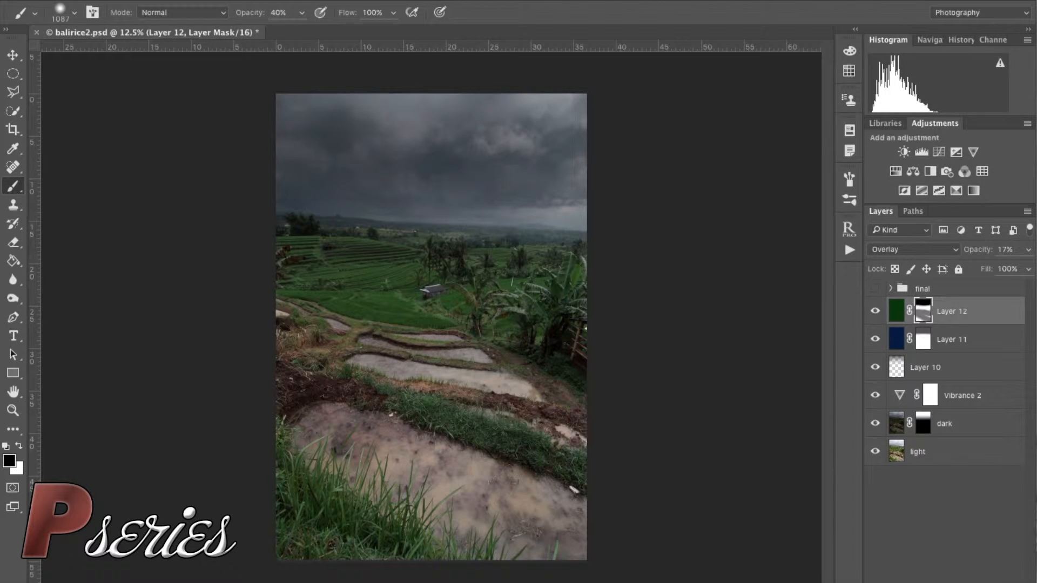
click(9, 461)
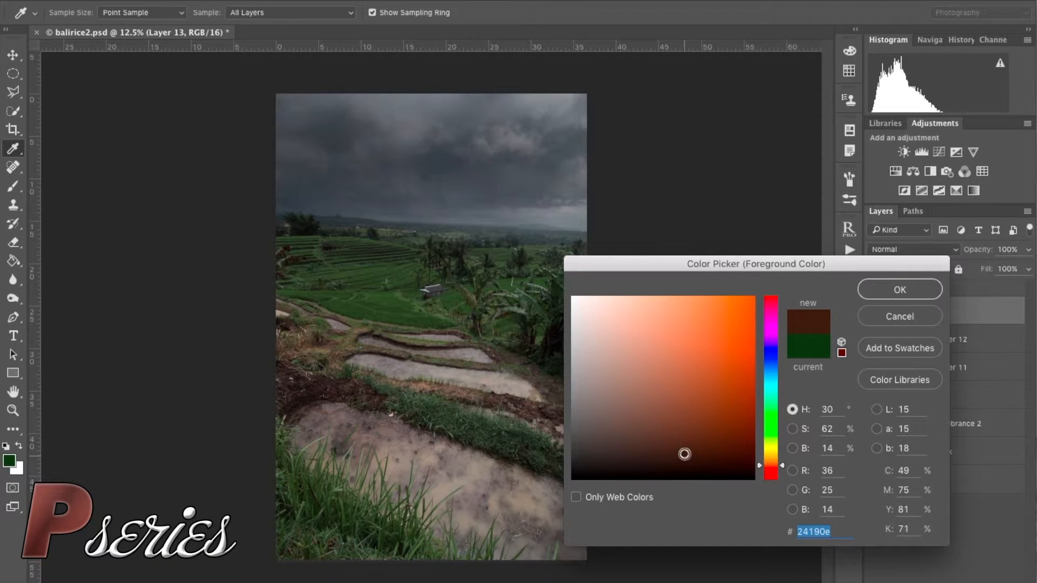
Fill Layer 13 with dark brown, reveal it over the middle terraces and set opacity to 55%
click(898, 289)
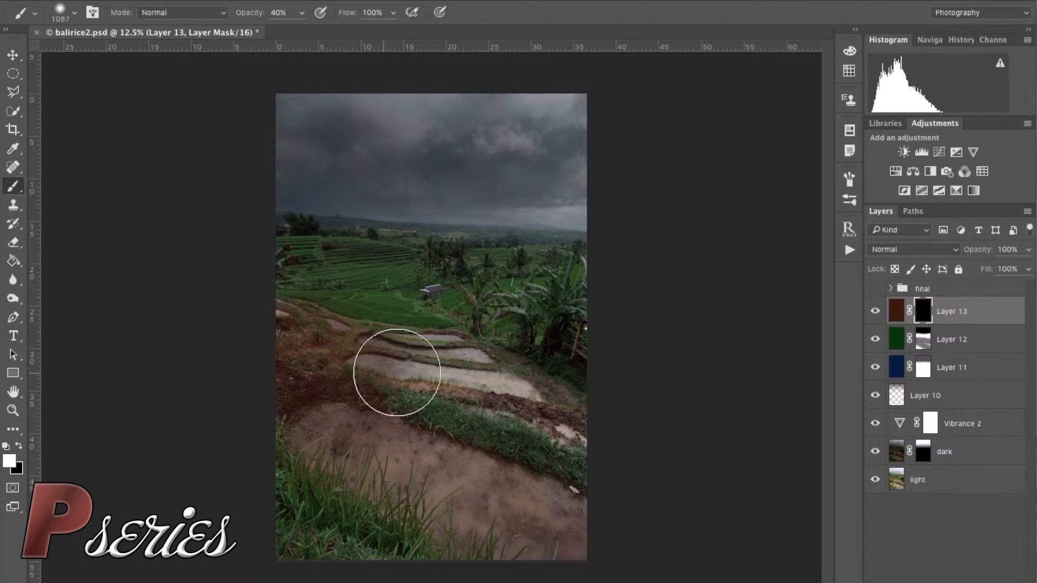
drag(397, 374, 601, 374)
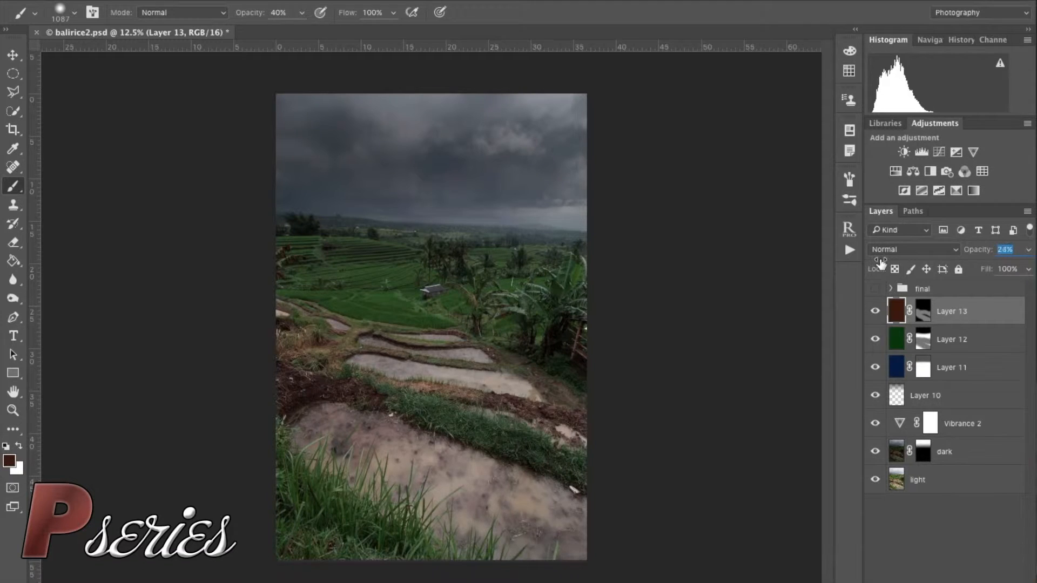
drag(1006, 250, 1019, 249)
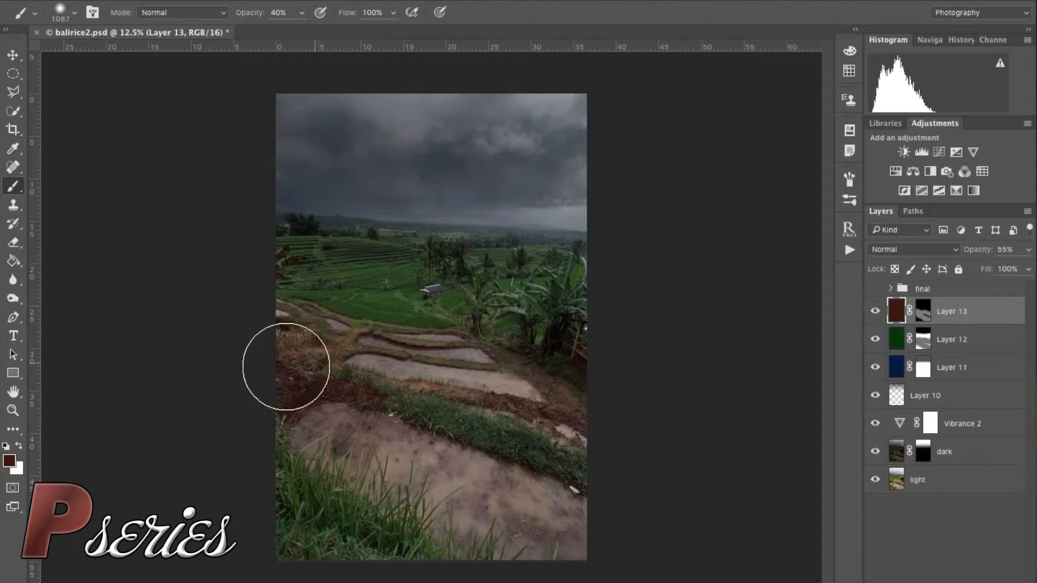
mouse_move(233, 377)
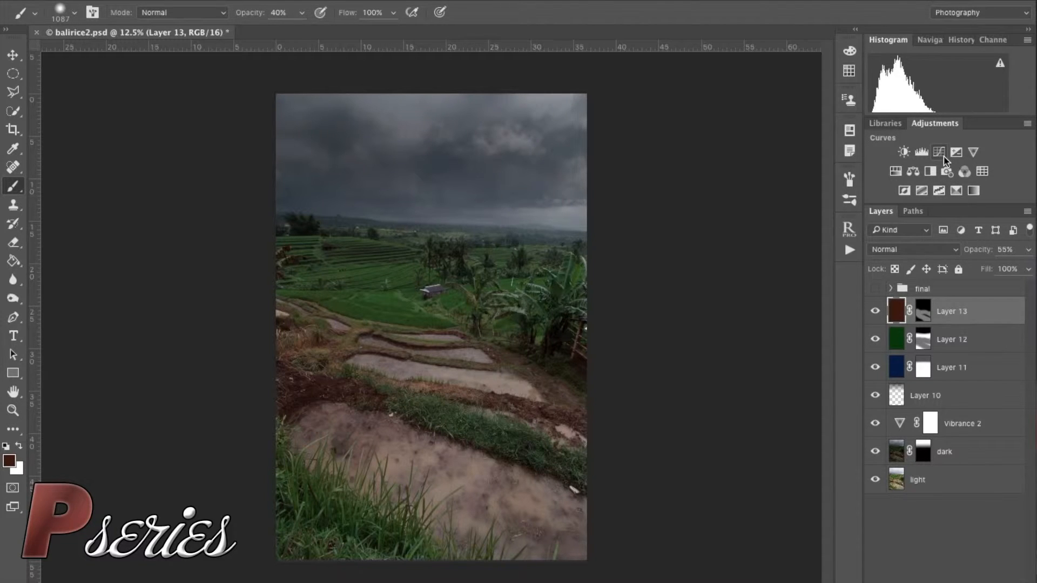
mouse_move(939, 153)
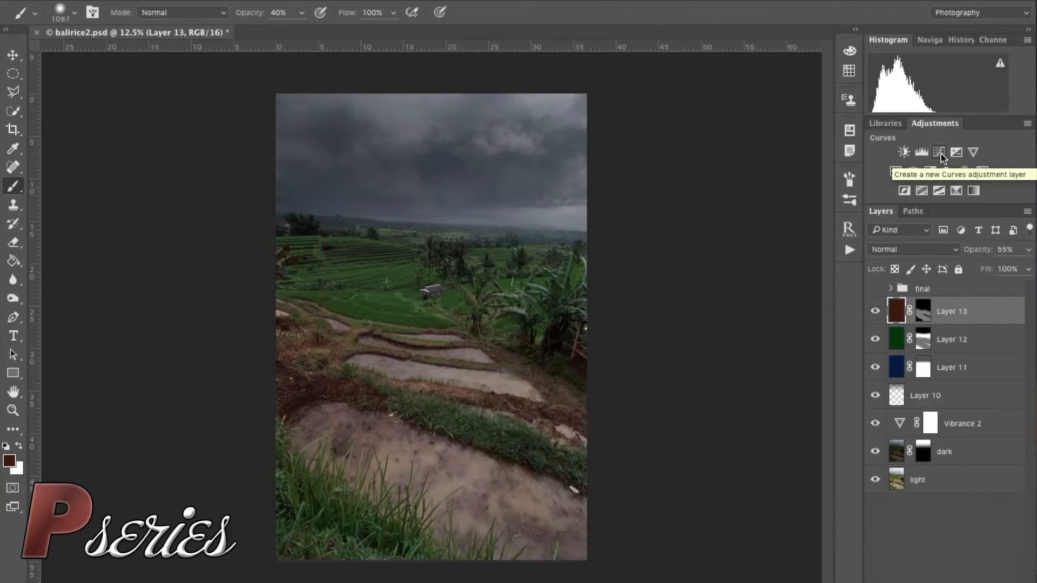
Add a Curves adjustment lifting the shadows slightly at 71% opacity
click(939, 151)
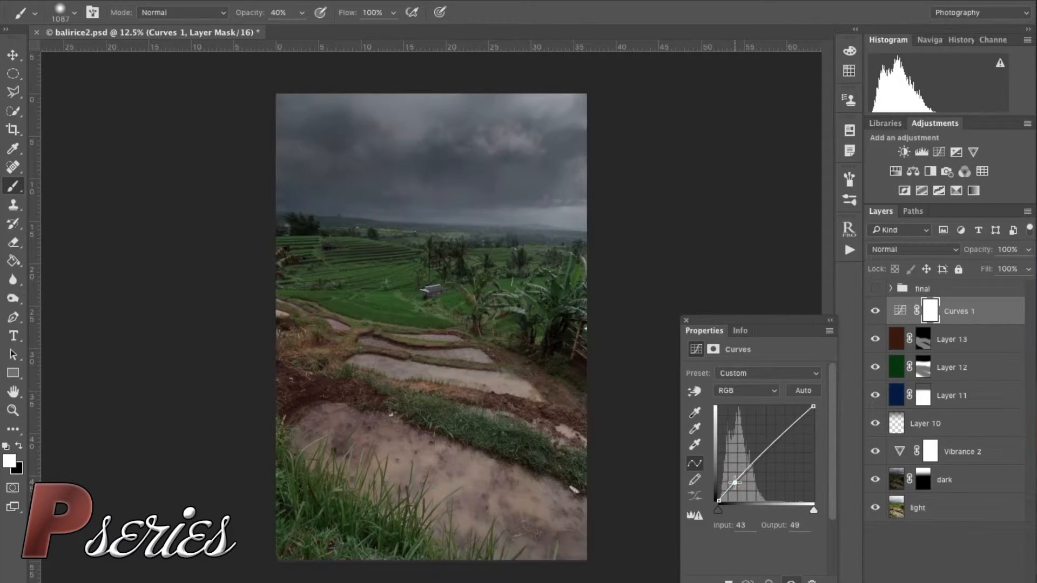
drag(736, 482, 757, 486)
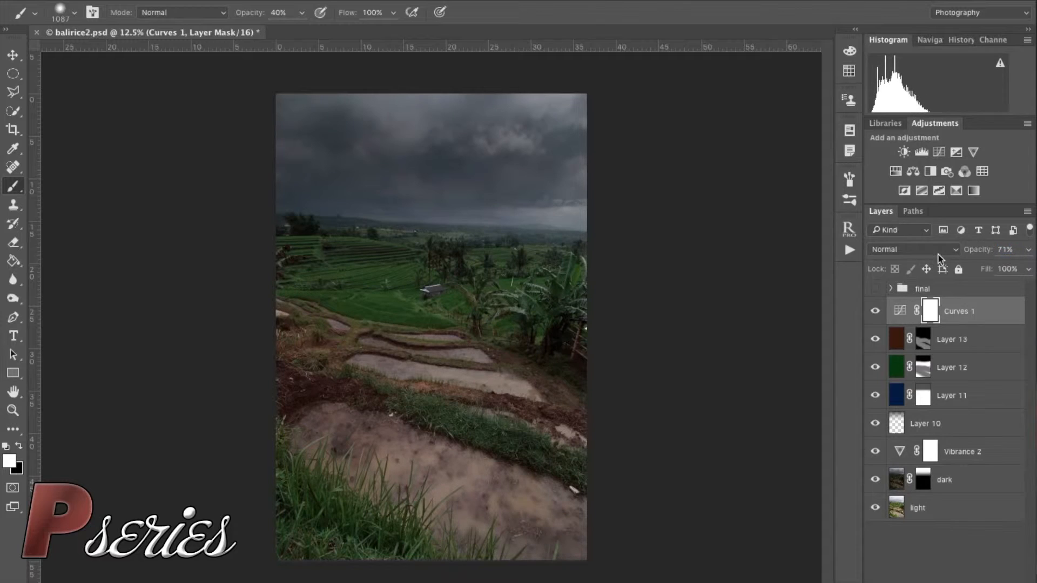
mouse_move(985, 355)
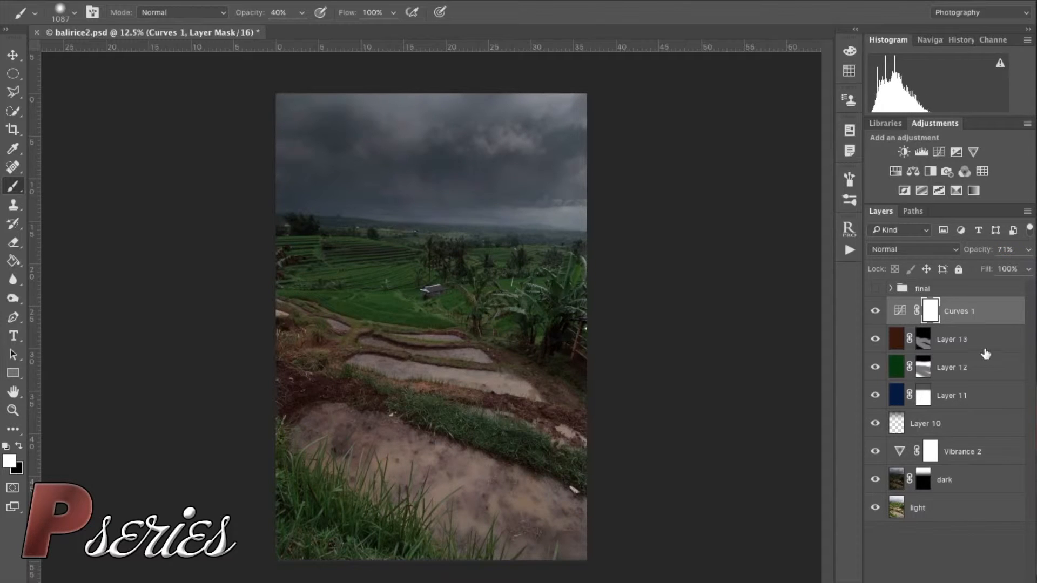
mouse_move(1003, 460)
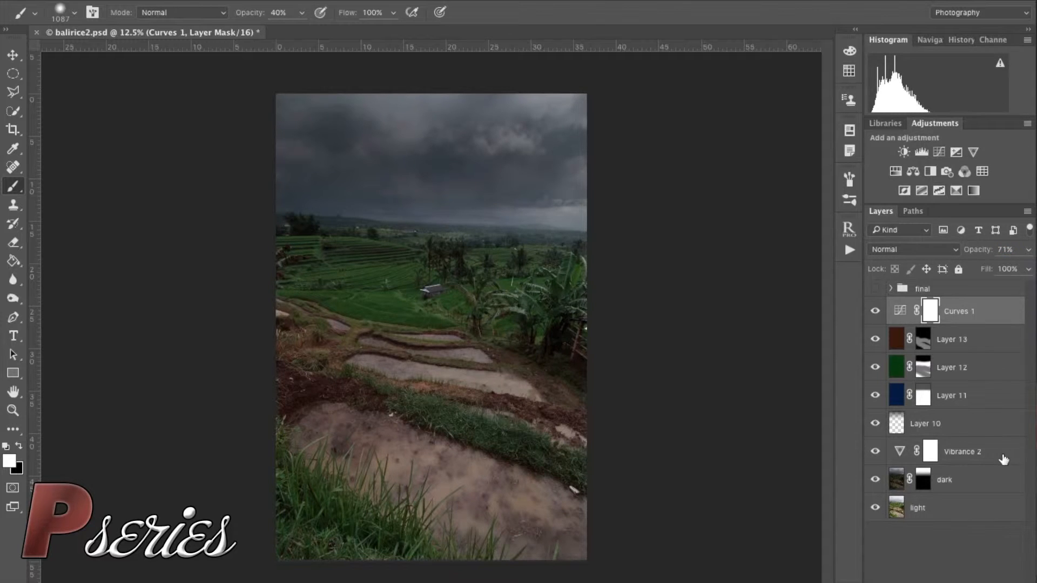
mouse_move(1000, 452)
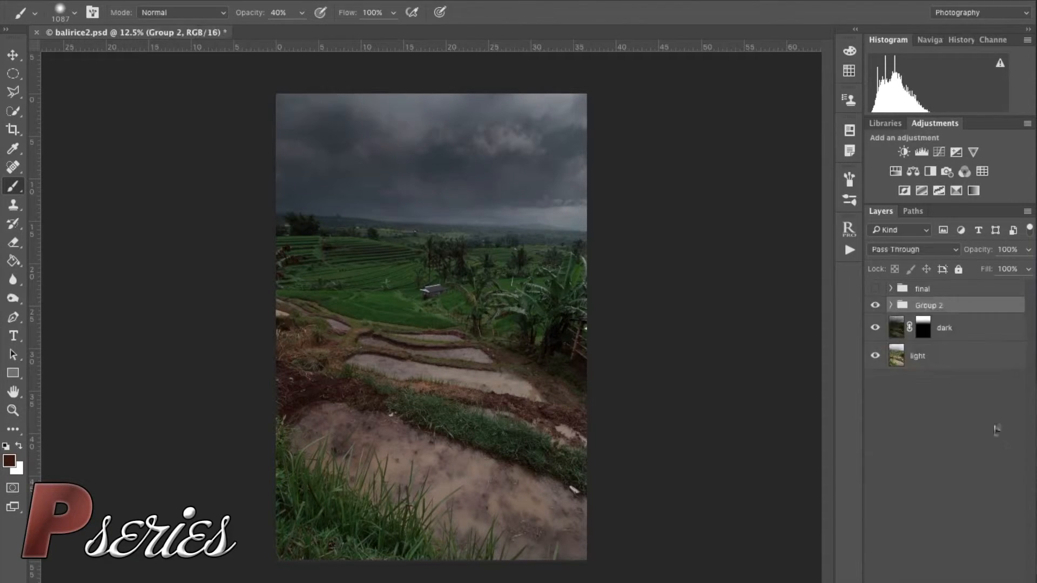
Rename the grouped colour layers to 'color' and toggle the group to compare
double_click(929, 305)
text(color)
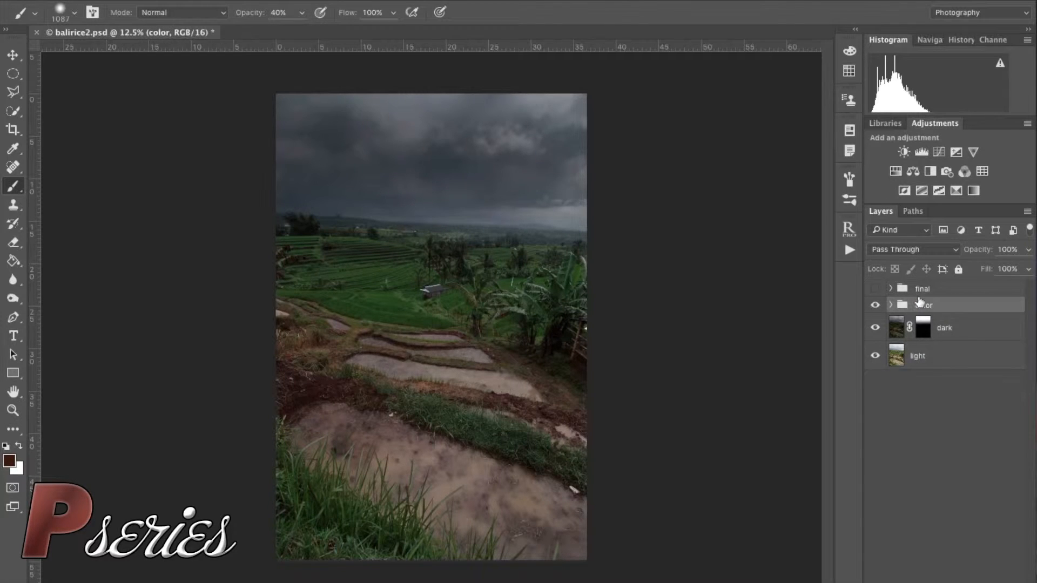
click(875, 304)
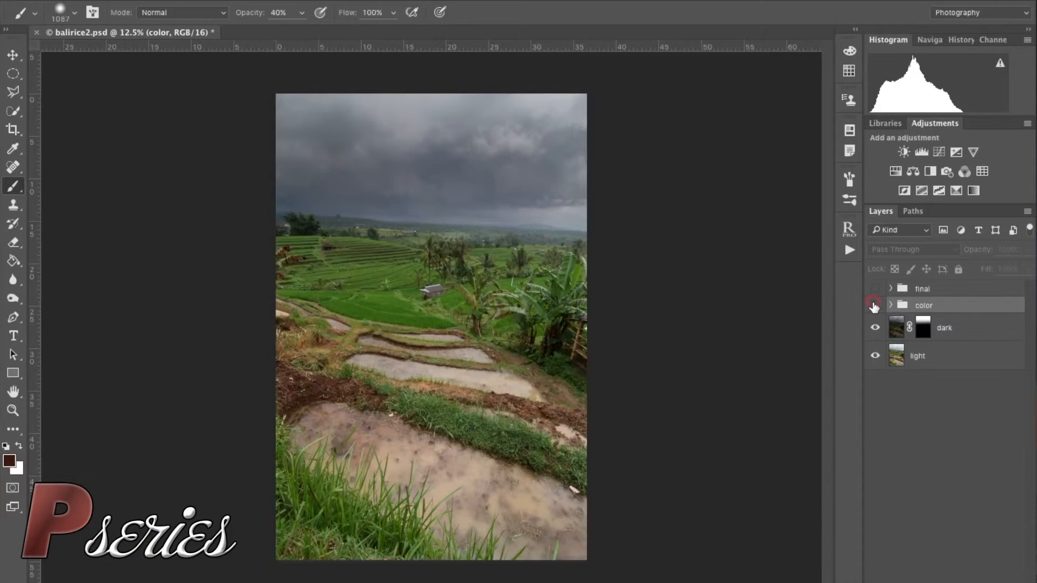
click(875, 304)
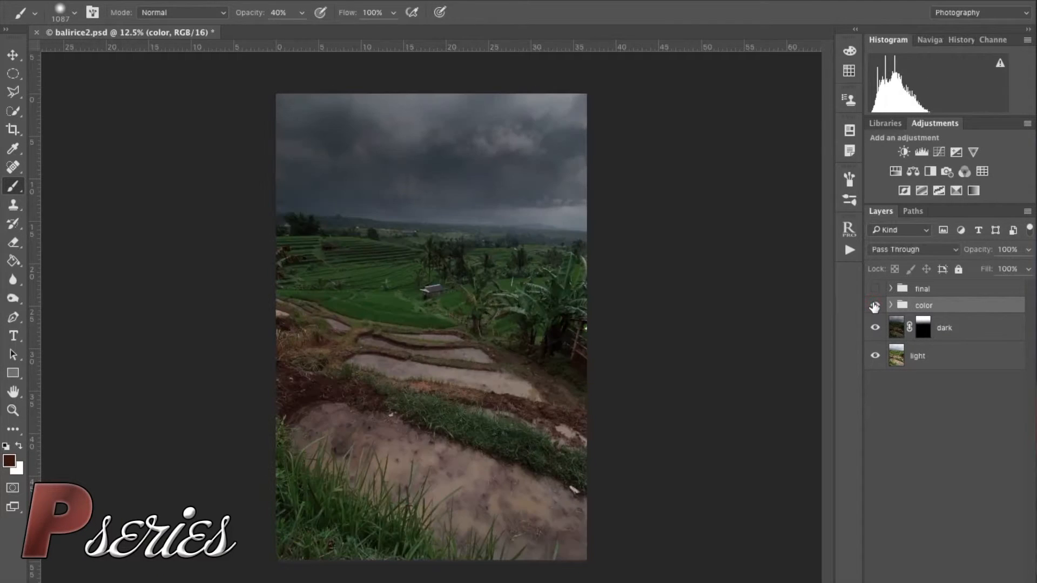
click(875, 304)
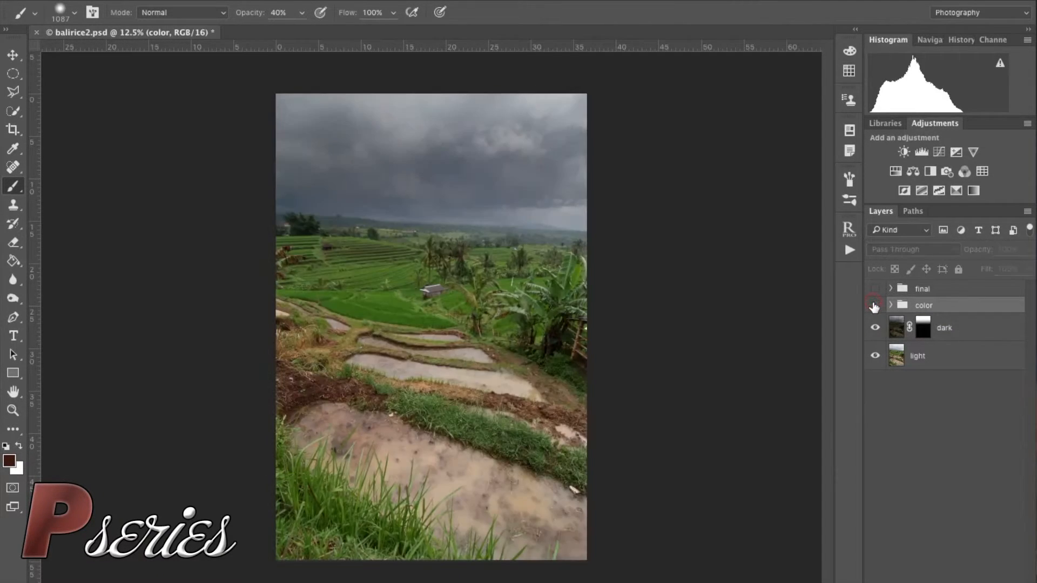
click(875, 304)
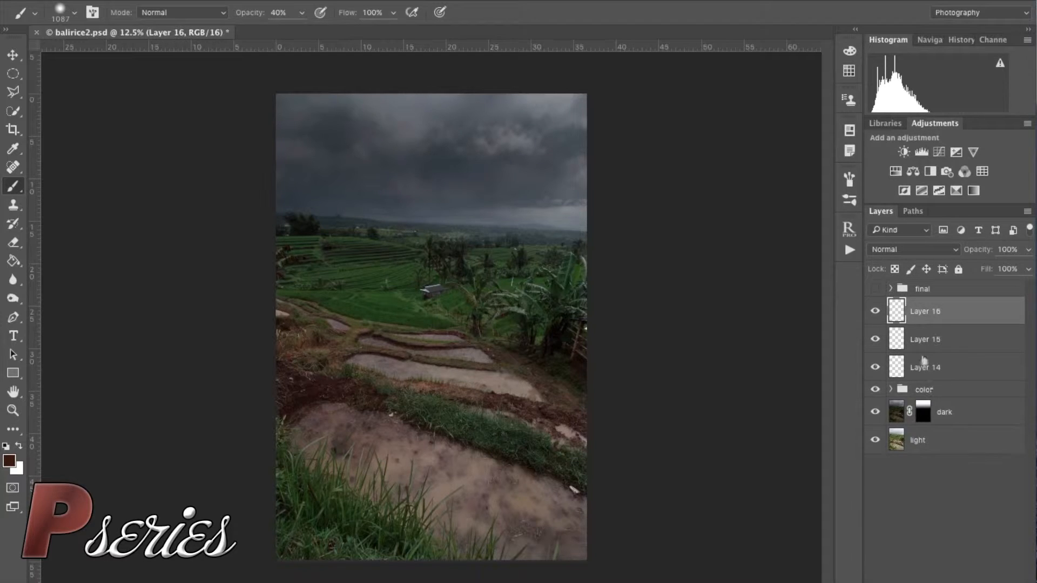
Rename the top empty layer to S and make layer L active
double_click(925, 367)
text(L)
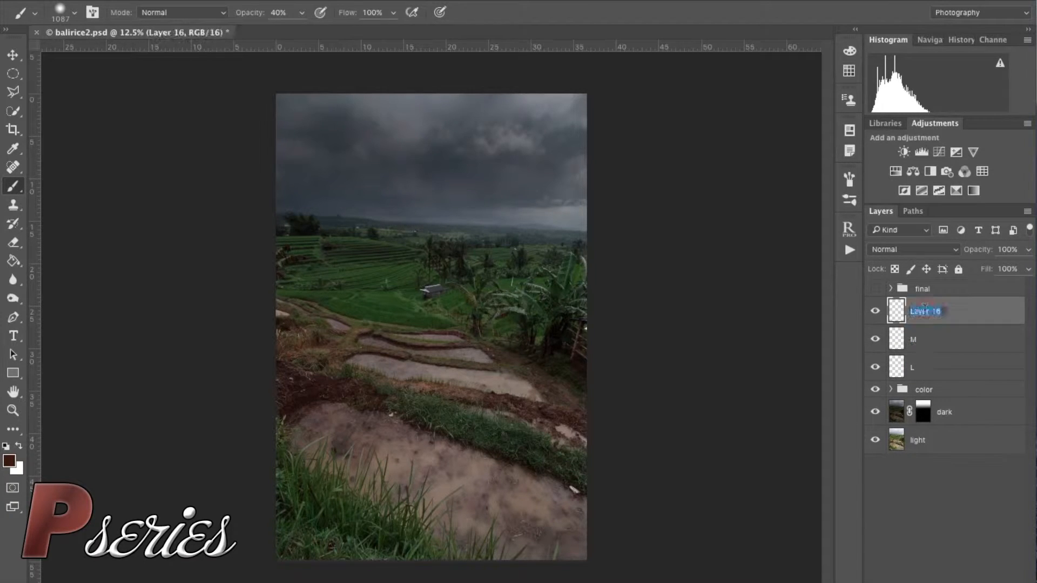
text(S)
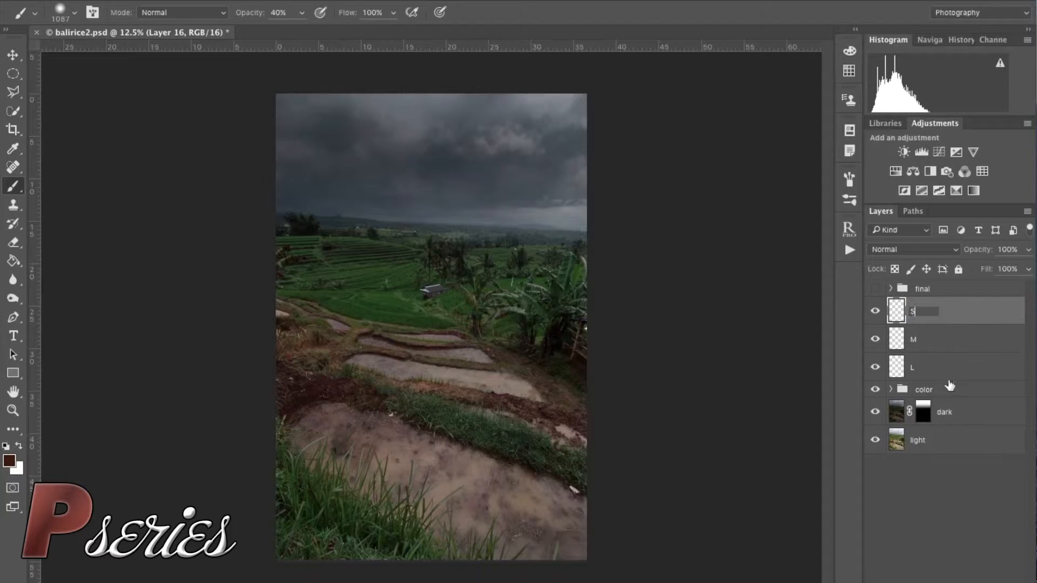
click(926, 368)
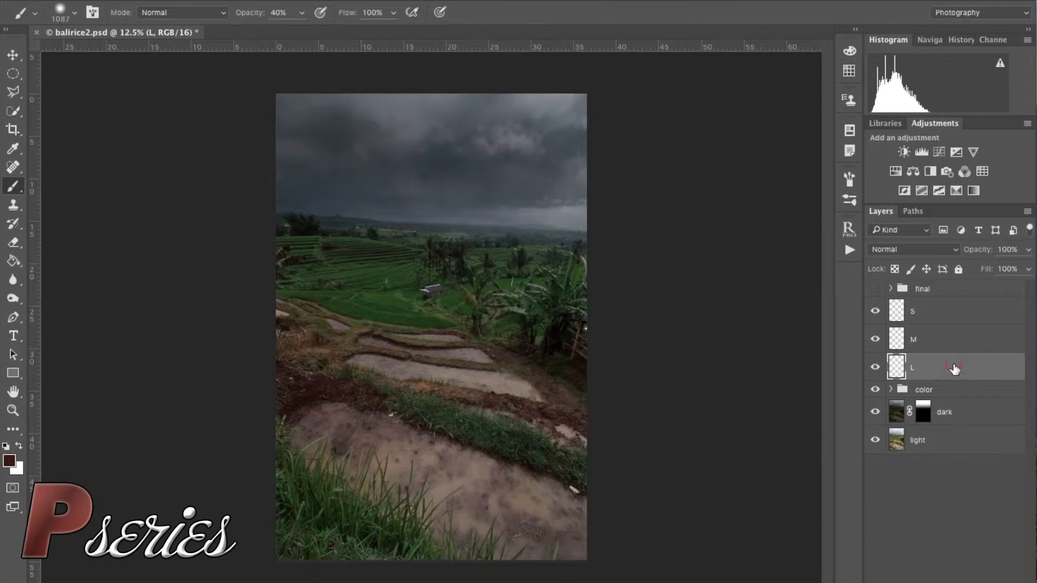
click(13, 91)
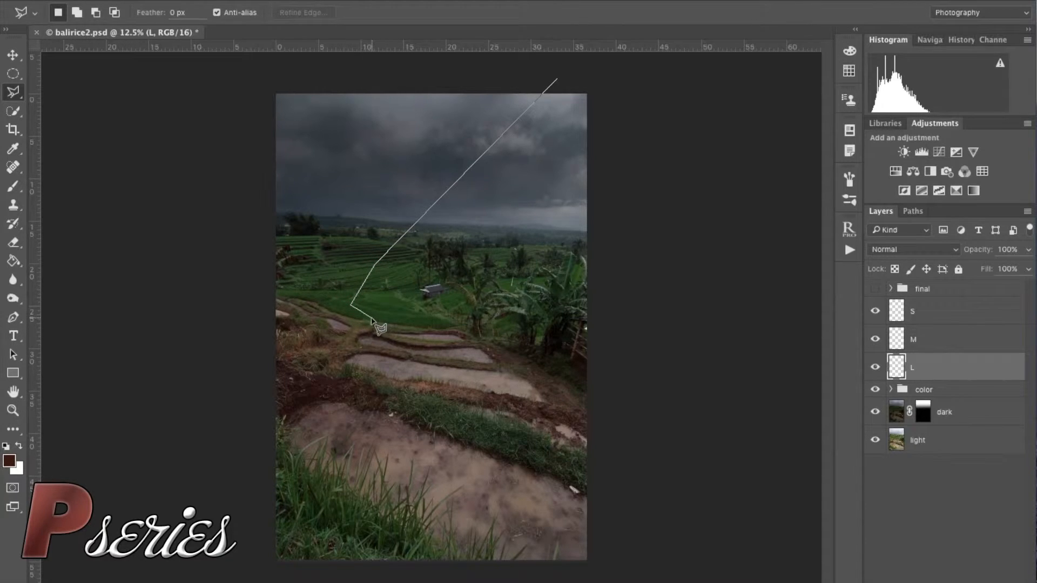
Select a beam shape slanting from the upper-right sky with the Polygonal Lasso, feathered 100 px
click(483, 336)
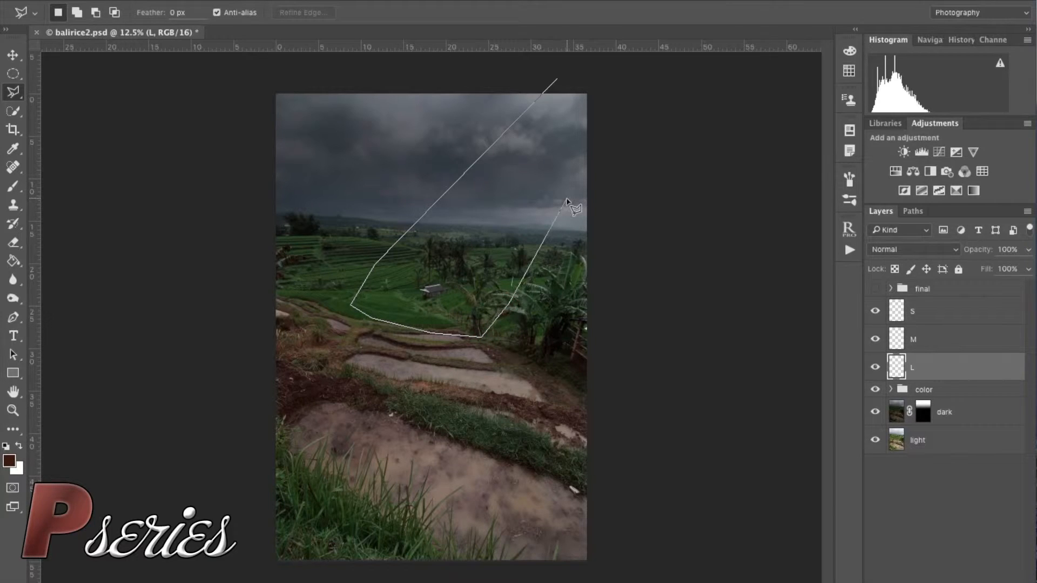
click(557, 81)
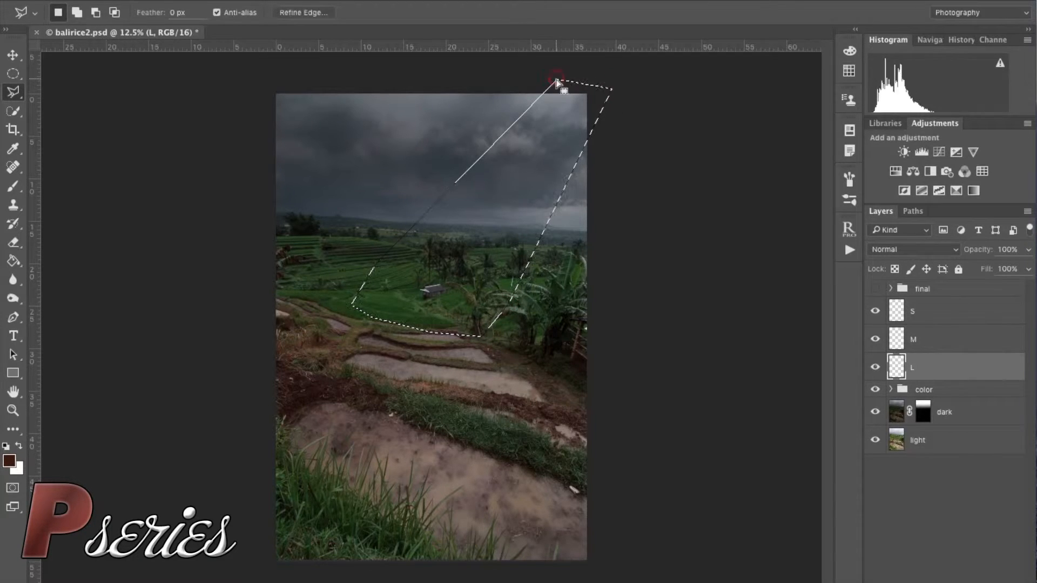
right_click(525, 187)
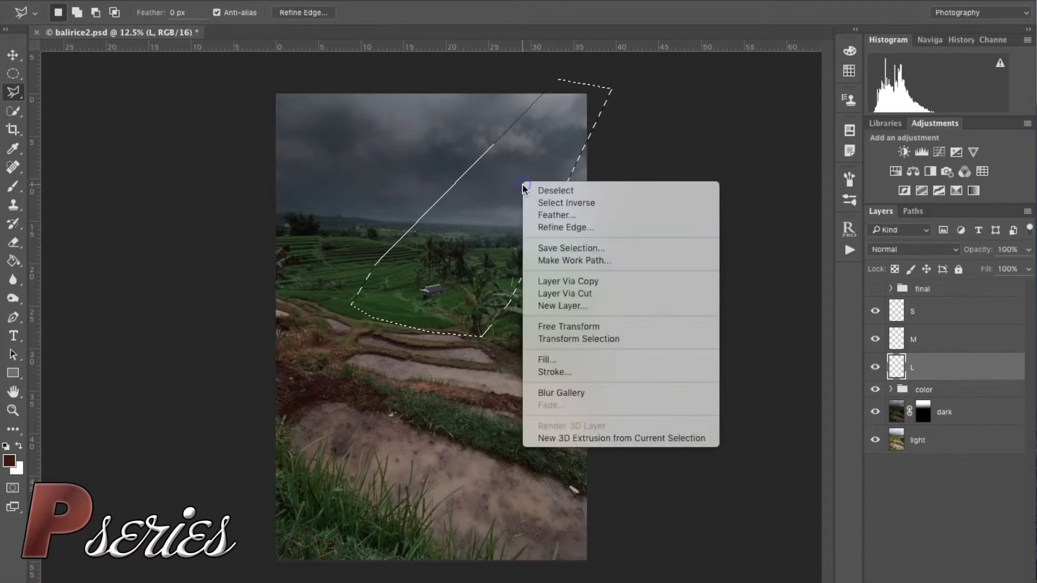
click(556, 215)
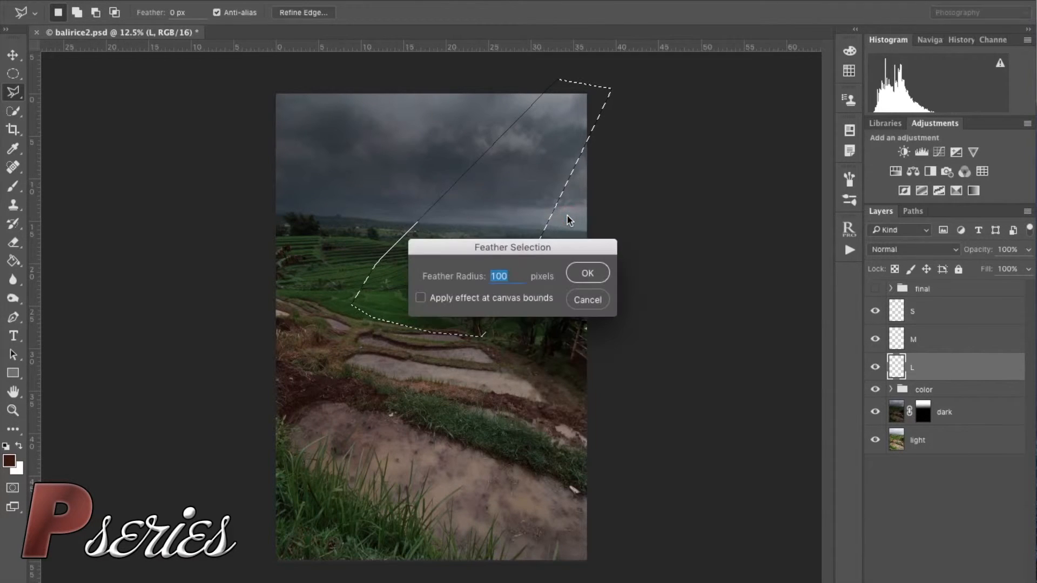
click(586, 272)
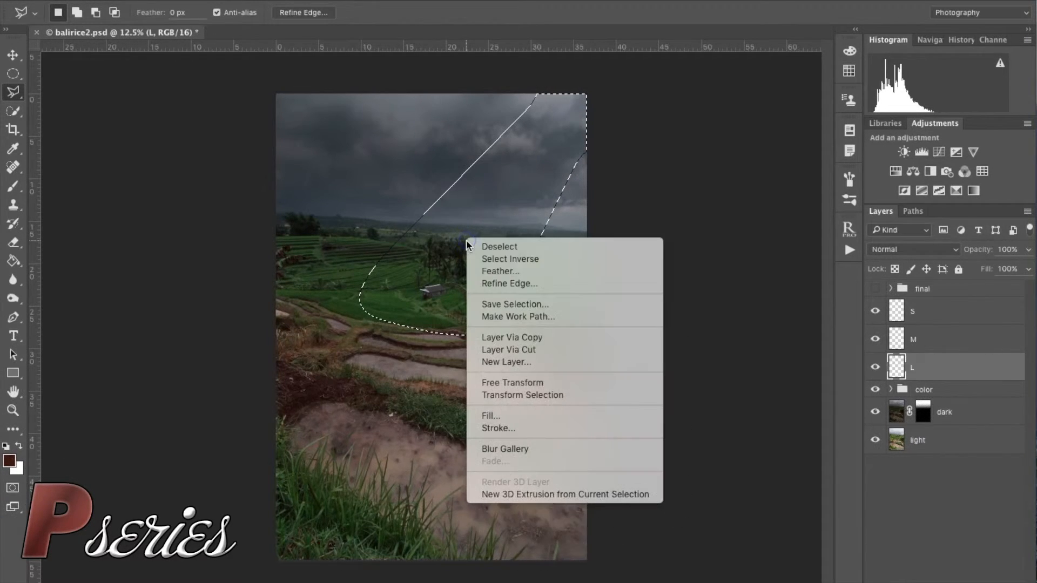
mouse_move(527, 387)
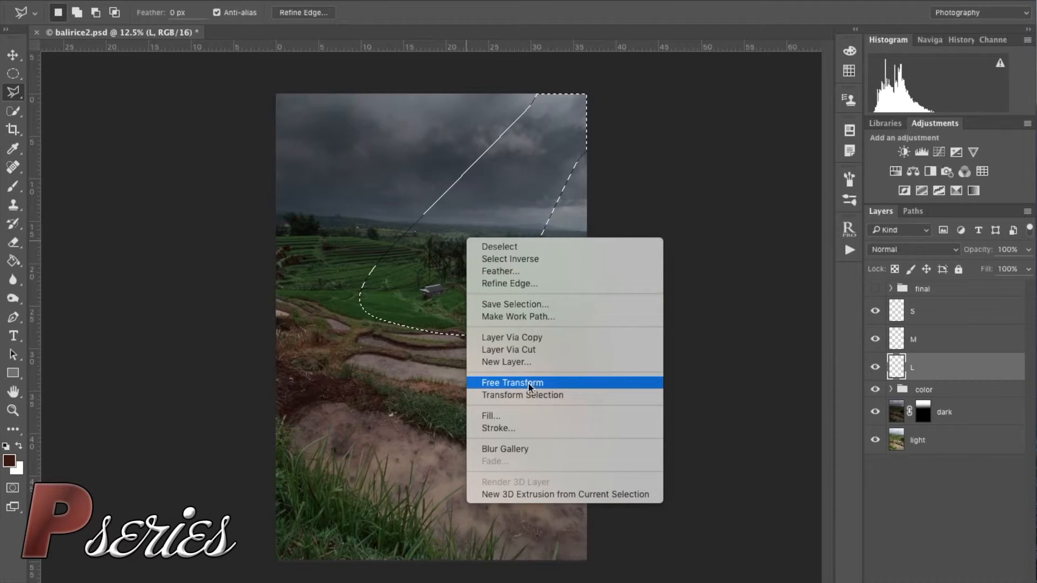
Fill the beam selection with white in Lighten mode on layer L
click(491, 415)
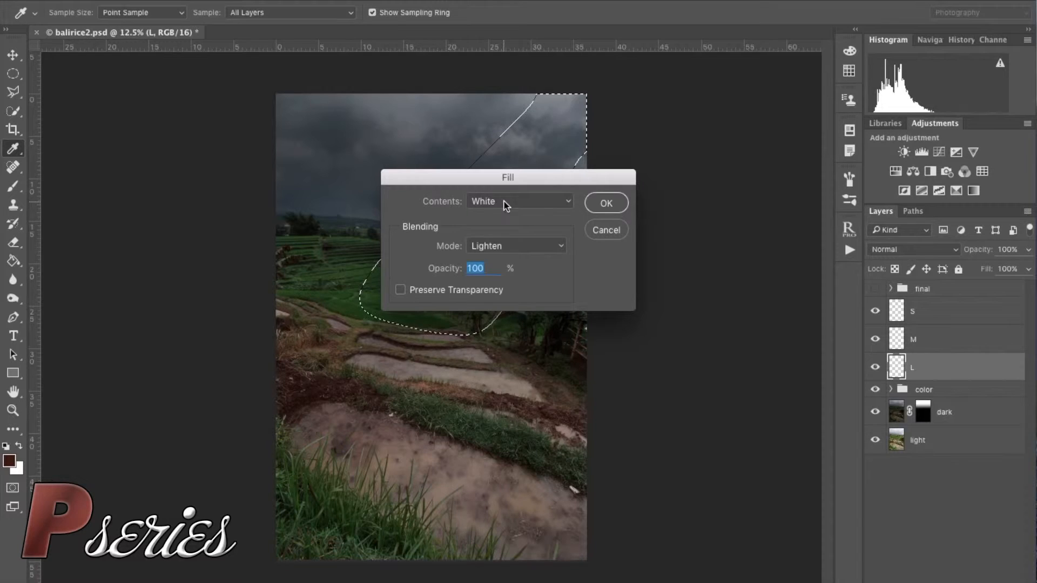
click(515, 246)
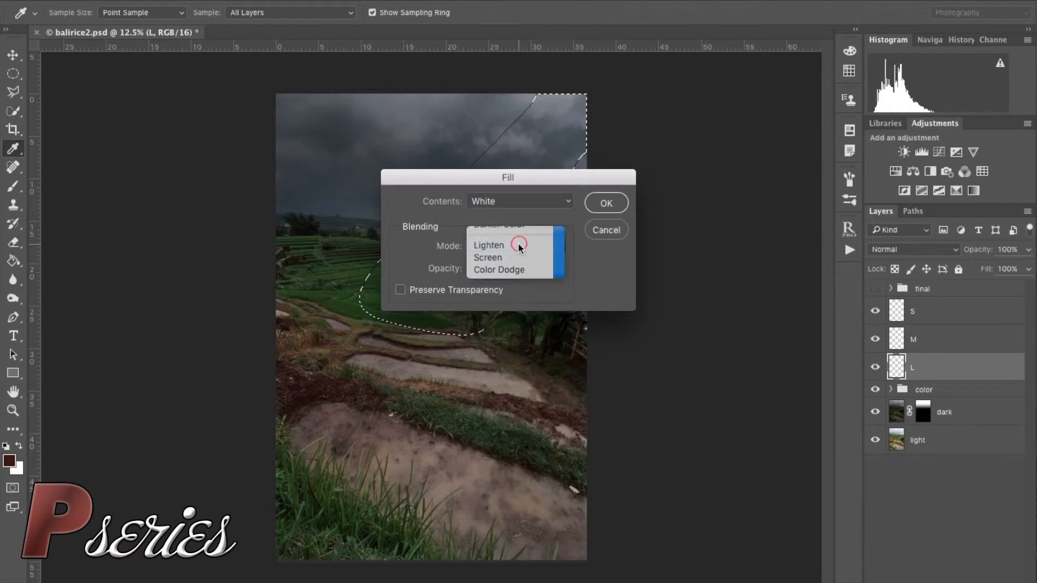
click(605, 202)
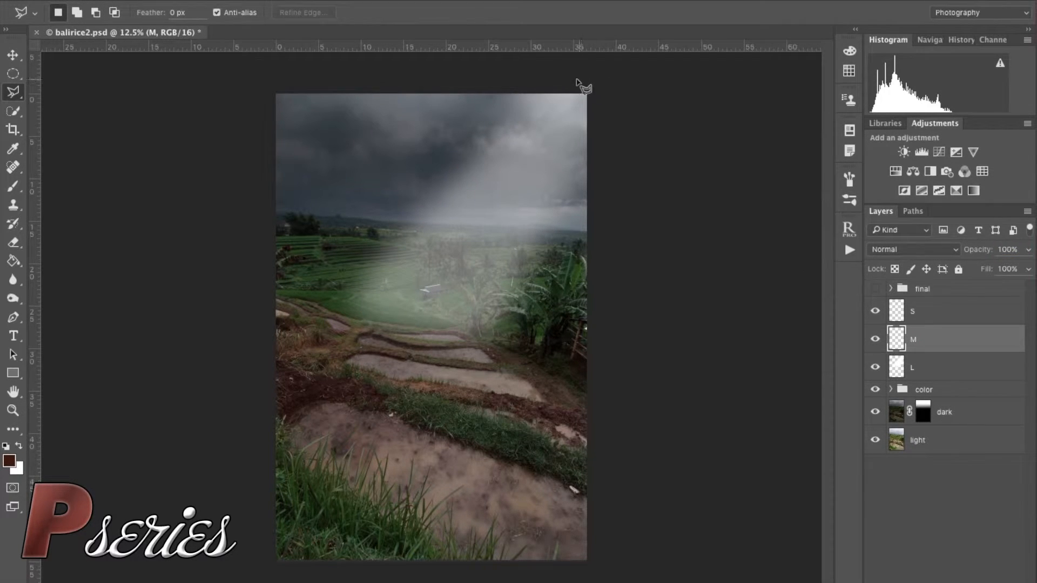
Lasso a narrower beam inside the first one on layer M and feather it
drag(576, 86, 397, 281)
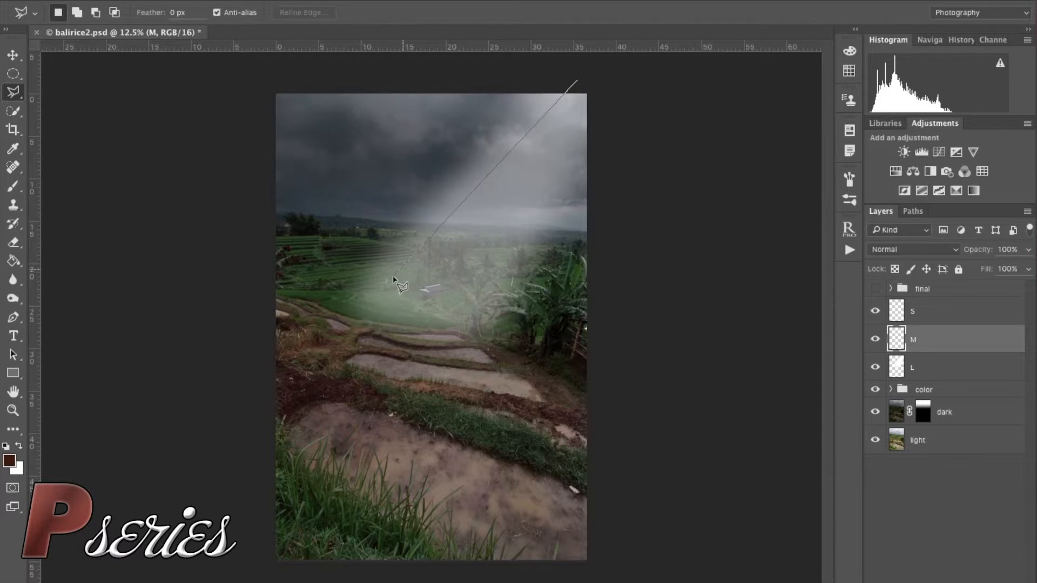
click(429, 316)
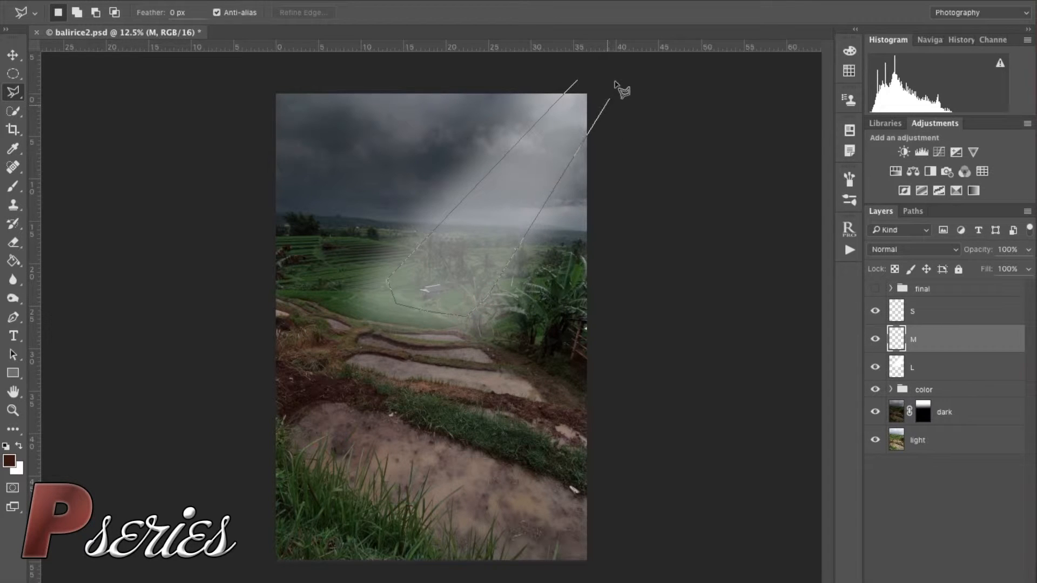
click(577, 81)
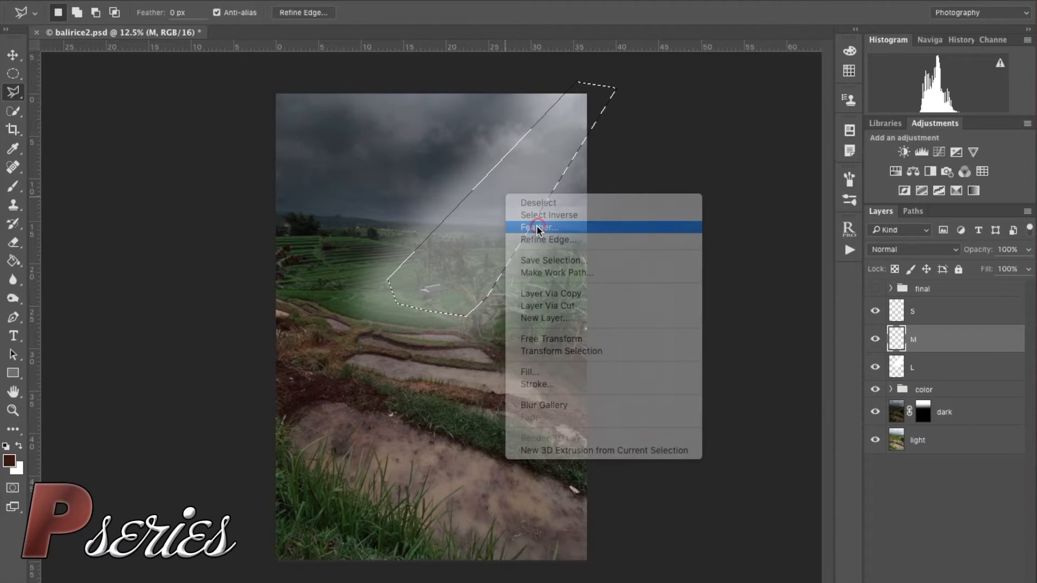
click(549, 215)
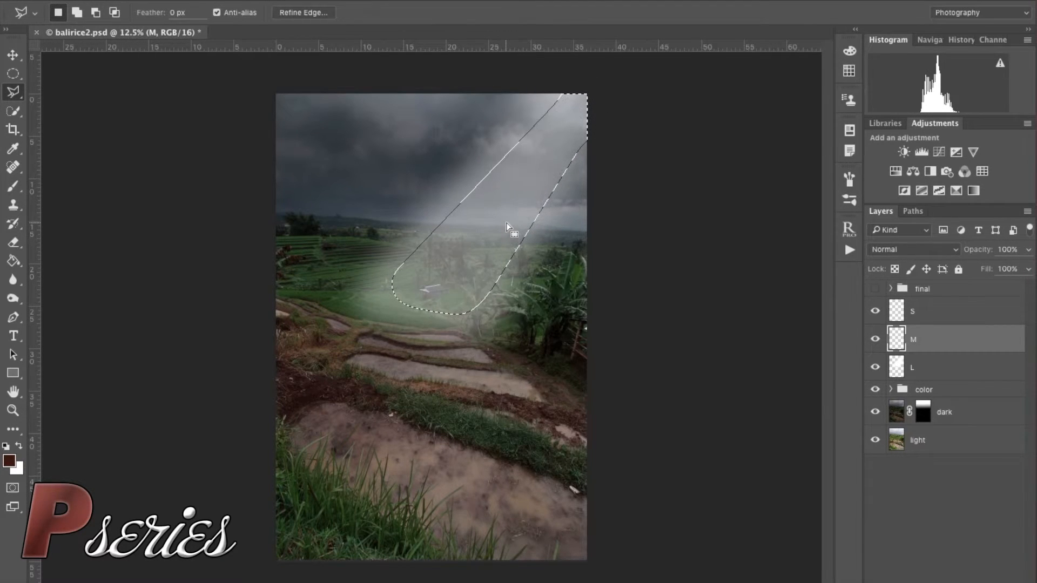
Fill the narrower beam with white in Lighten mode and set layer M to 41% opacity
right_click(509, 228)
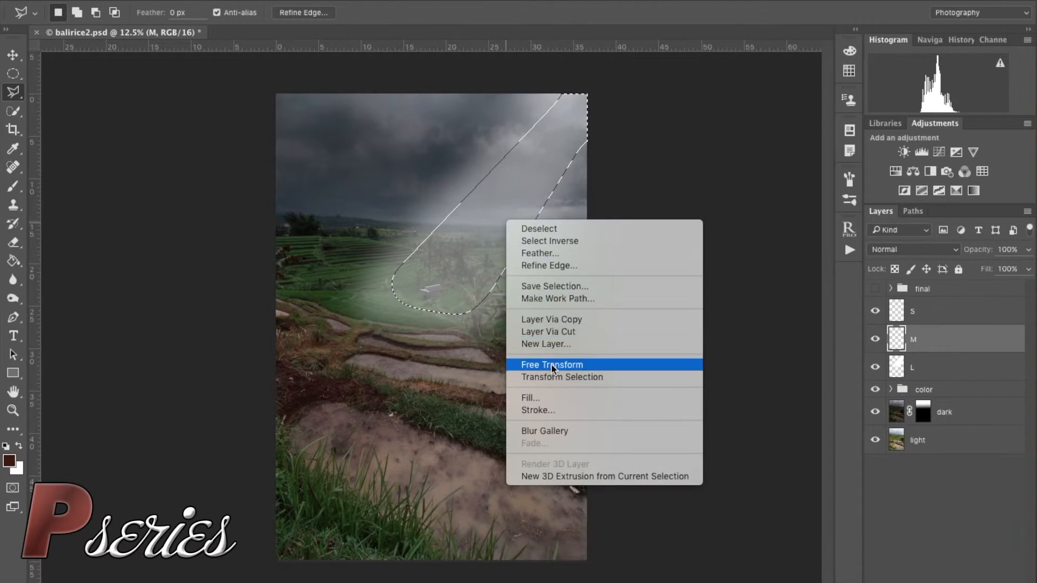
click(531, 397)
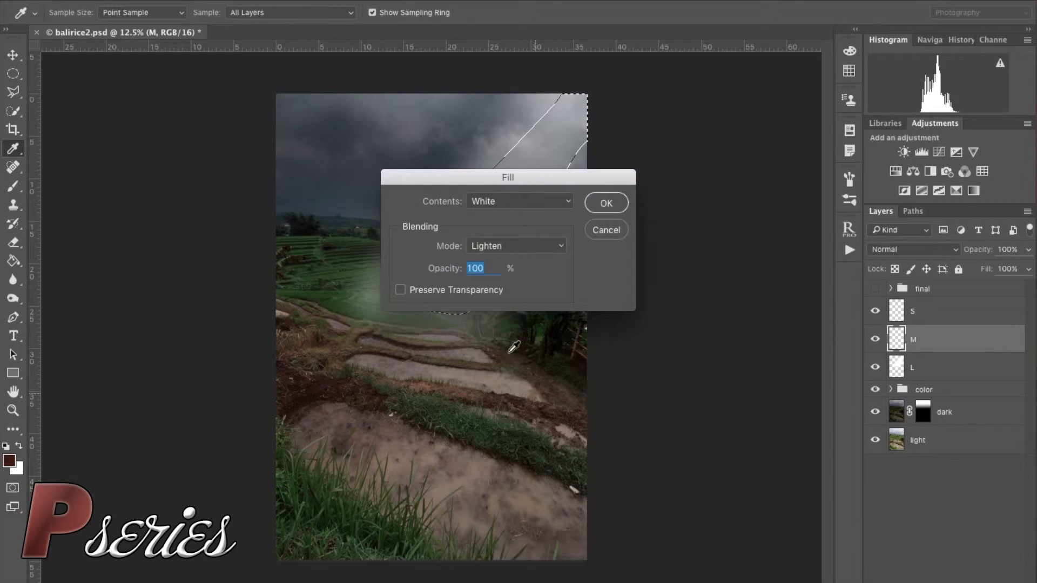
click(605, 202)
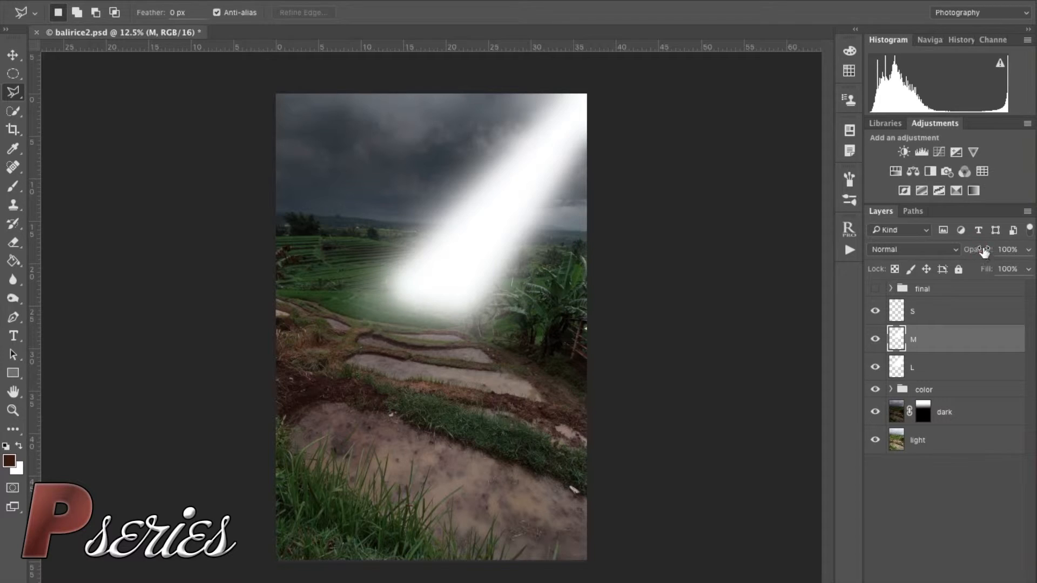
click(1009, 250)
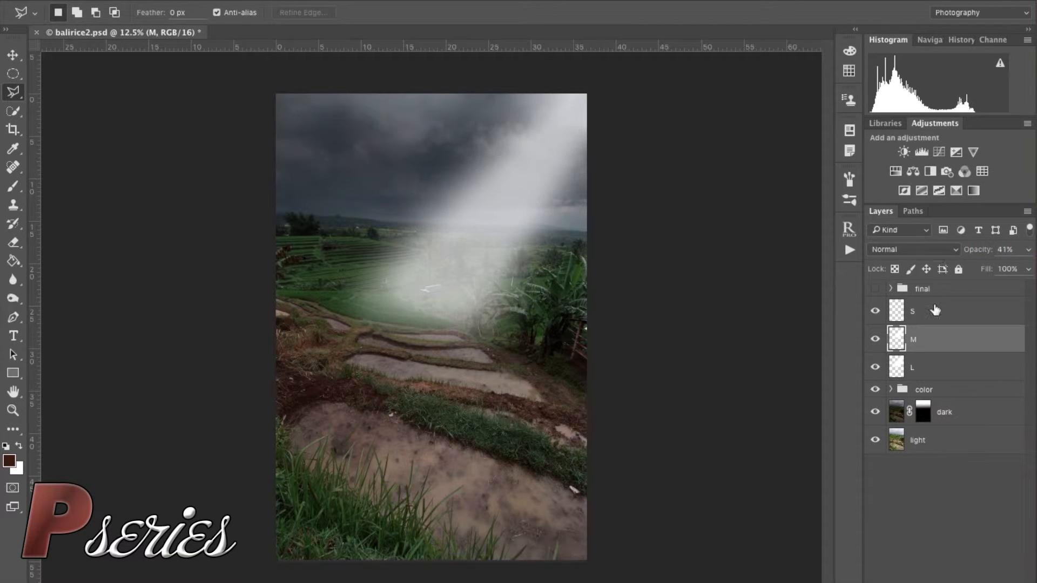
click(913, 311)
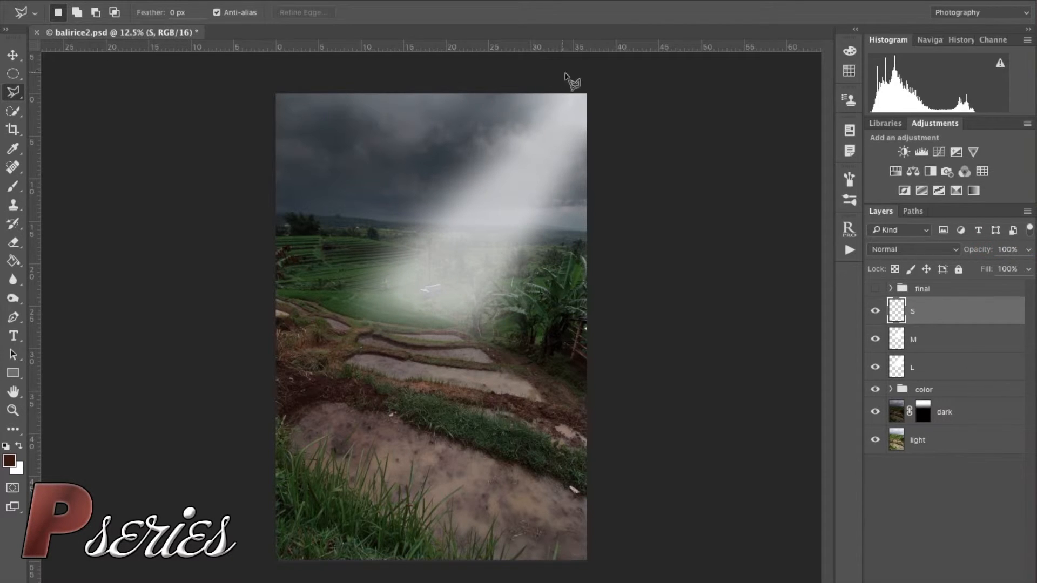
mouse_move(581, 93)
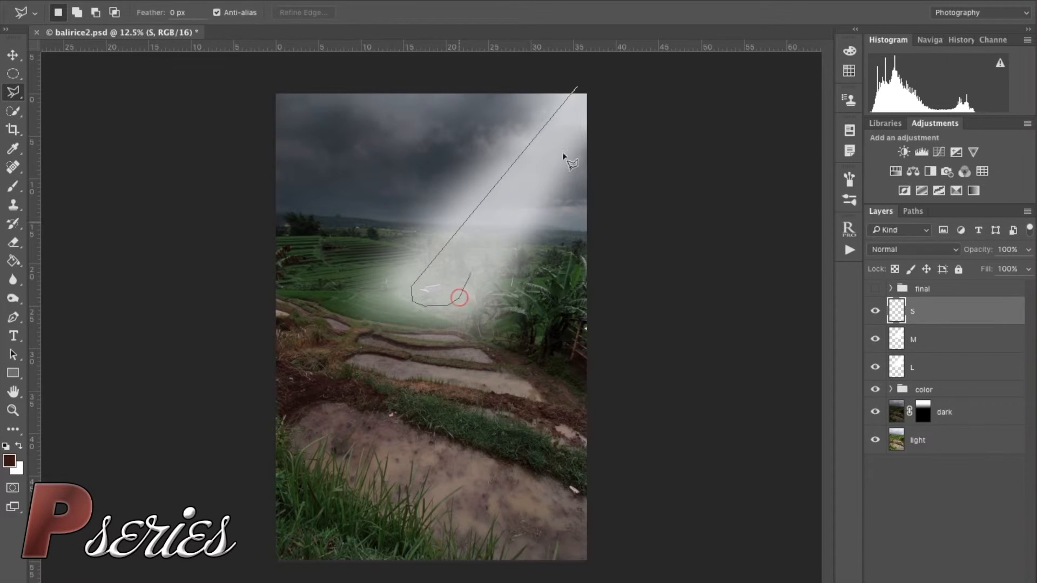
Lasso a thin core beam on layer S, feather it and fill it with white in Lighten mode
click(587, 93)
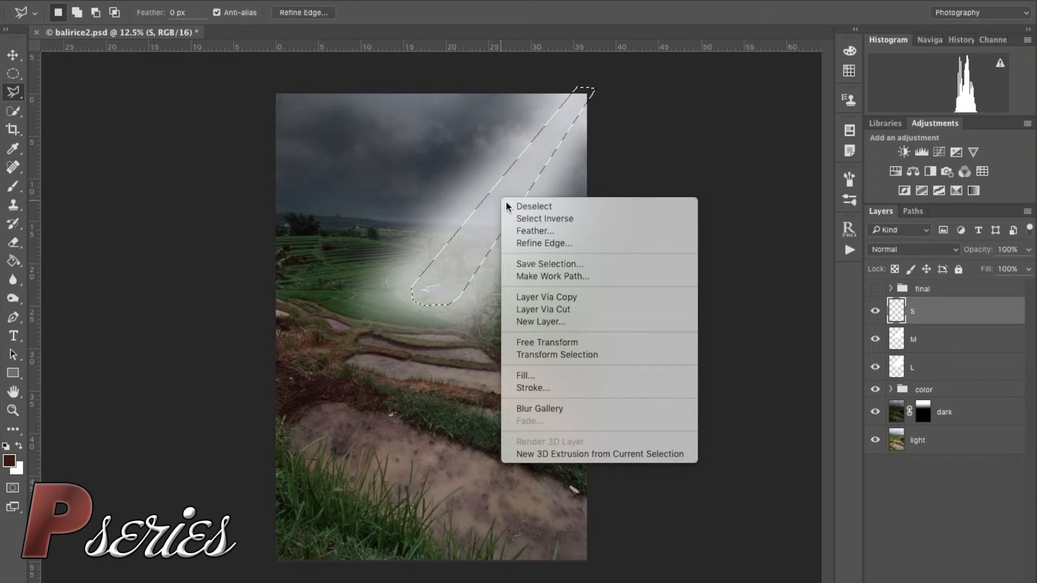
click(536, 230)
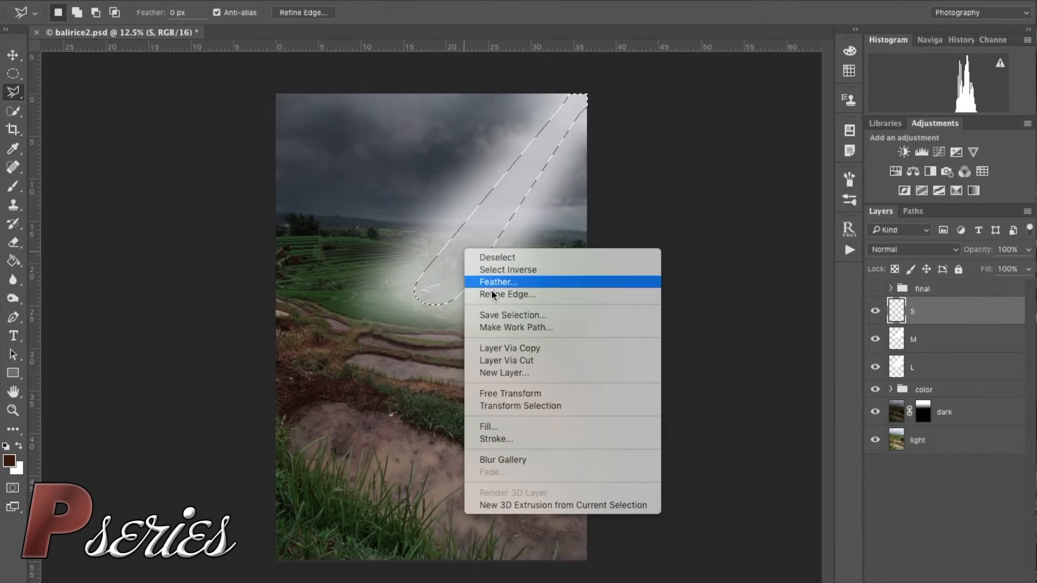
click(489, 427)
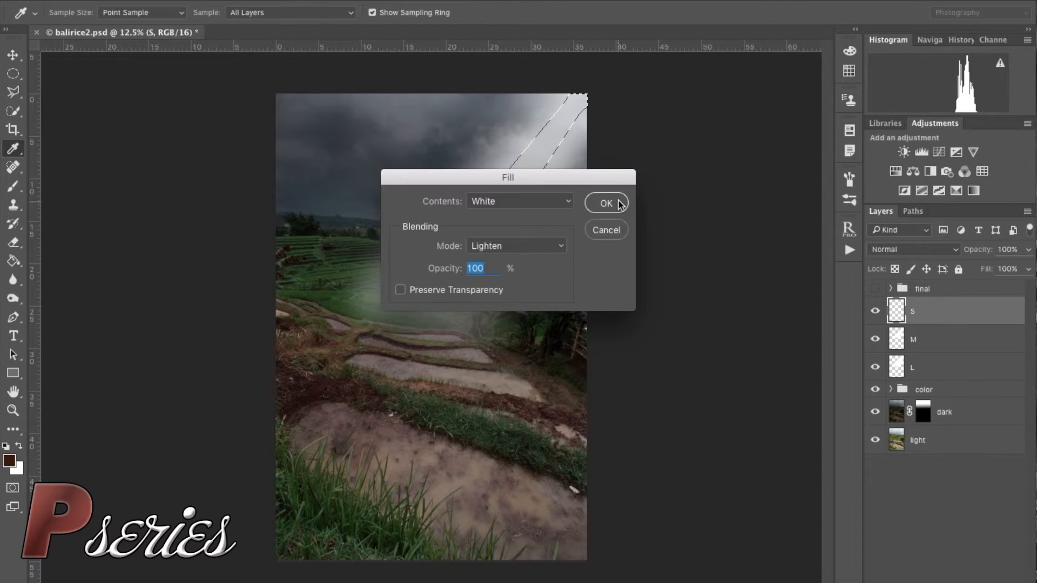
click(605, 203)
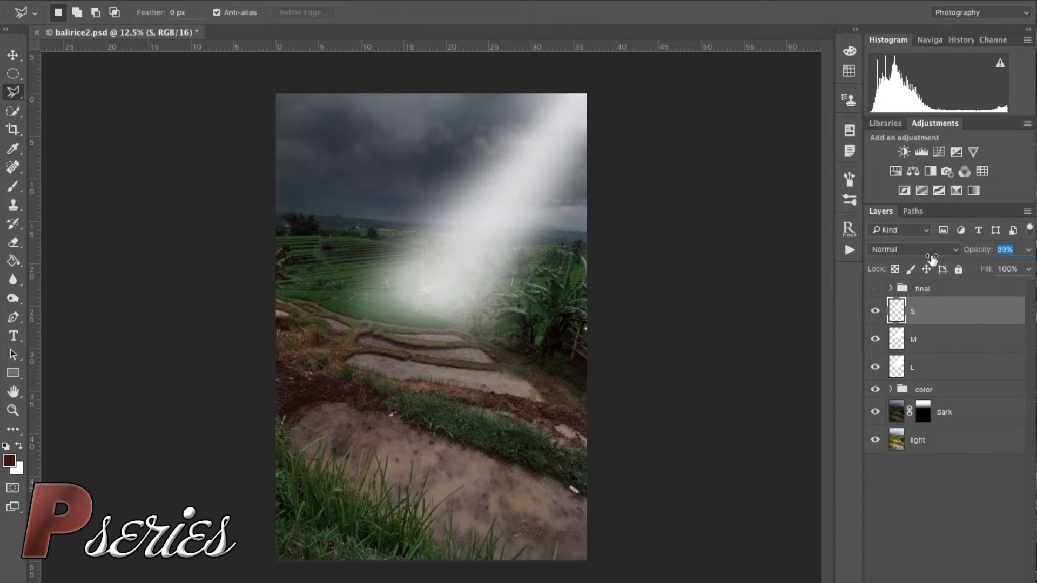
Lower layers L, M and S to roughly 11–16% opacity so only faint rays remain
click(913, 367)
text(12)
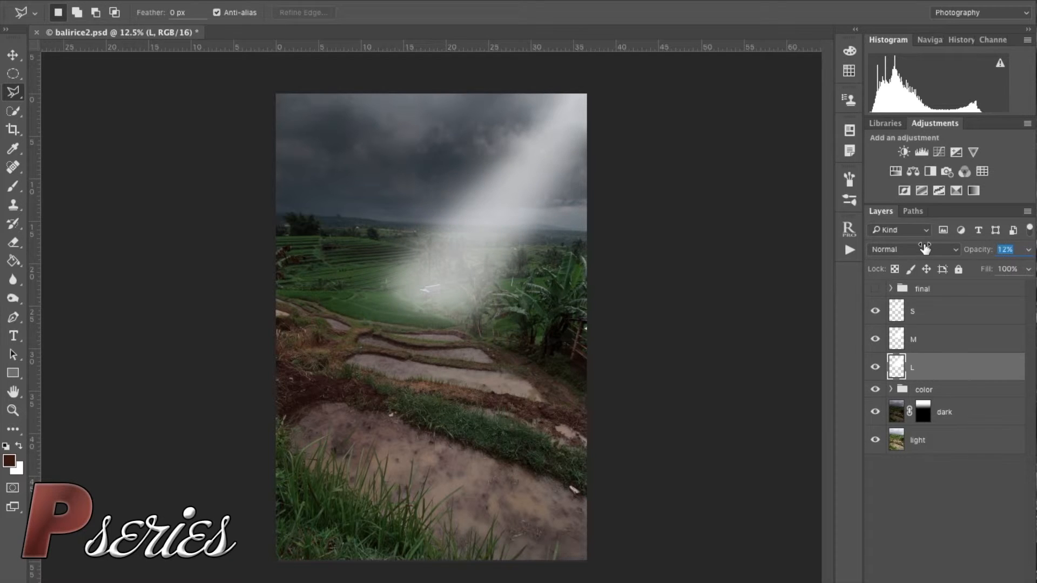
click(913, 339)
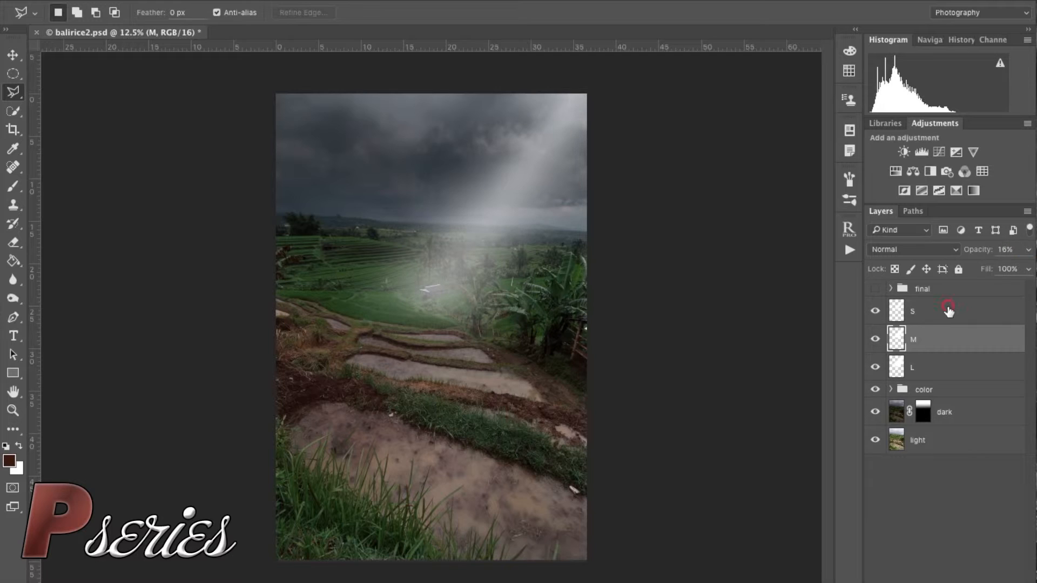
click(913, 312)
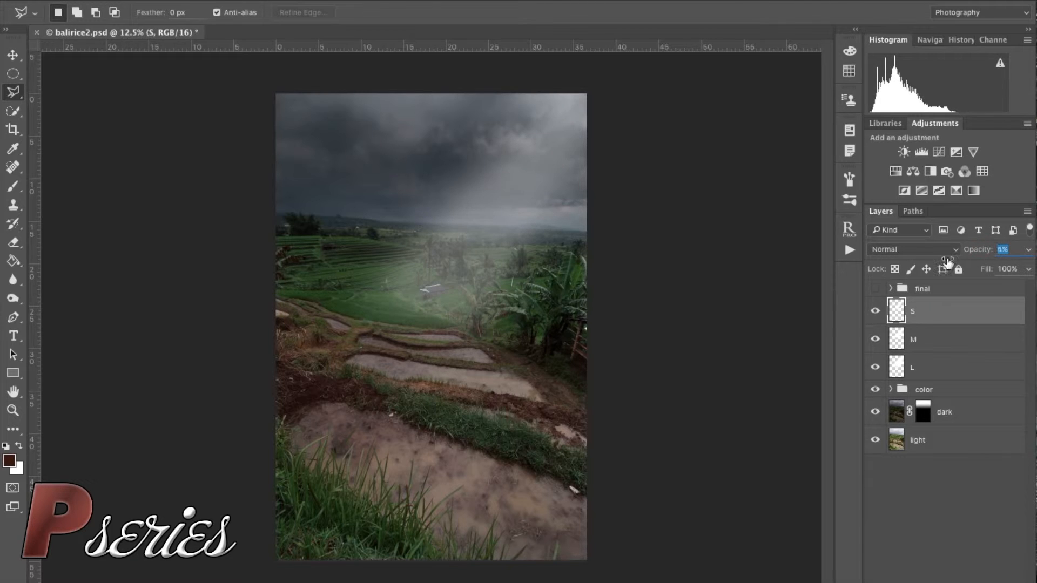
drag(1006, 250, 1019, 249)
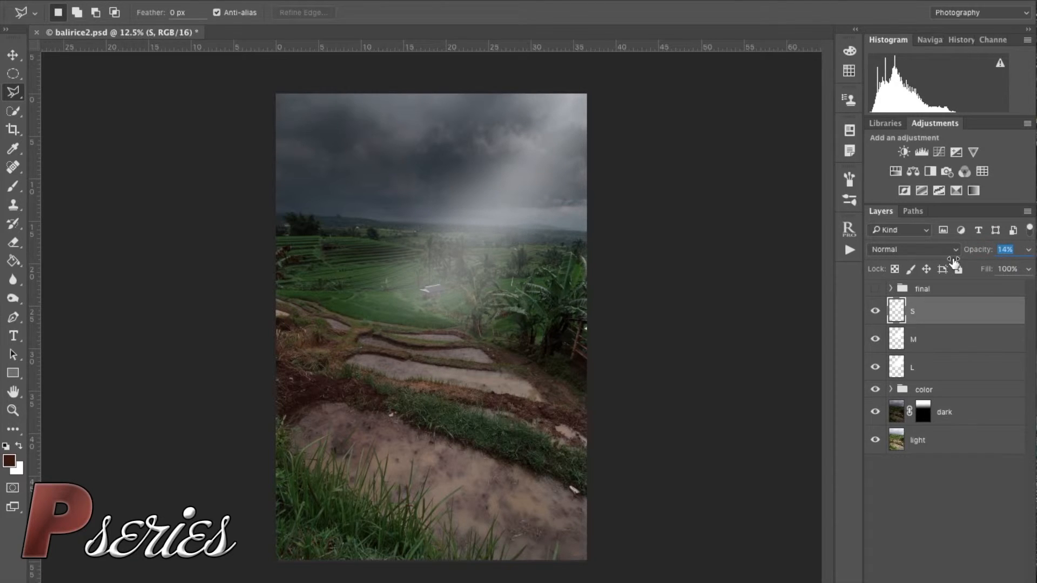
click(925, 338)
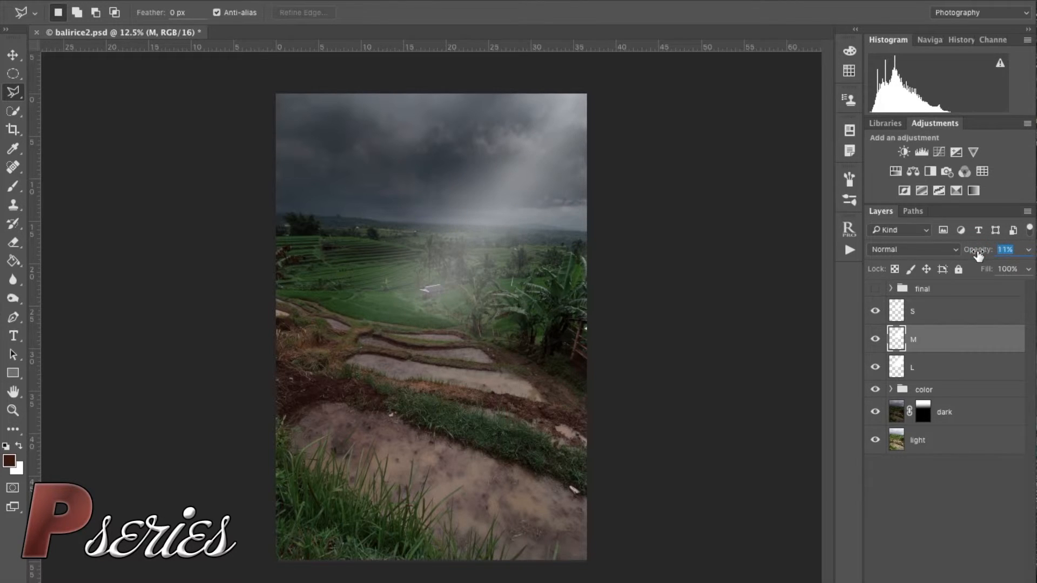
click(913, 367)
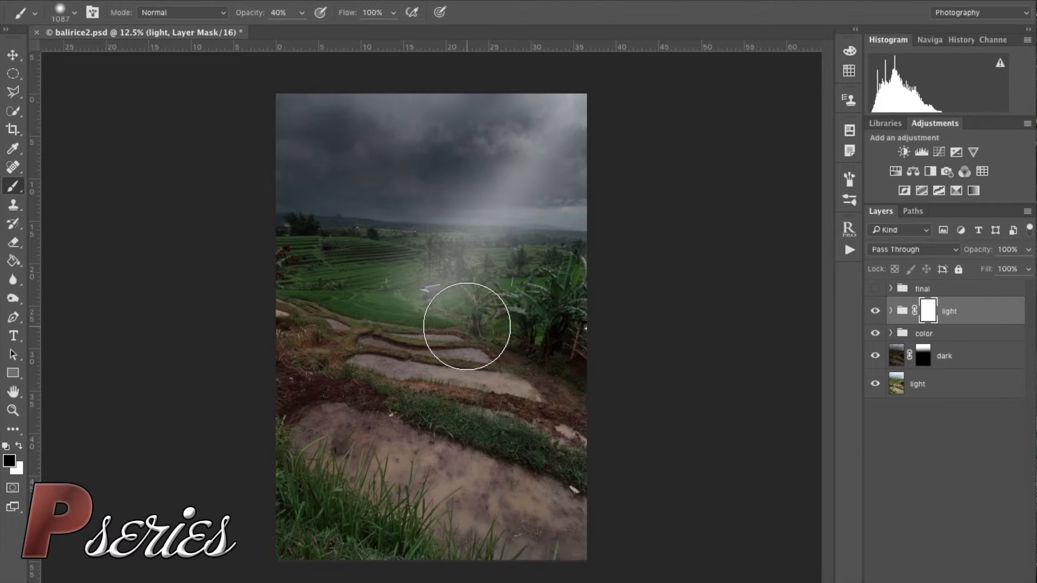
Paint the light group's mask with a soft low-opacity brush to clear haze around the central palm tree
click(277, 12)
text(20)
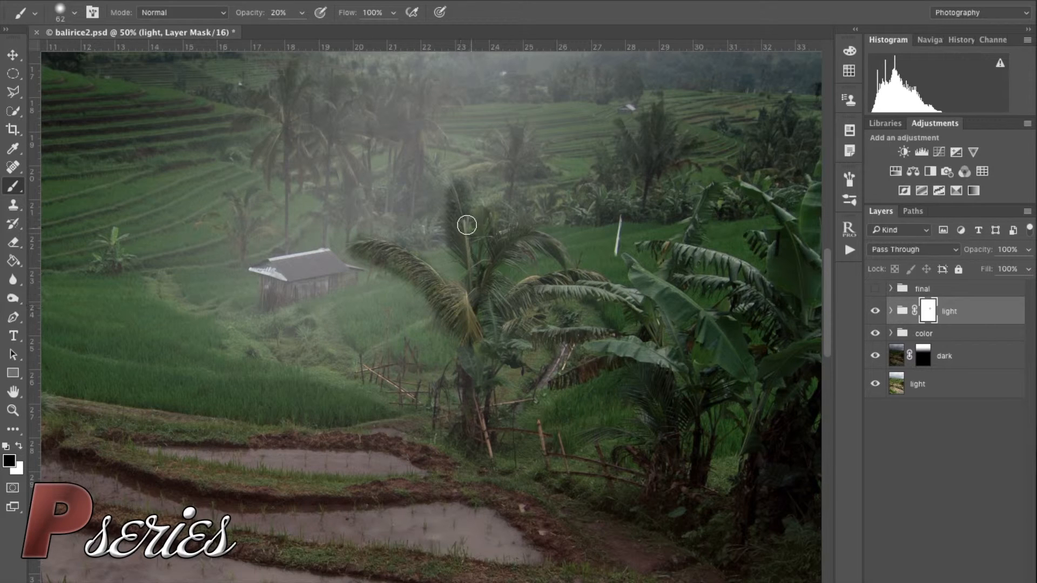
drag(467, 224, 470, 332)
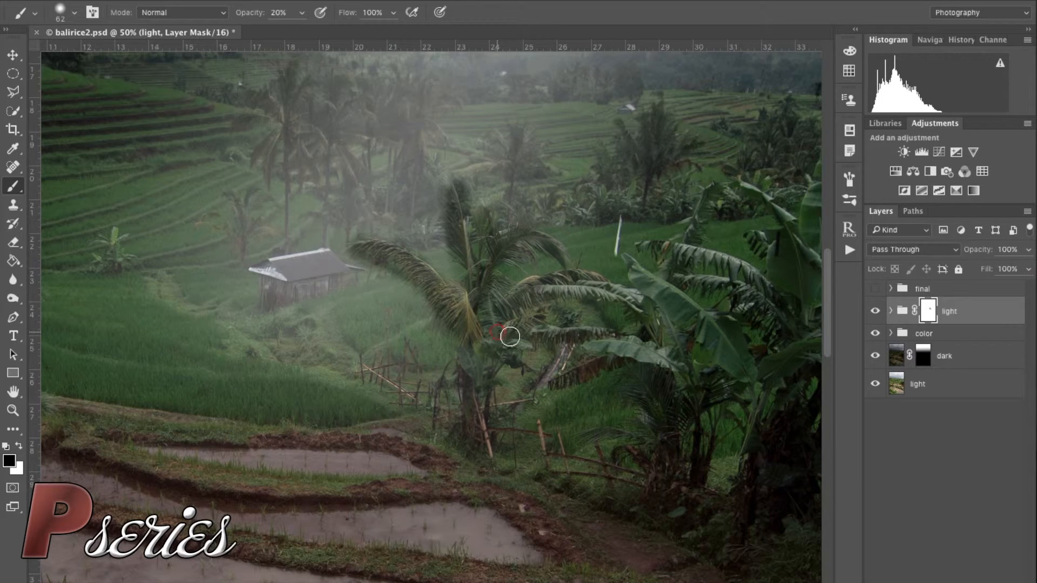
drag(506, 336, 390, 358)
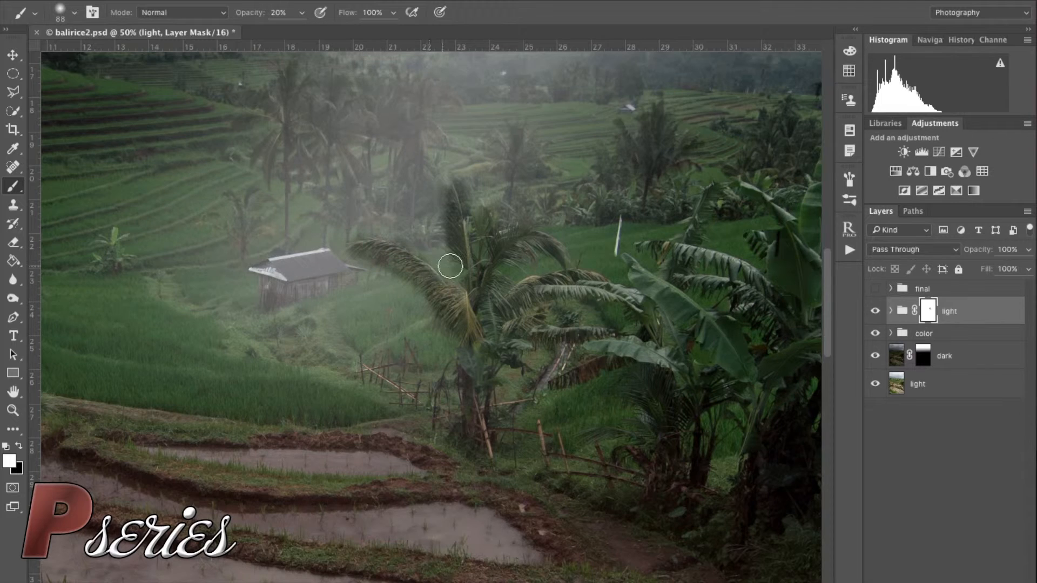
click(457, 272)
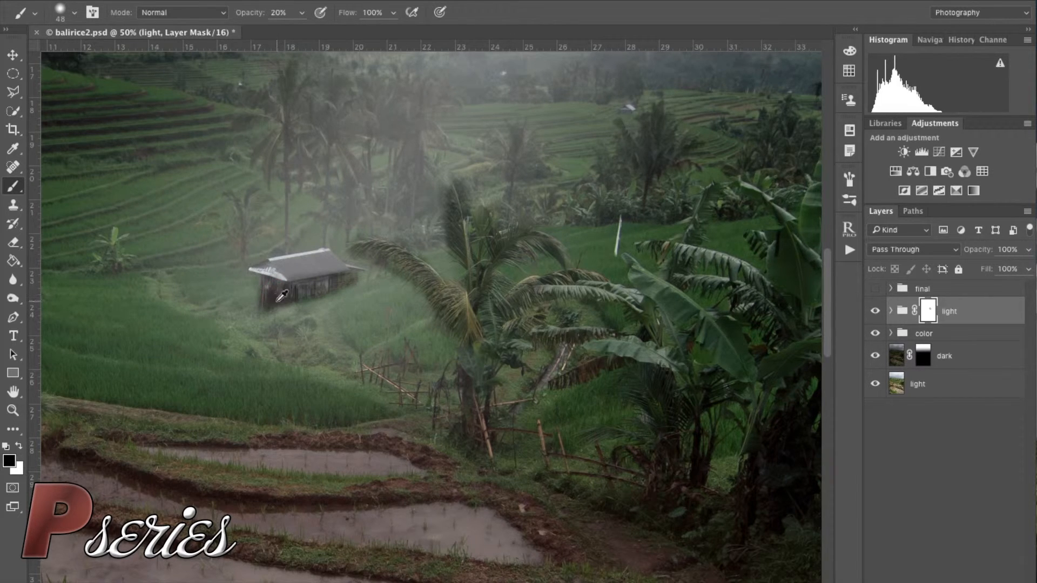
Paint the mask to clear haze off the small hut, its base and the grass beside it
click(311, 290)
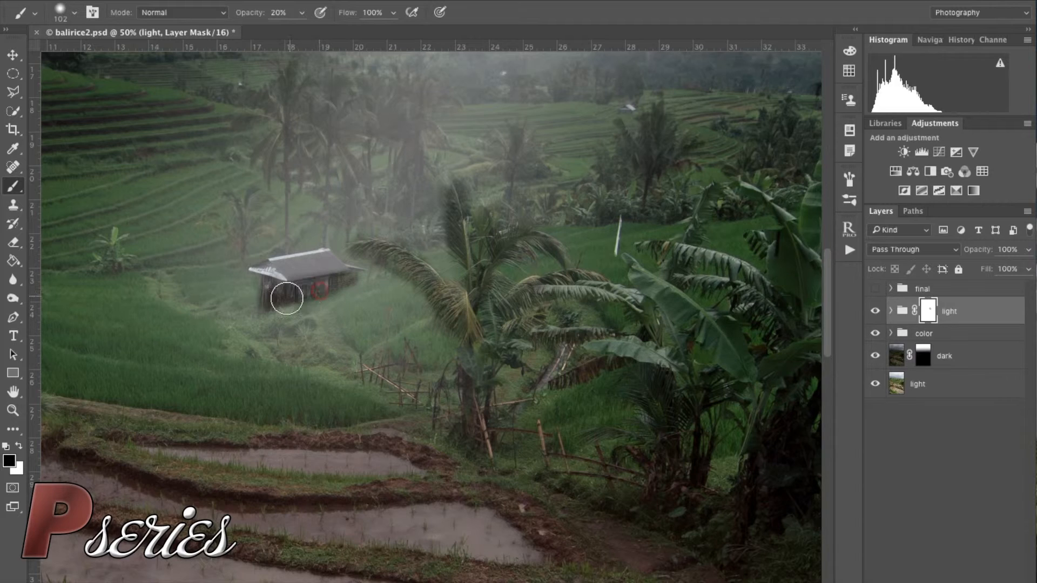
drag(285, 298, 296, 308)
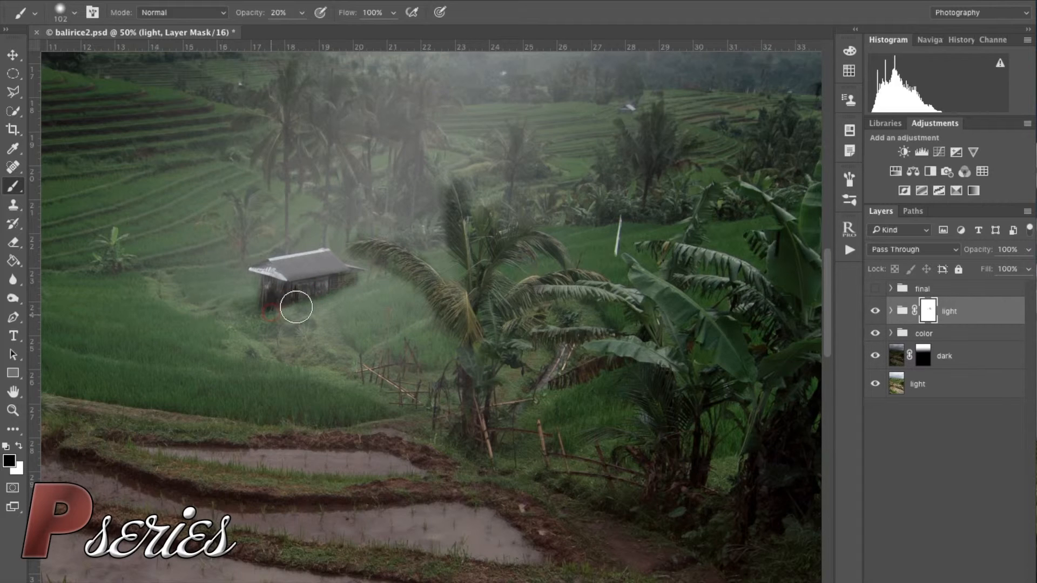
drag(296, 308, 241, 324)
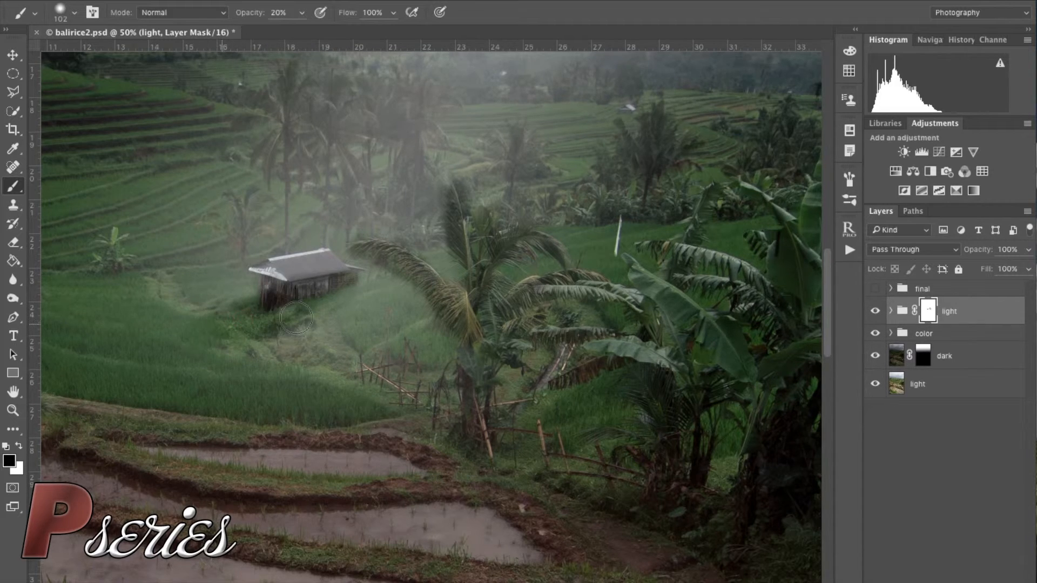
drag(299, 317, 261, 317)
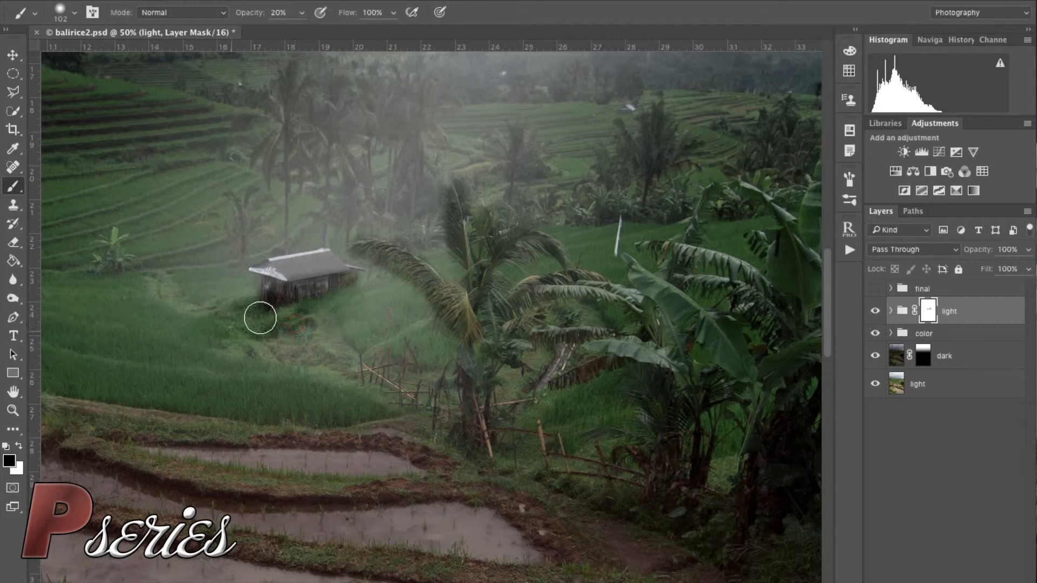
drag(260, 318, 302, 294)
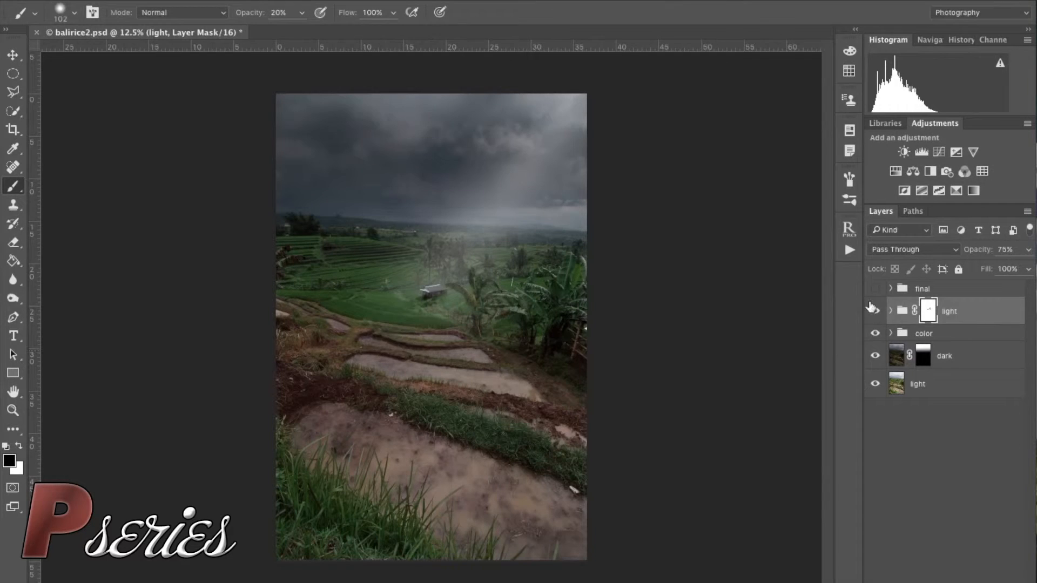
Hide the light group to compare the image without the beams
click(875, 311)
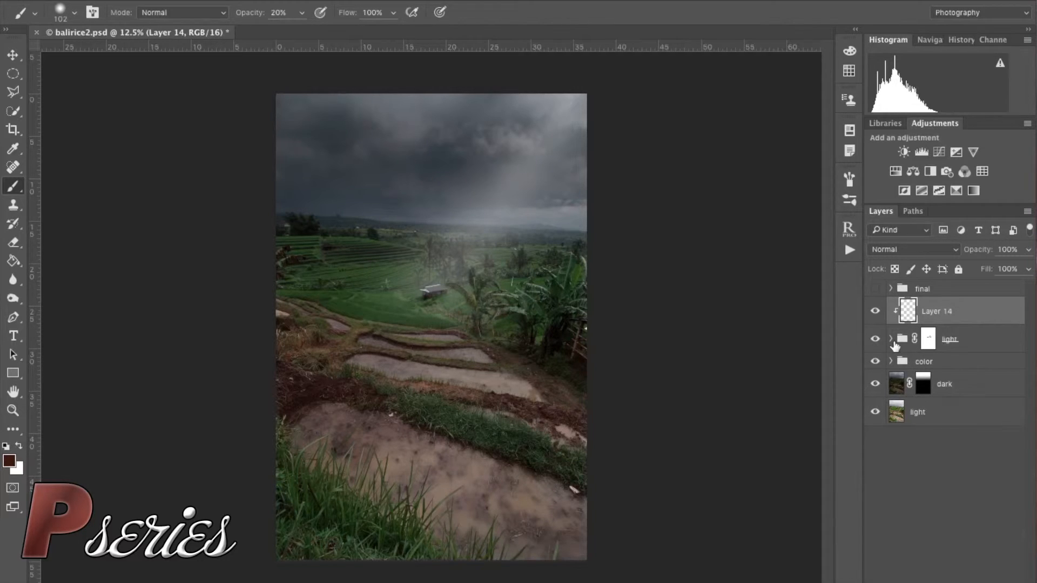
Fill the clipped layer with yellow #acad47 via the Paint Bucket and set it to 46% opacity
click(10, 460)
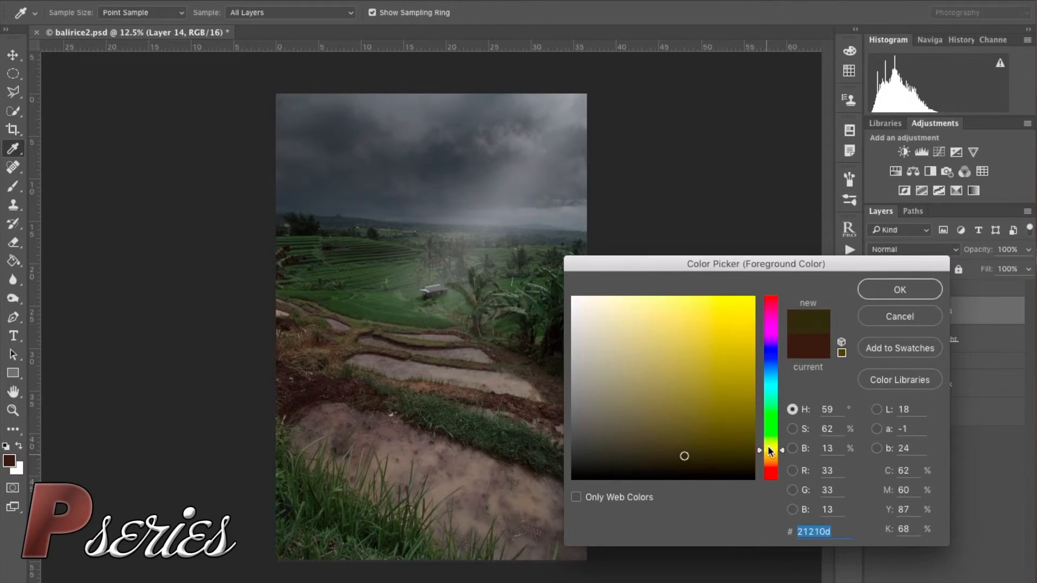
click(691, 364)
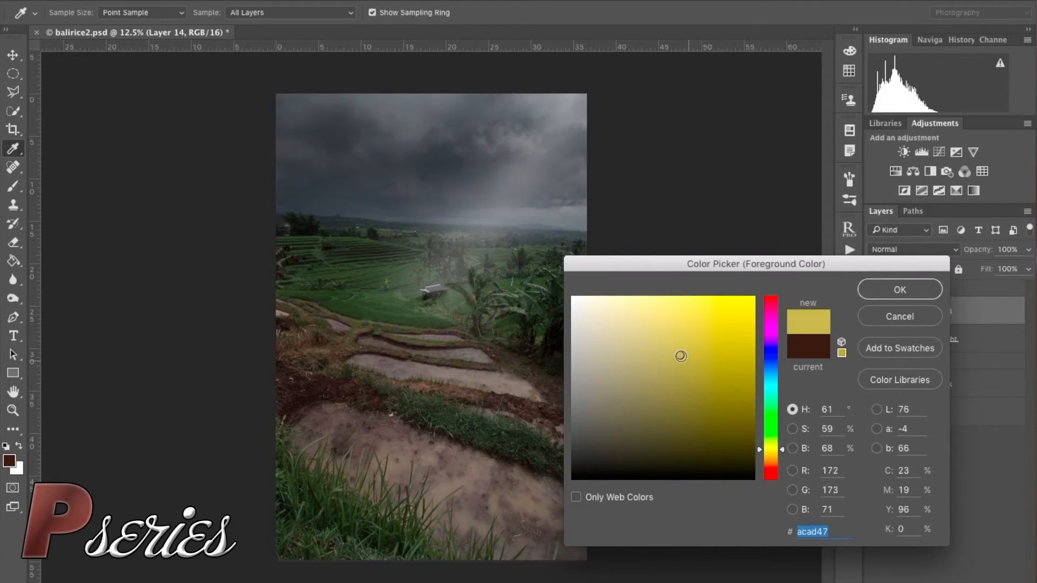
click(897, 289)
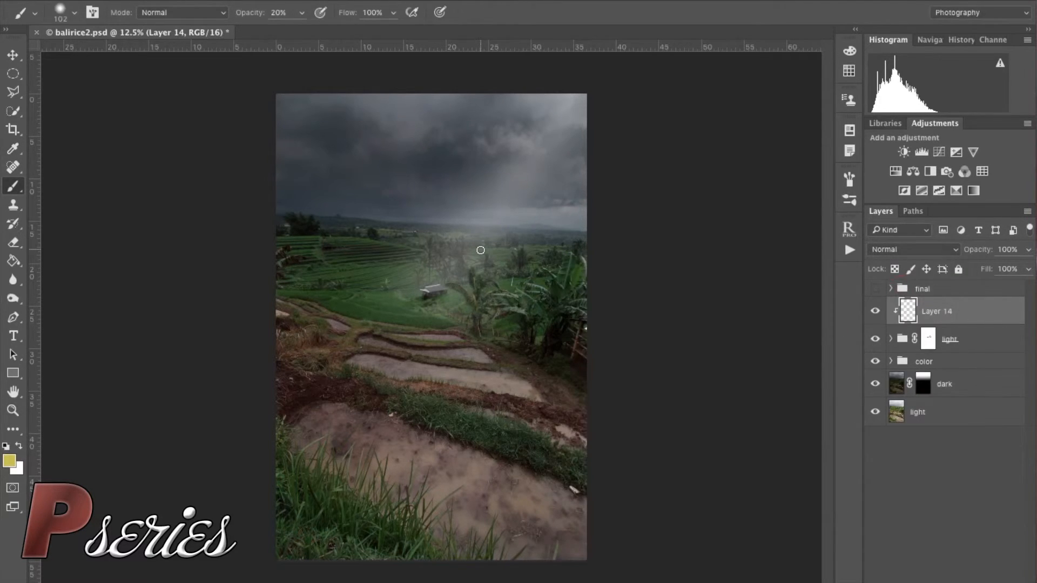
click(13, 261)
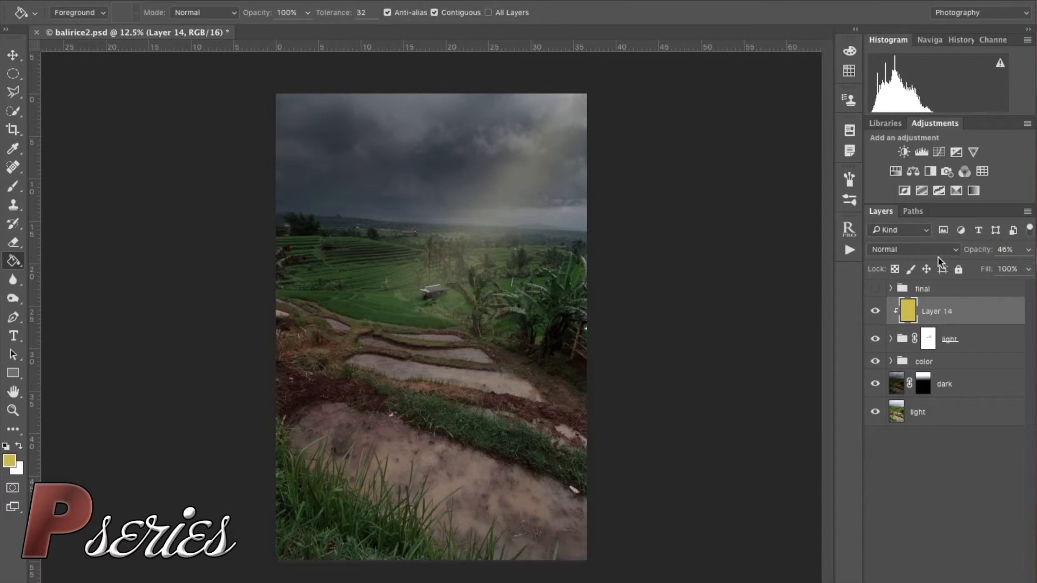
mouse_move(956, 339)
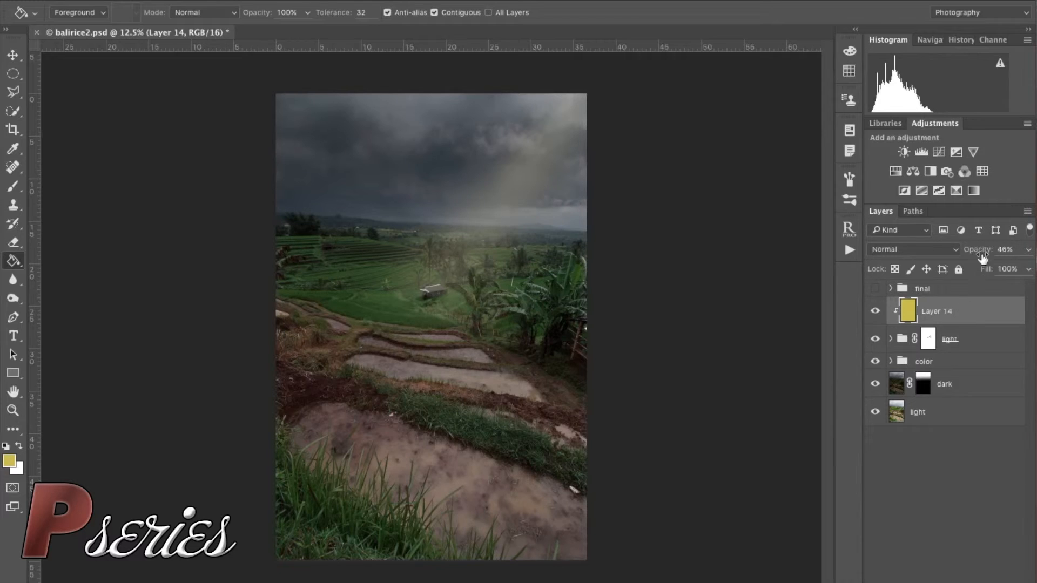
drag(1006, 250, 998, 250)
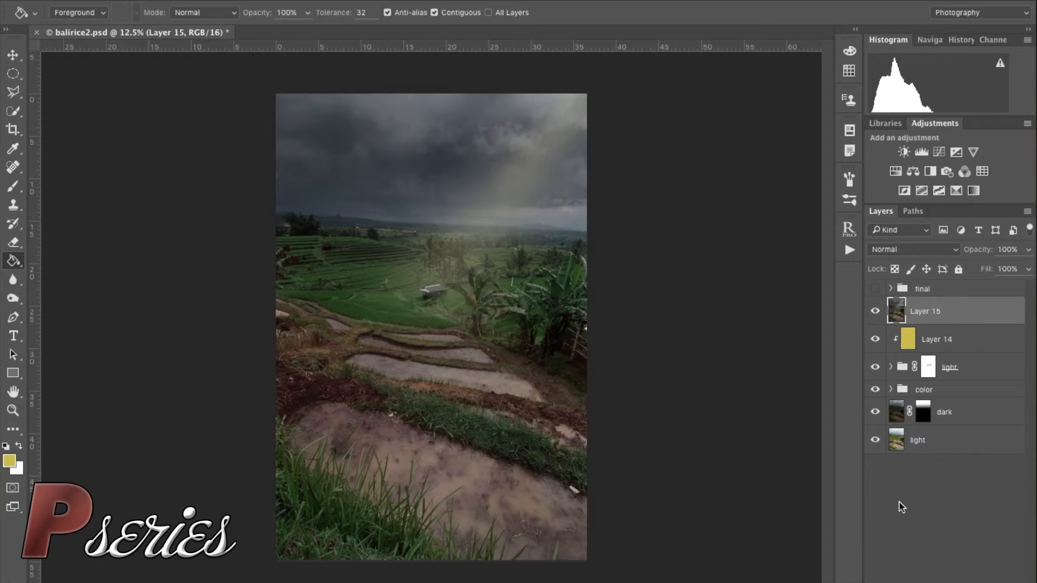
mouse_move(971, 314)
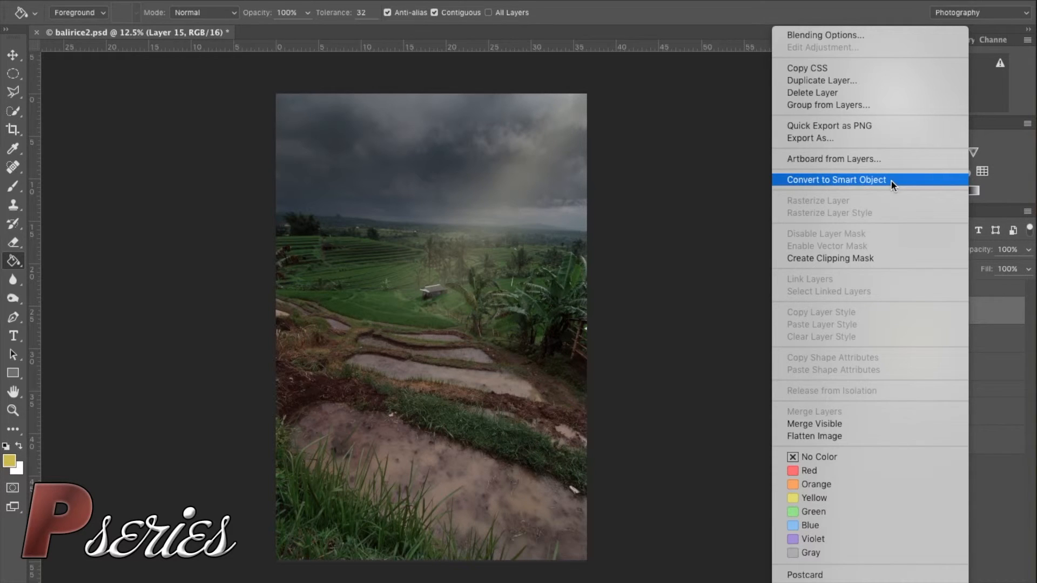
Convert the merged copy Layer 15 to a smart object
click(835, 179)
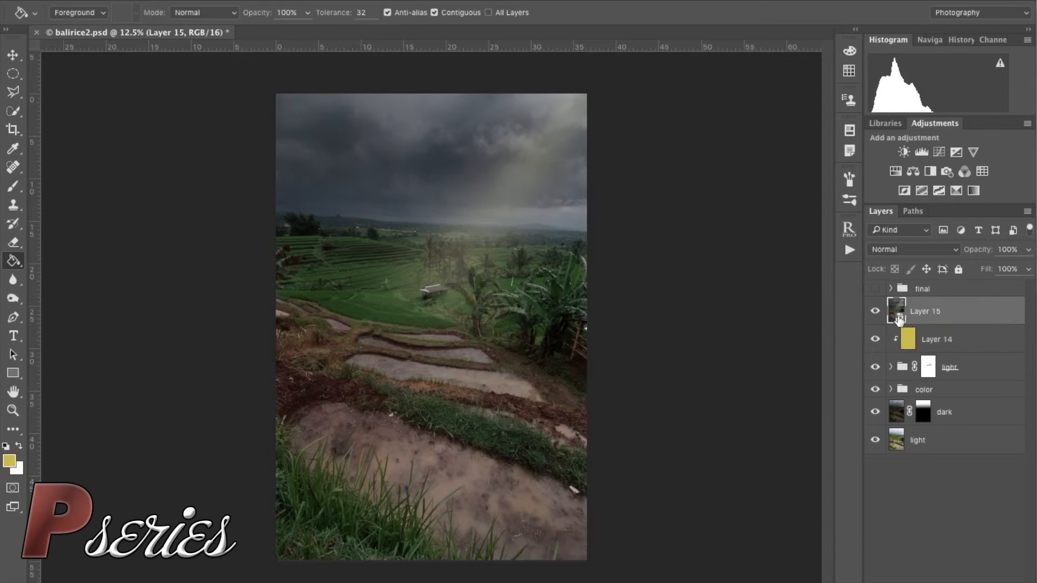
mouse_move(897, 314)
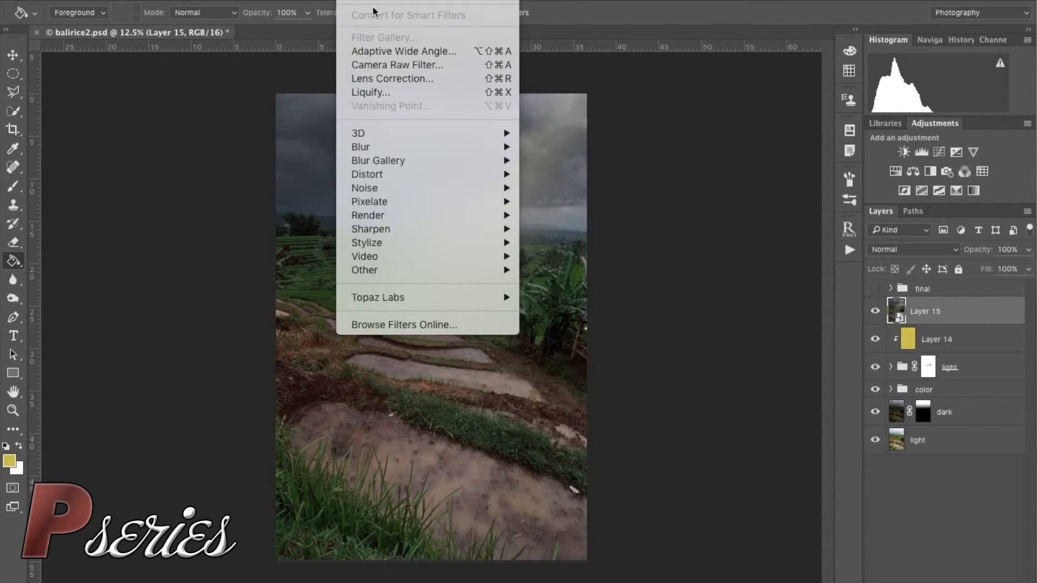
mouse_move(377, 160)
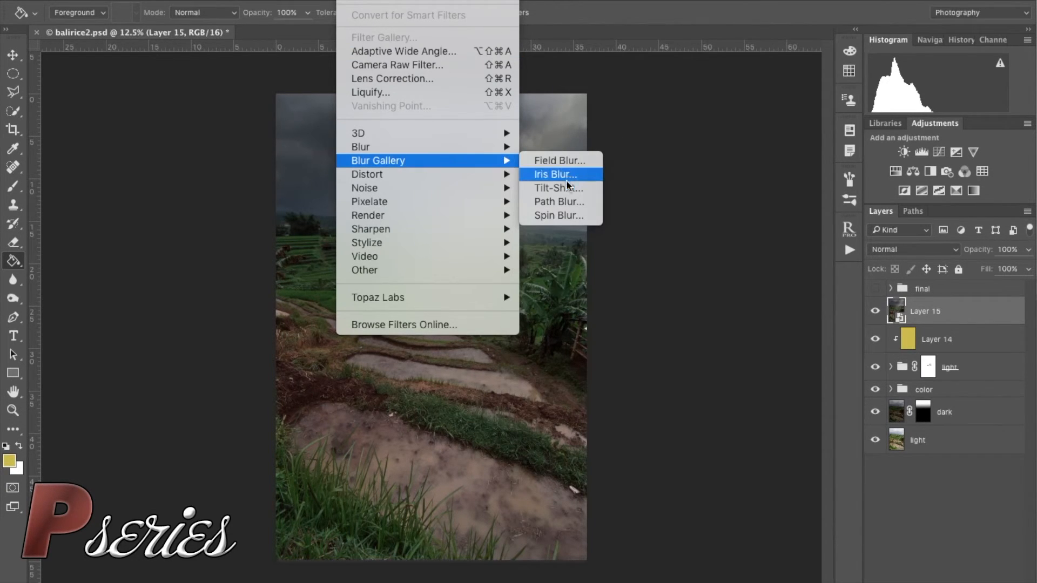
Start a Tilt-Shift blur and centre a tilted in-focus band on the middle terraces
click(557, 188)
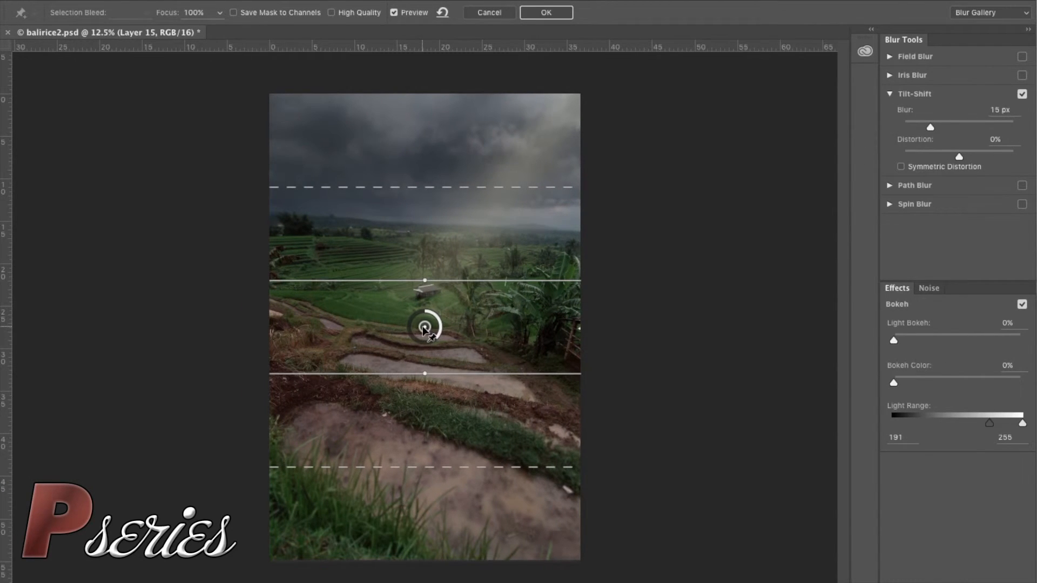
drag(425, 329, 425, 314)
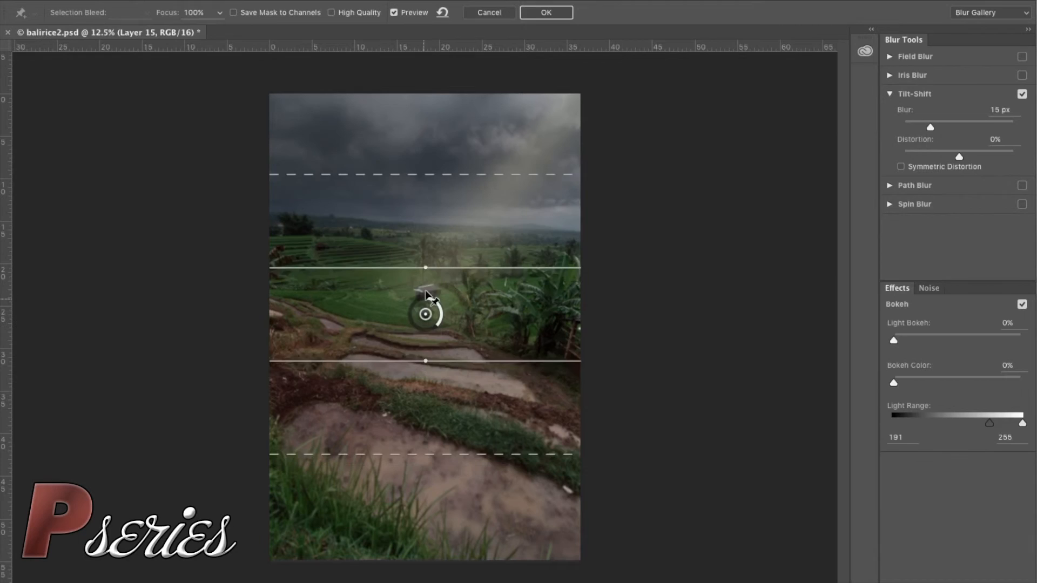
drag(426, 314, 429, 292)
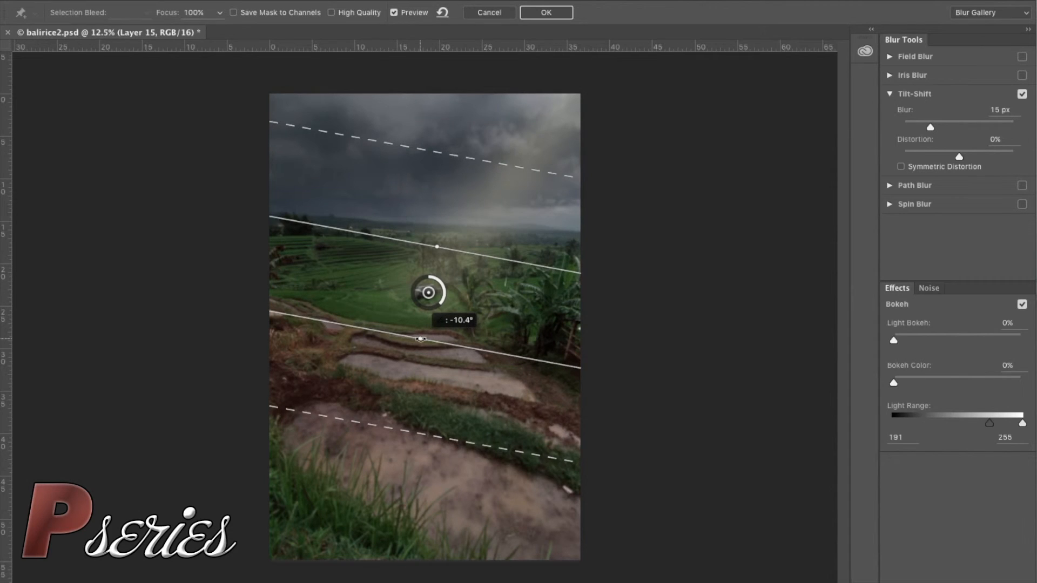
drag(428, 293, 430, 290)
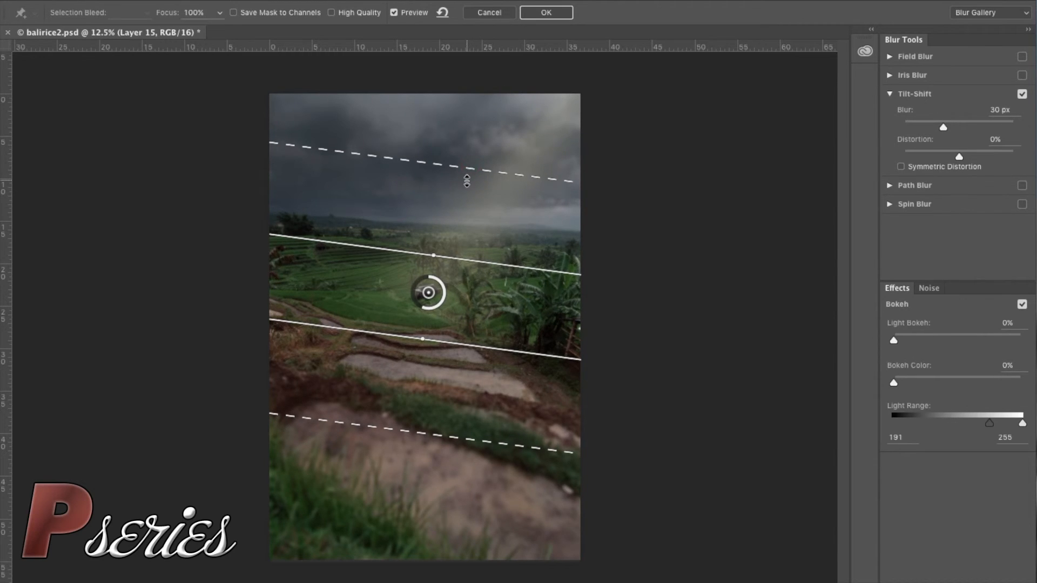
Adjust the upper fade and sharp-band edges, then apply the 30 px tilt-shift blur
drag(466, 162, 467, 196)
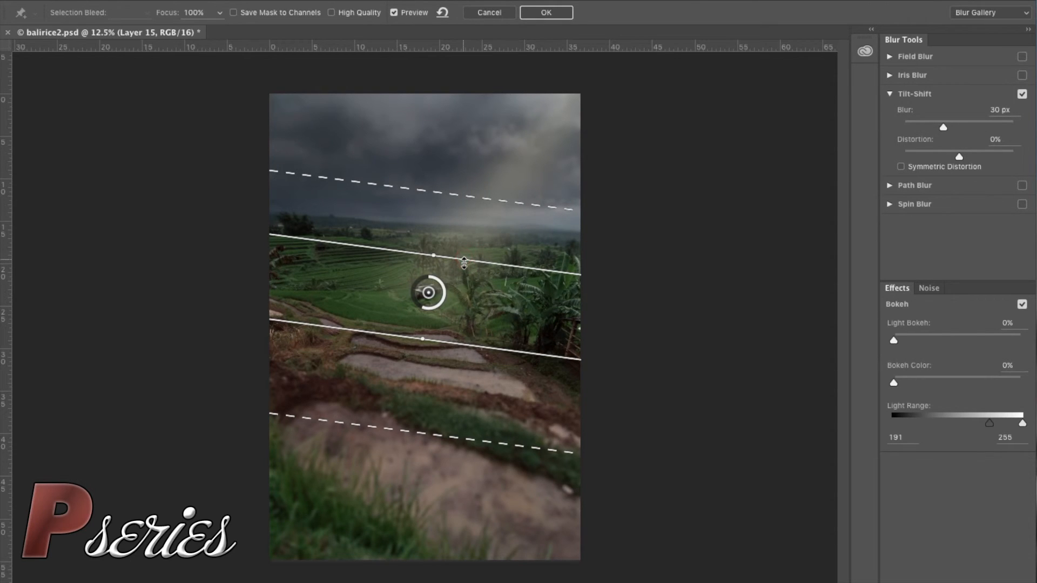
drag(463, 262, 476, 212)
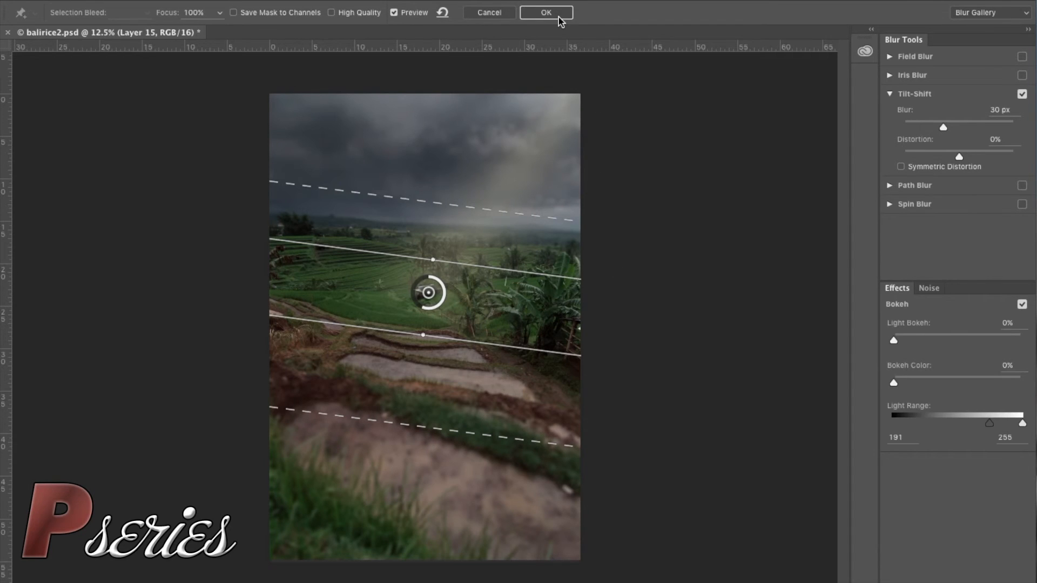
click(544, 12)
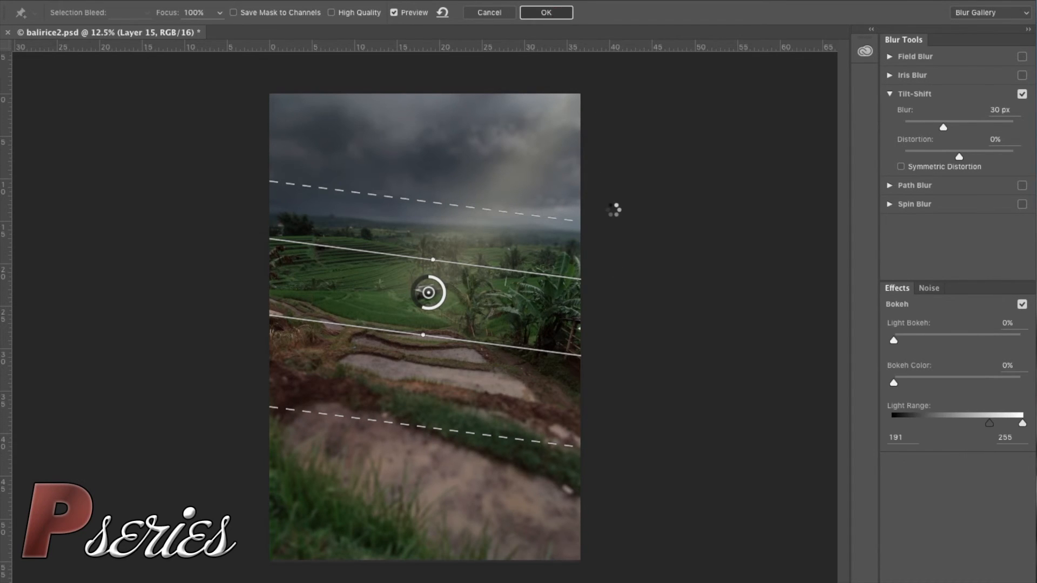
click(545, 12)
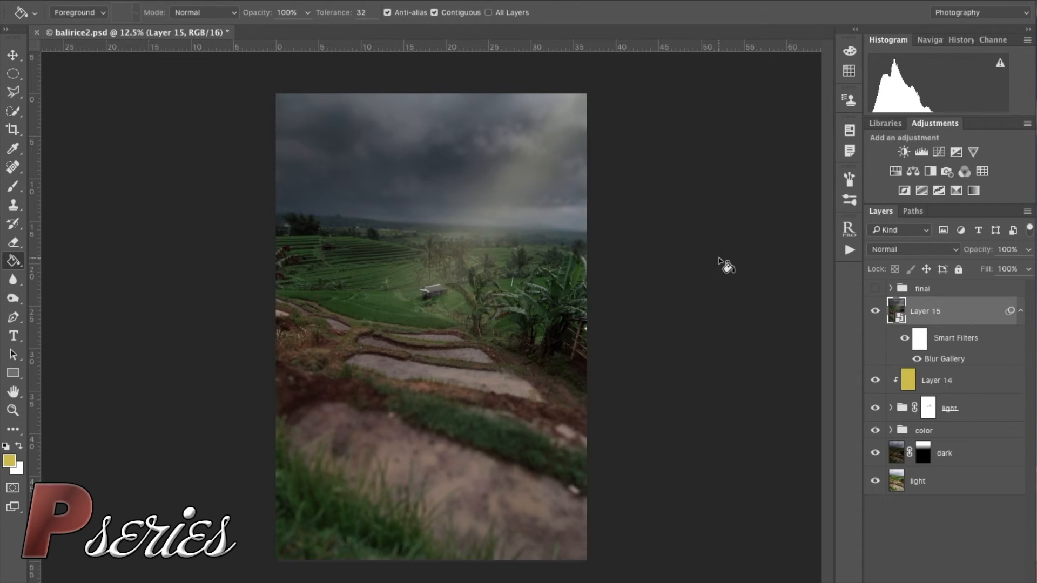
mouse_move(647, 269)
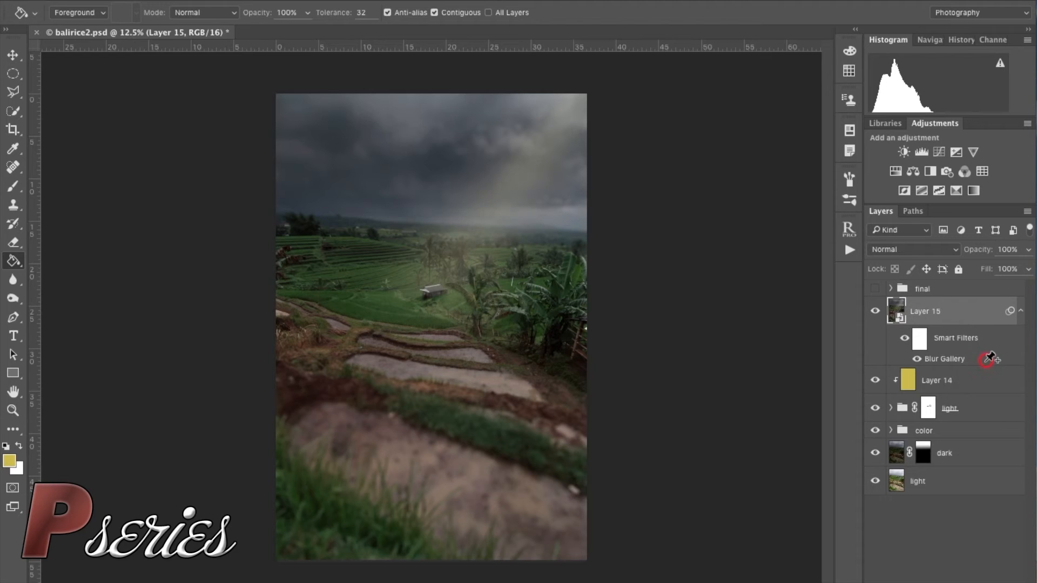
double_click(944, 359)
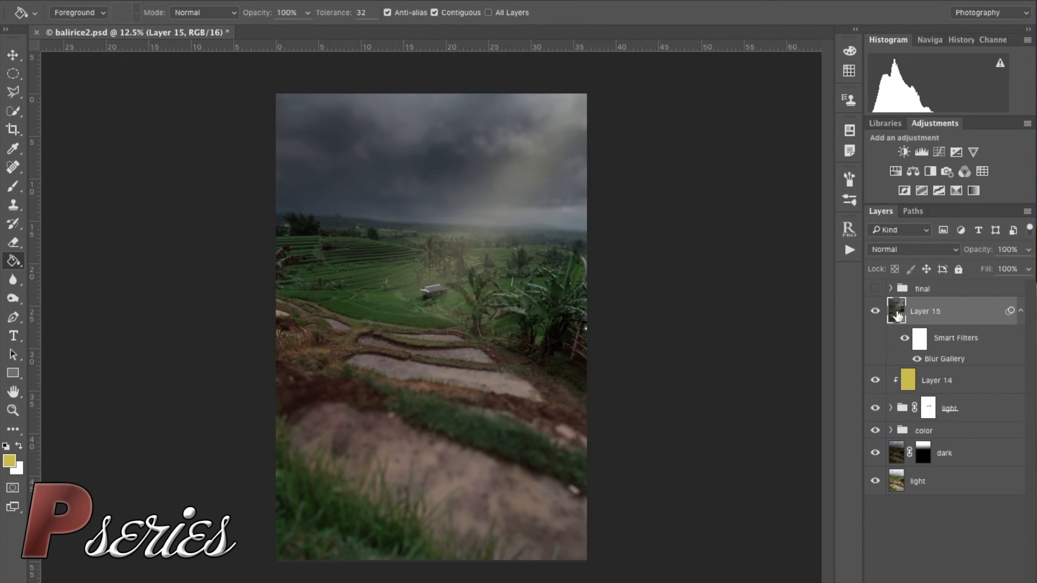
mouse_move(658, 290)
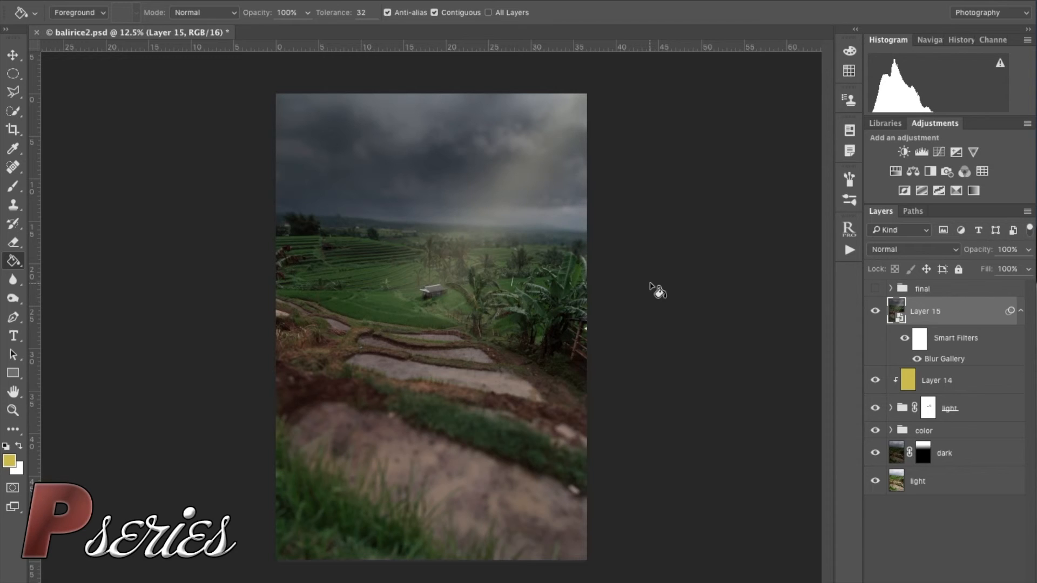
Draw an elliptical selection over the central terraces and feather it by 100 pixels
click(13, 74)
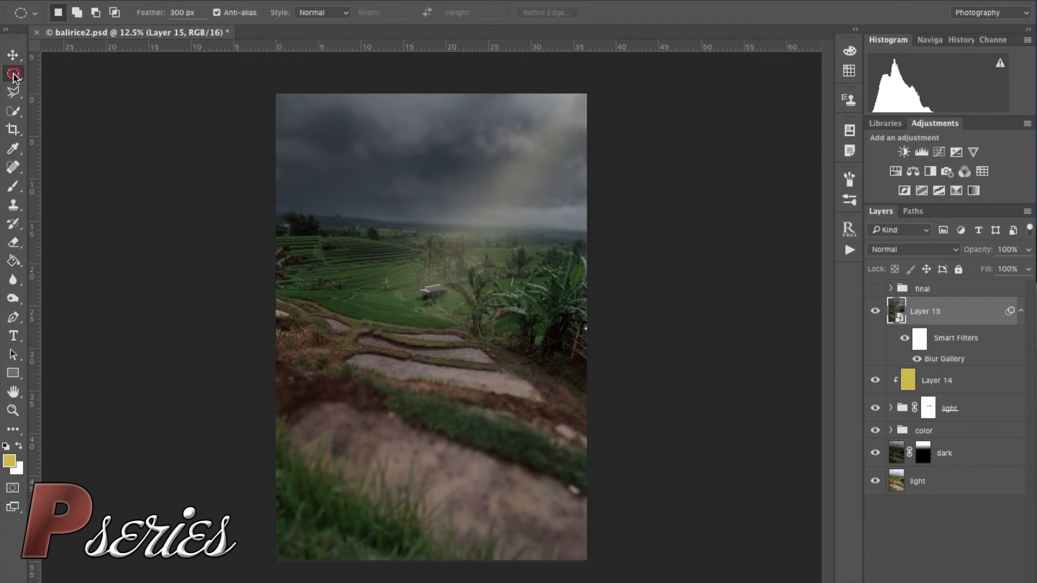
mouse_move(13, 74)
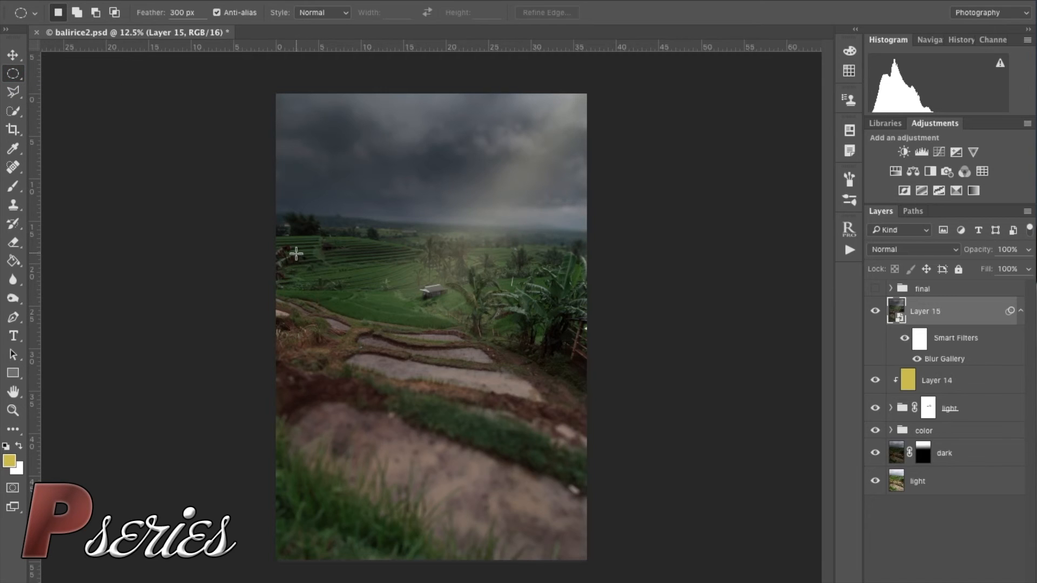
drag(296, 253, 562, 379)
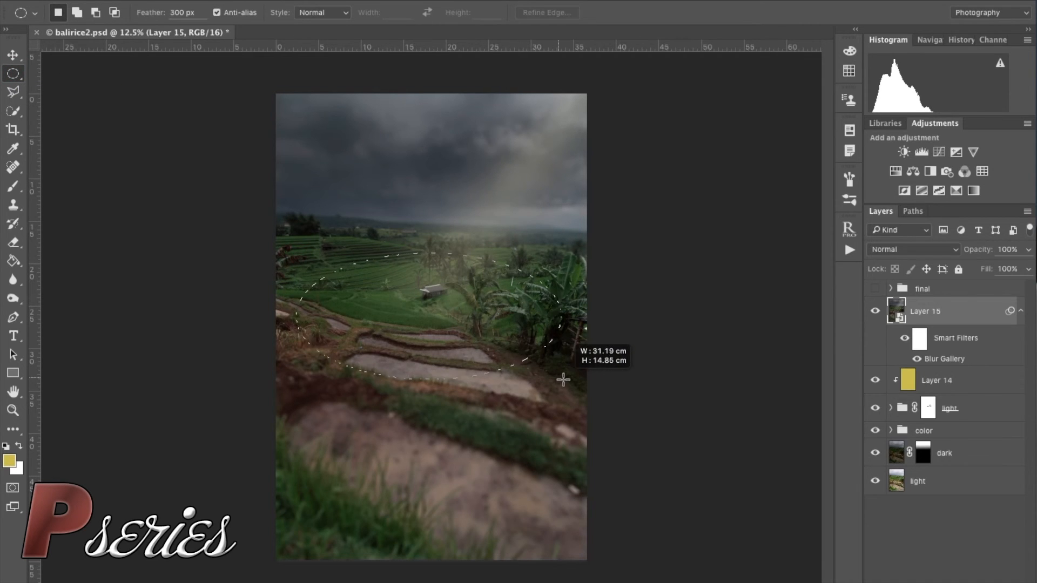
drag(561, 379, 454, 304)
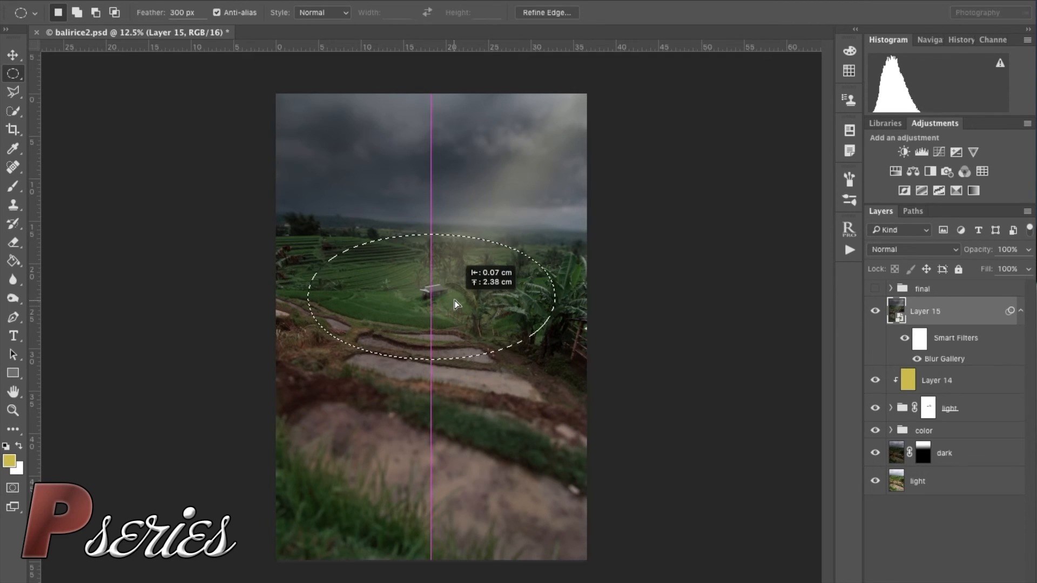
right_click(455, 304)
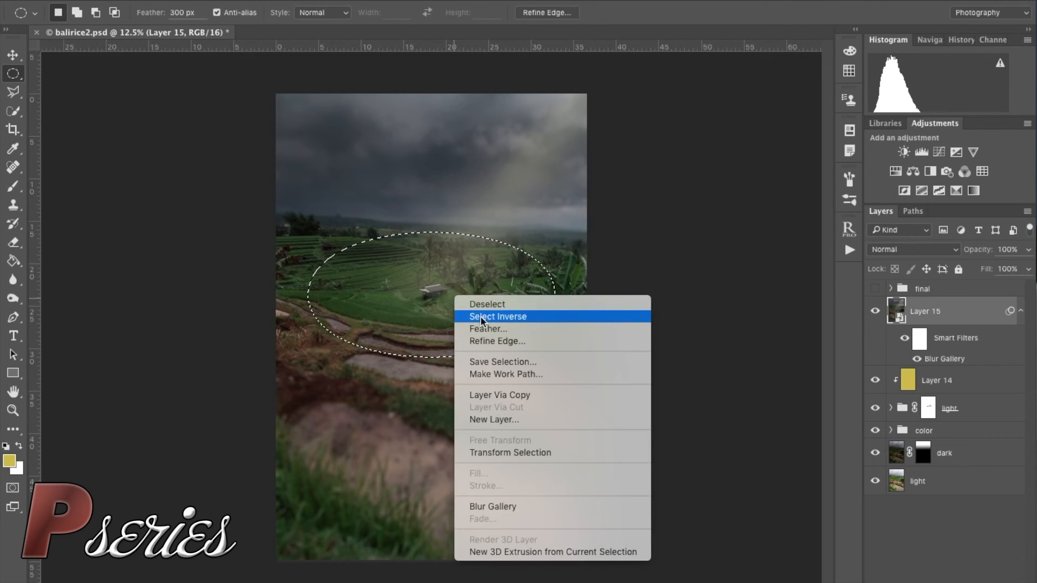
click(489, 328)
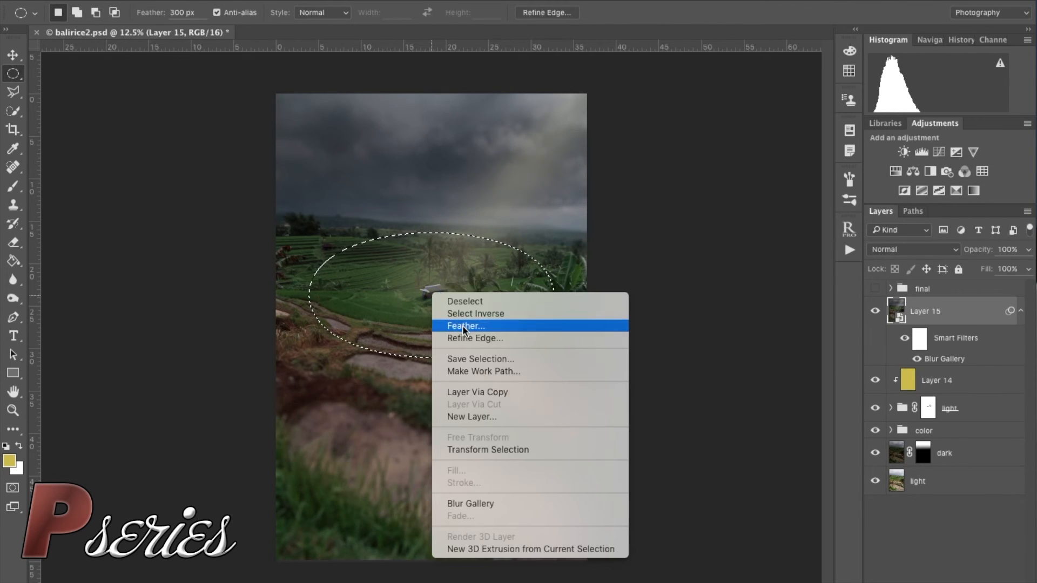
click(464, 325)
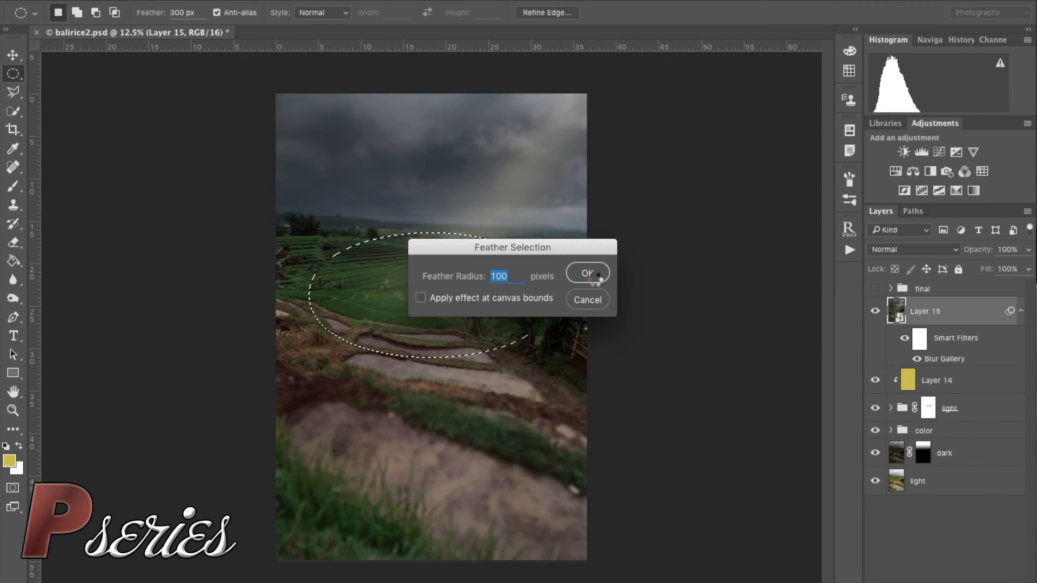
click(585, 274)
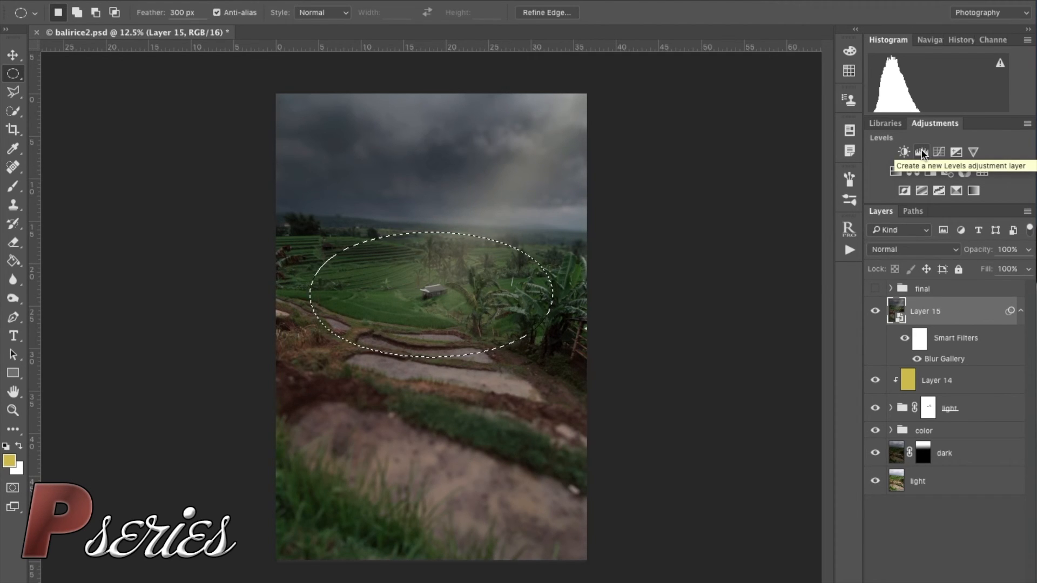
Add Levels 2 from the selection, invert its mask, and darken the edge midtones to 0.82
click(921, 153)
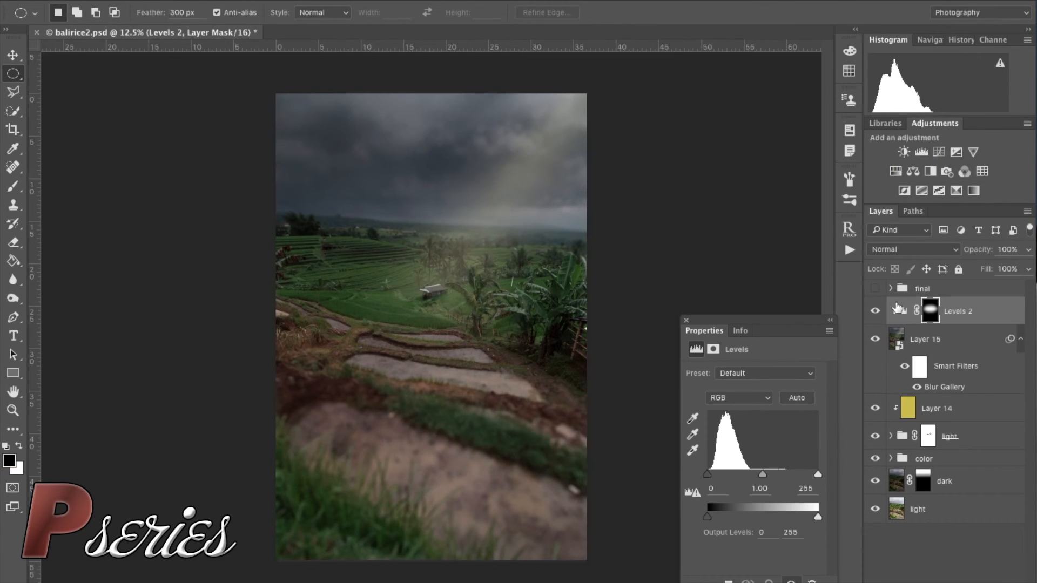
click(929, 311)
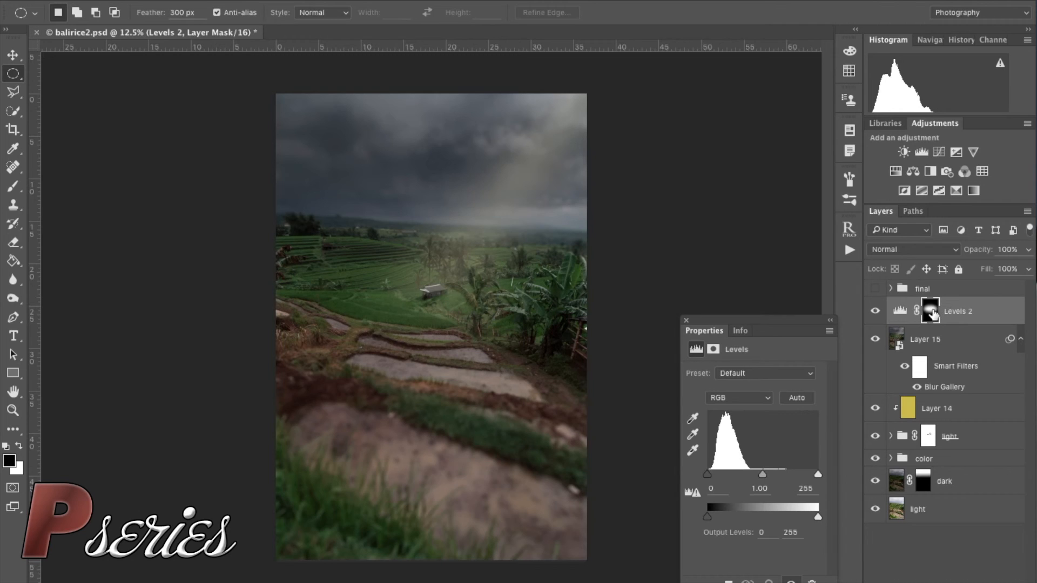
mouse_move(931, 312)
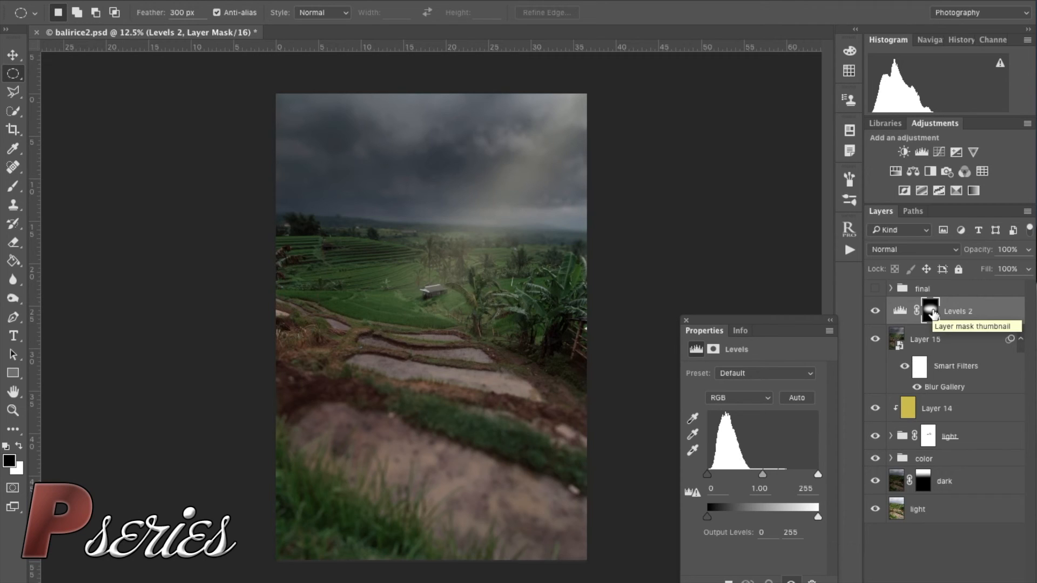
click(930, 312)
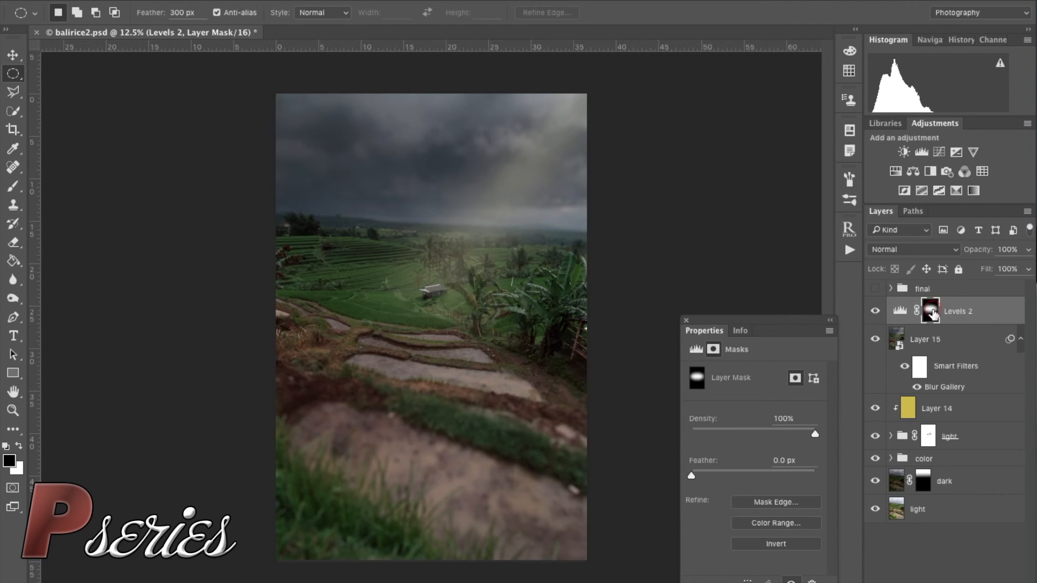
click(776, 544)
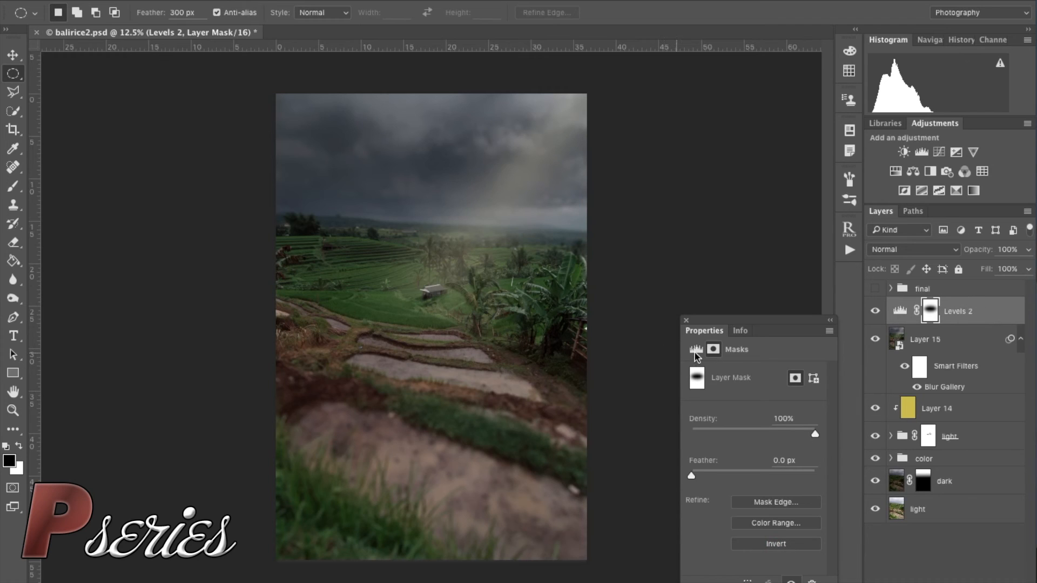
click(697, 349)
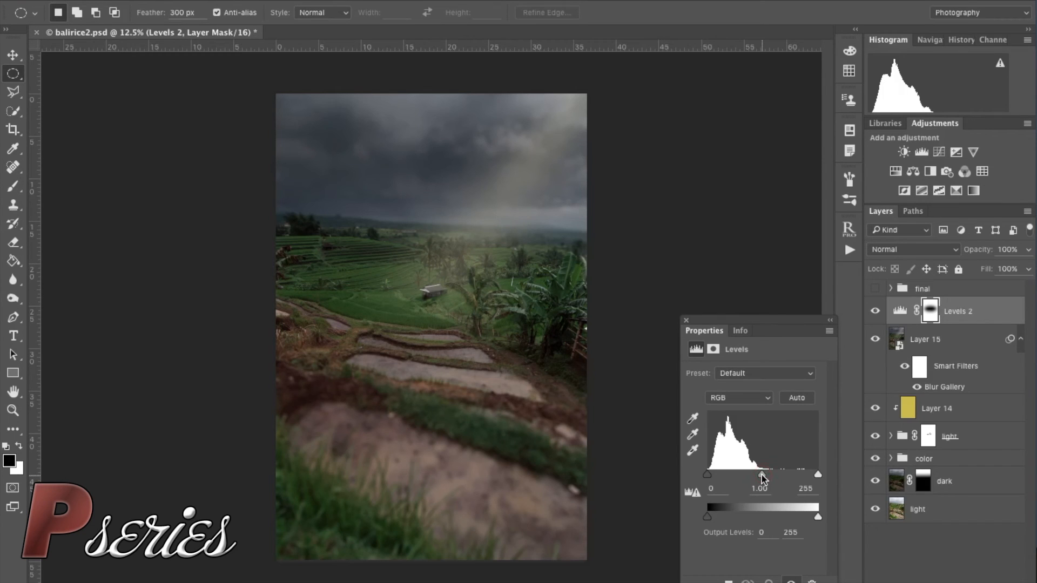
drag(770, 474, 761, 475)
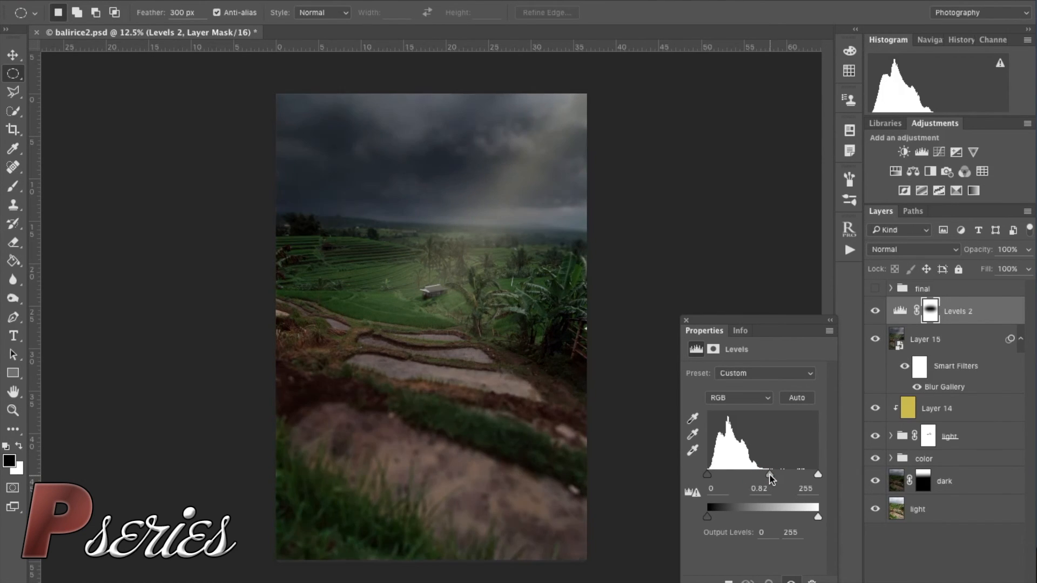
drag(766, 476, 770, 475)
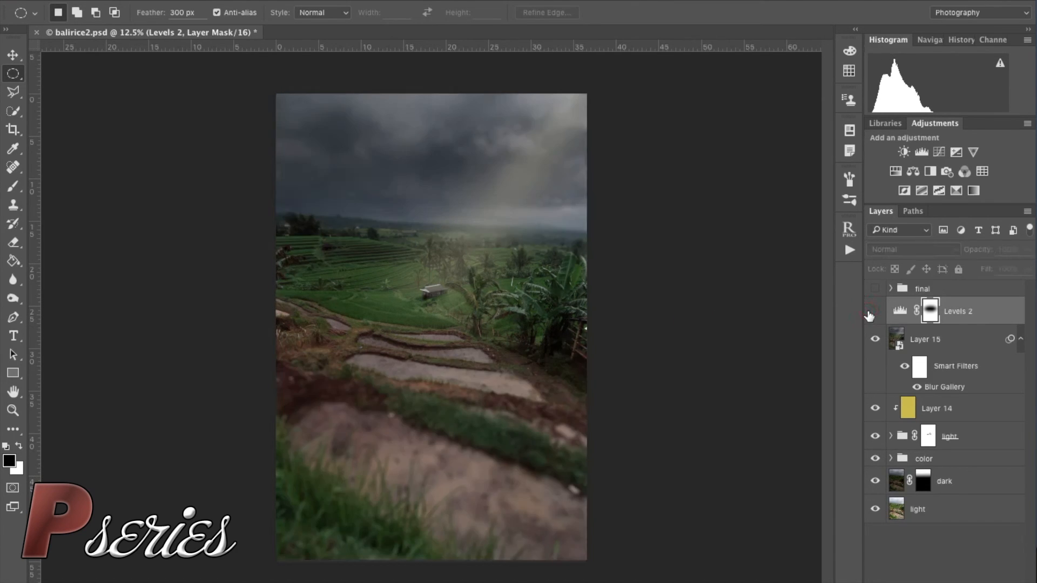
Toggle Levels 2 visibility to compare, leave it on, and hide the final group
click(875, 312)
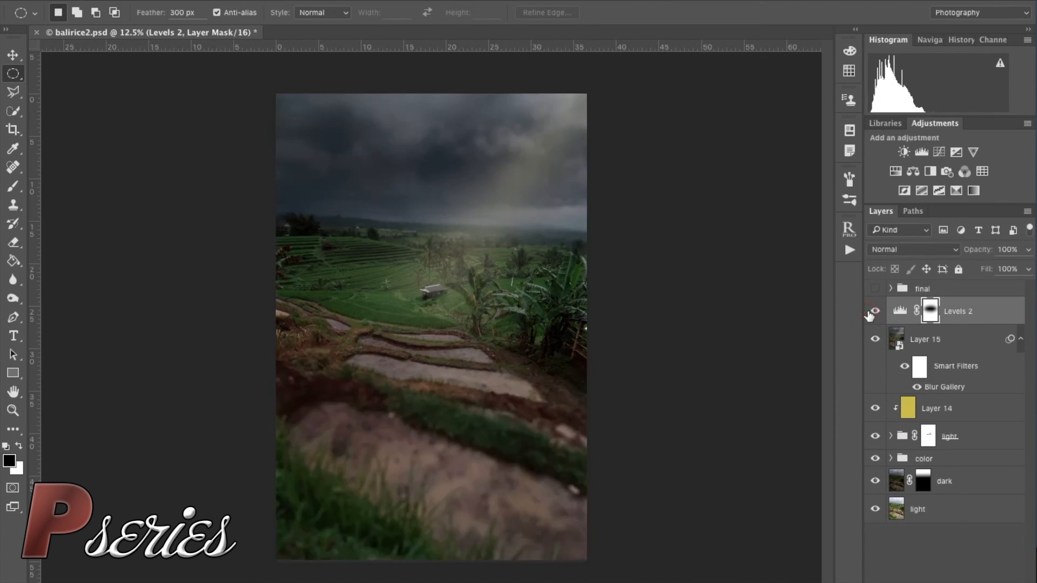
click(874, 311)
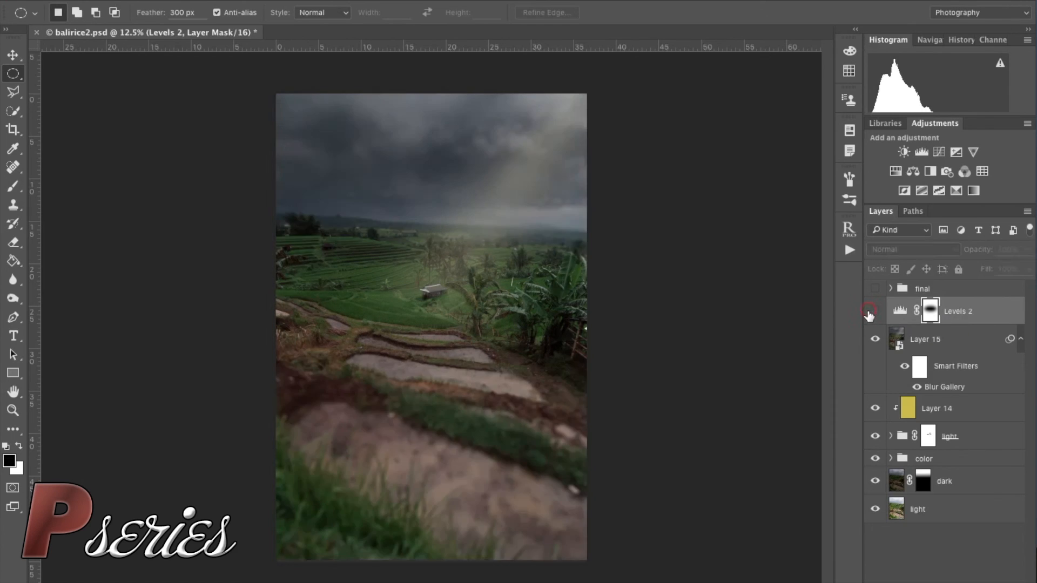
click(874, 311)
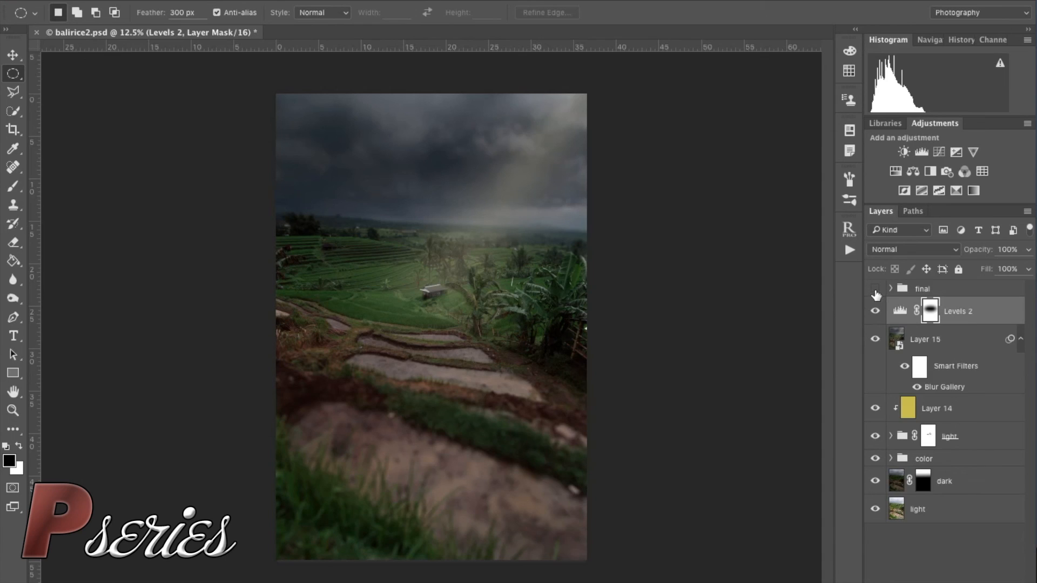
mouse_move(874, 294)
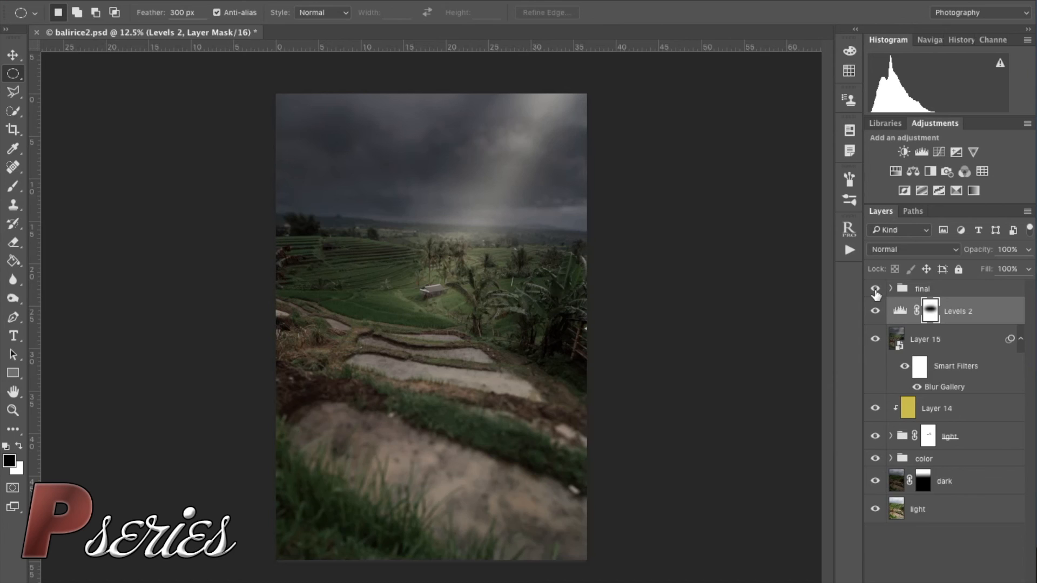
click(875, 290)
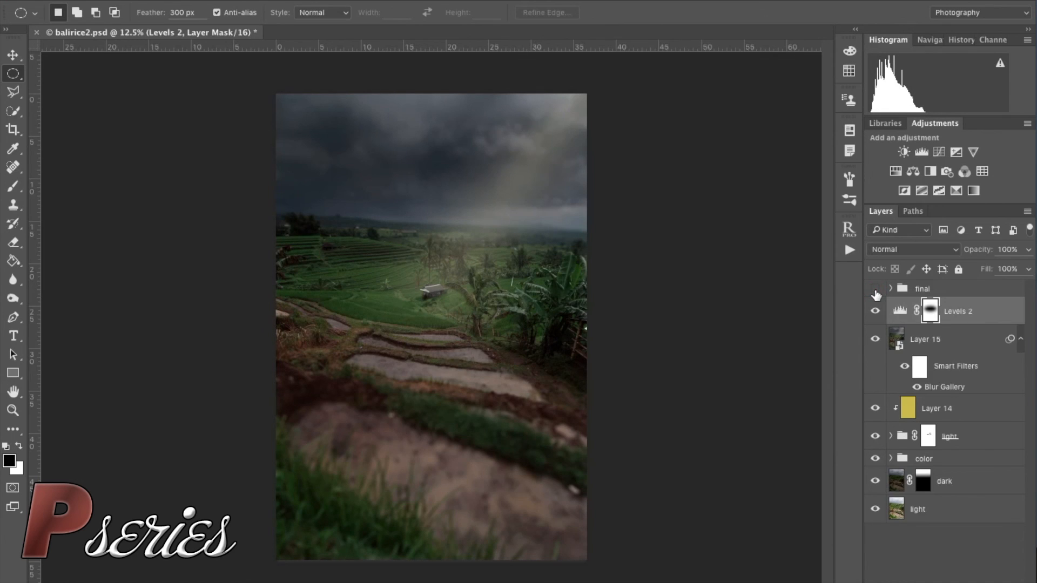